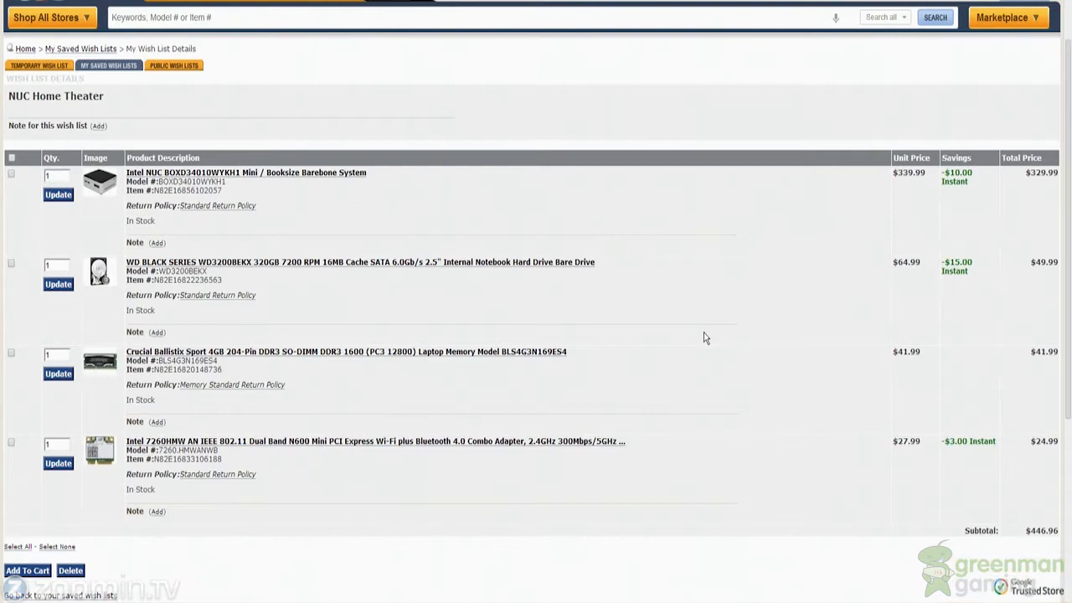
# Step: Open the Intel NUC BOXD34010WYKH1 kit's product page from the wish list
pyautogui.click(245, 173)
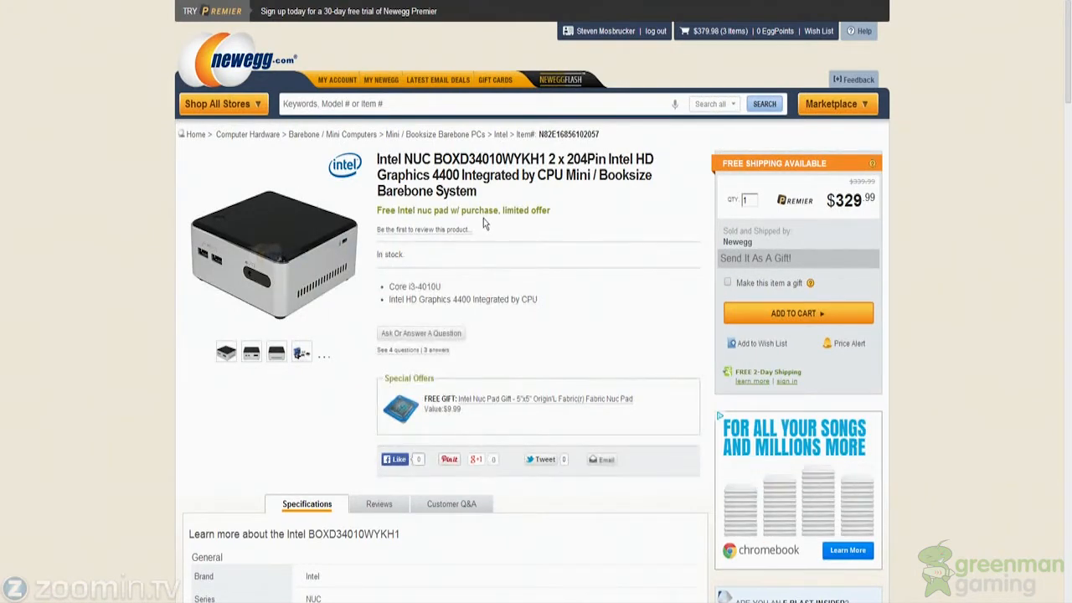
# Step: Switch the NUC's main photo to the front view of the kit
pyautogui.scroll(-3)
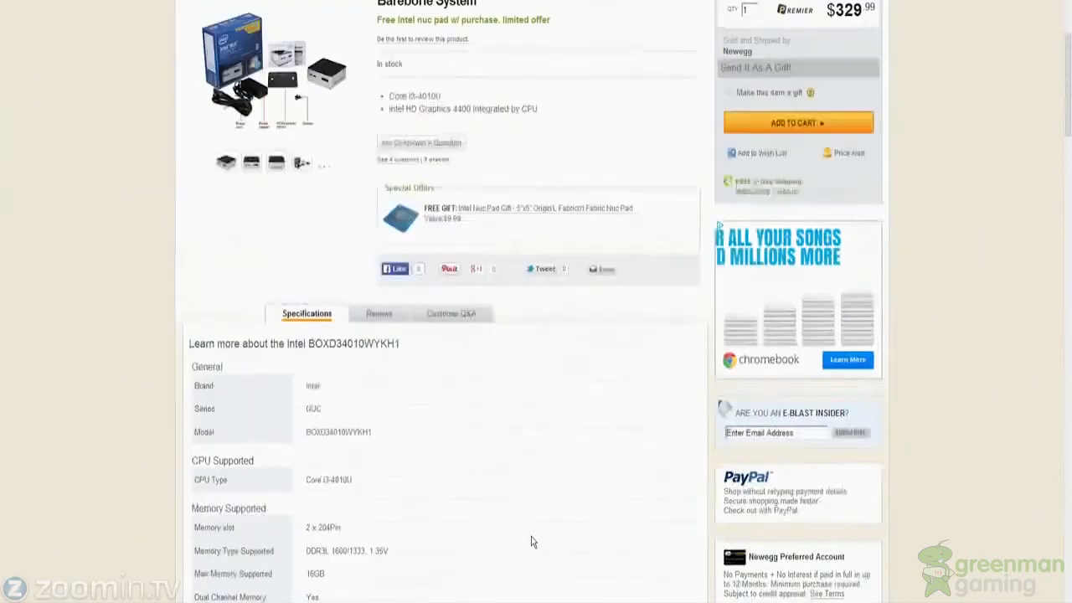
pyautogui.scroll(3)
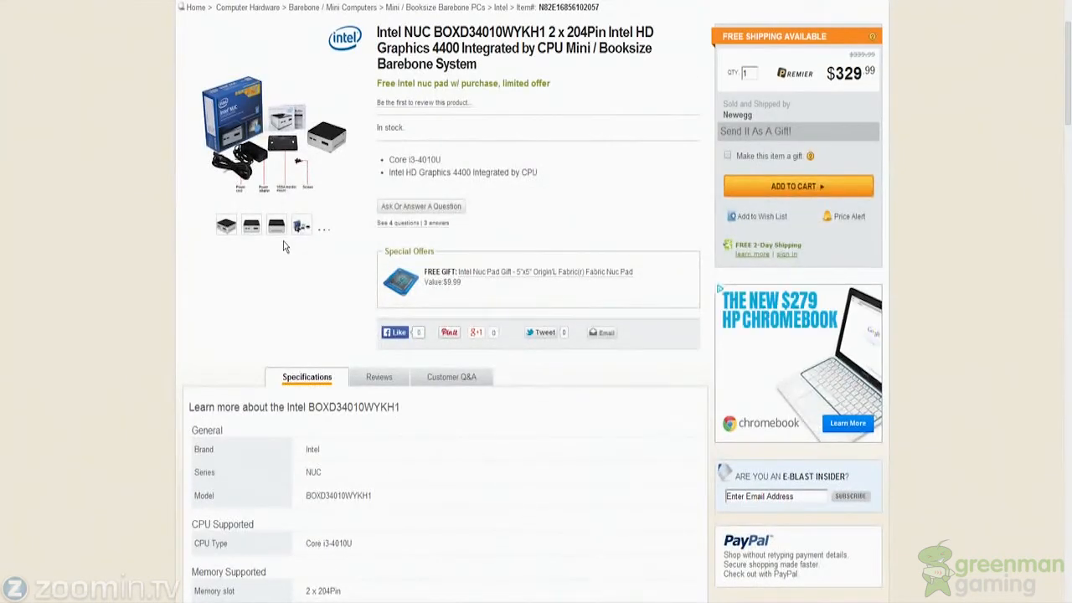
pyautogui.click(251, 225)
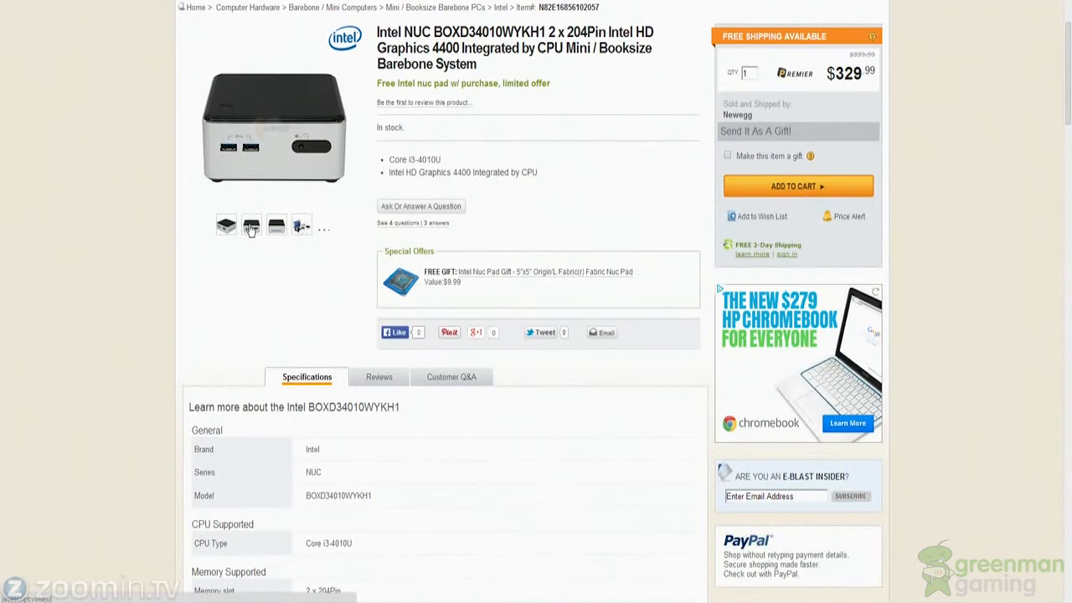
pyautogui.moveTo(252, 224)
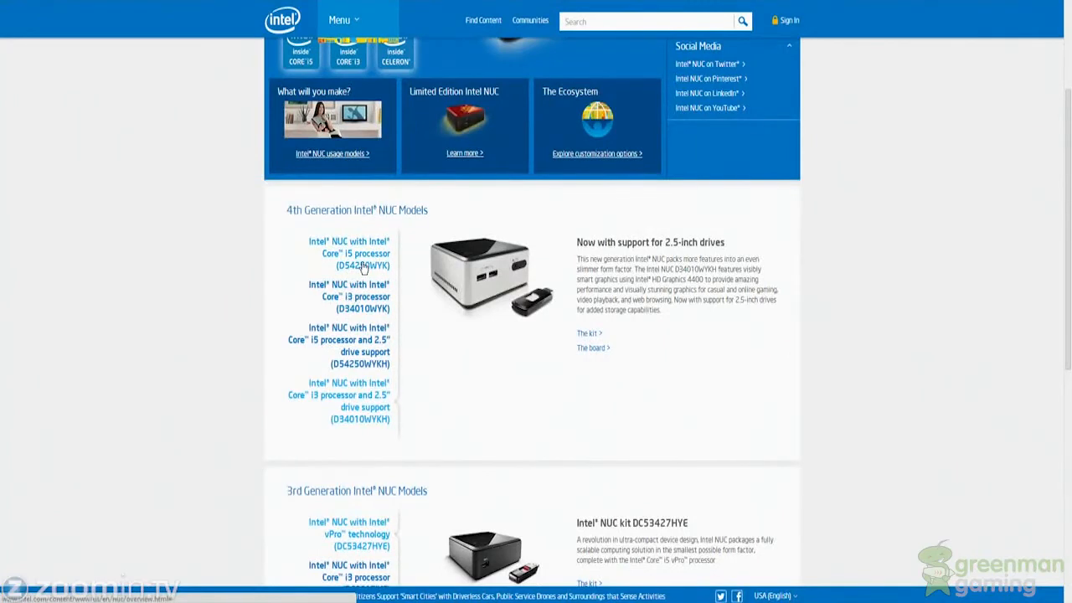
# Step: Bring Intel's 4th Generation NUC Models list with 2.5-inch drive support into view
pyautogui.scroll(-3)
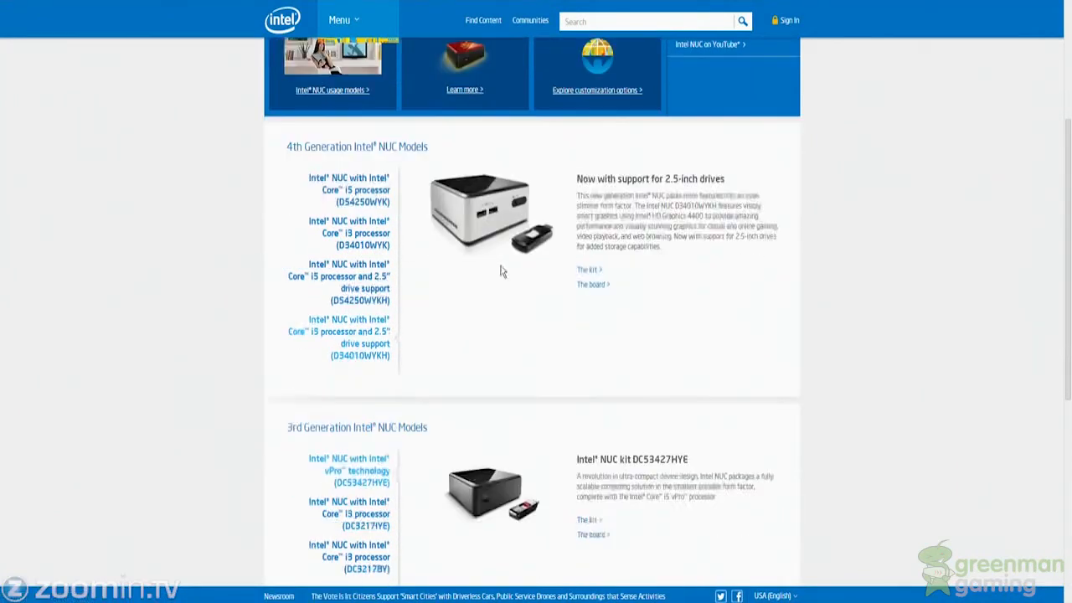
pyautogui.moveTo(495, 494)
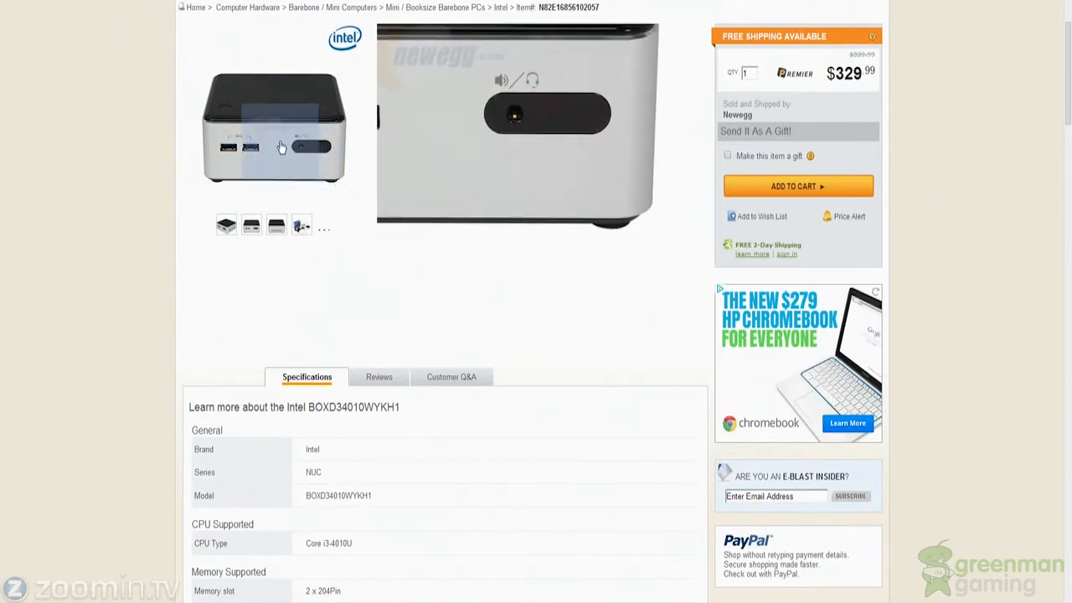
pyautogui.moveTo(281, 148)
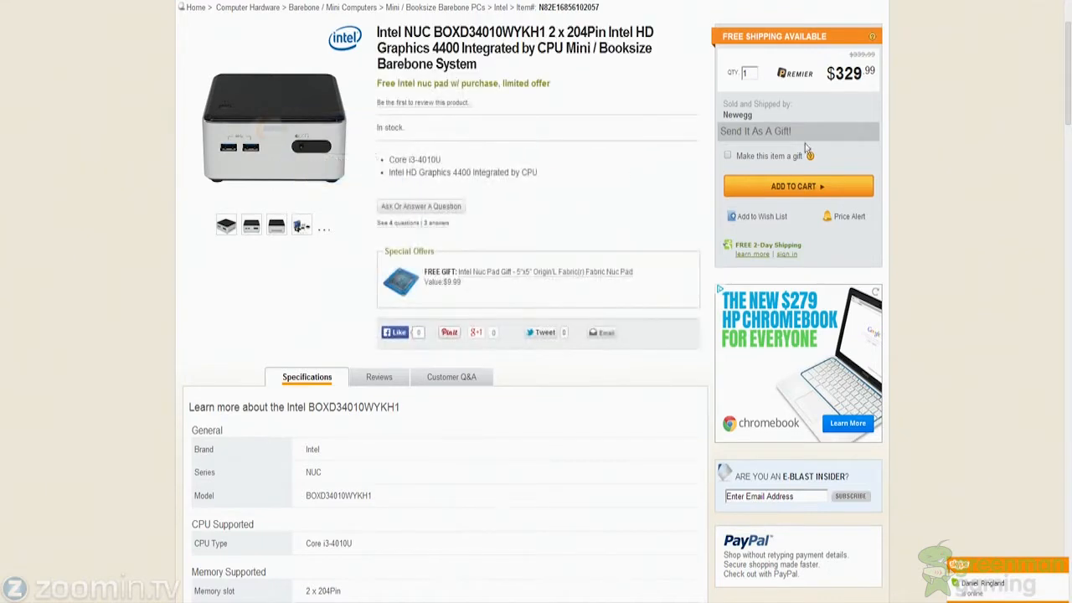
# Step: Point out the $329.99 price, browse the kit's photos and reach the Specifications table
pyautogui.doubleClick(845, 73)
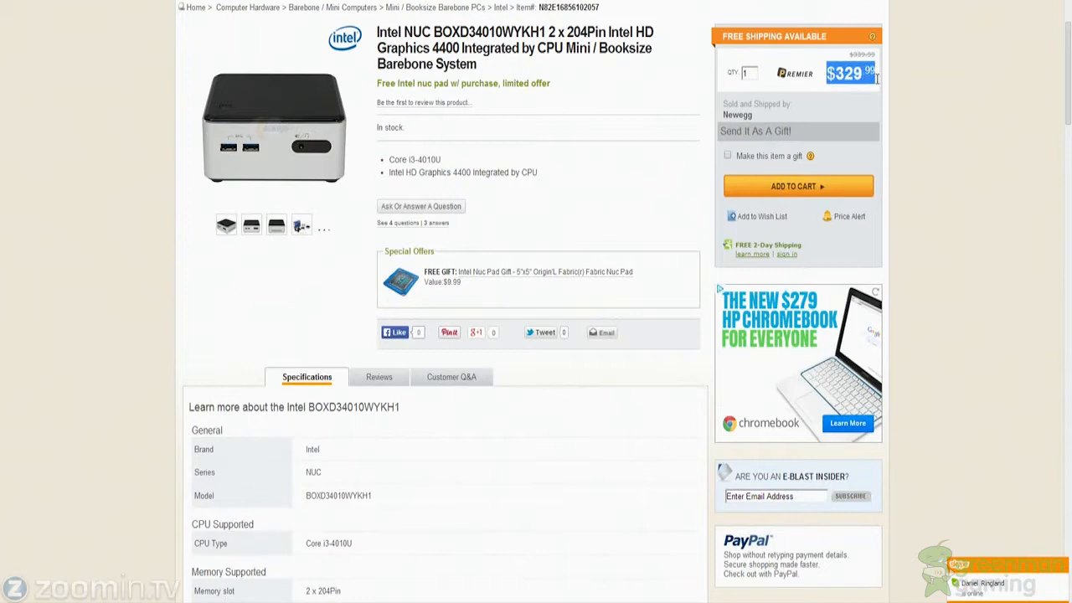
pyautogui.moveTo(878, 84)
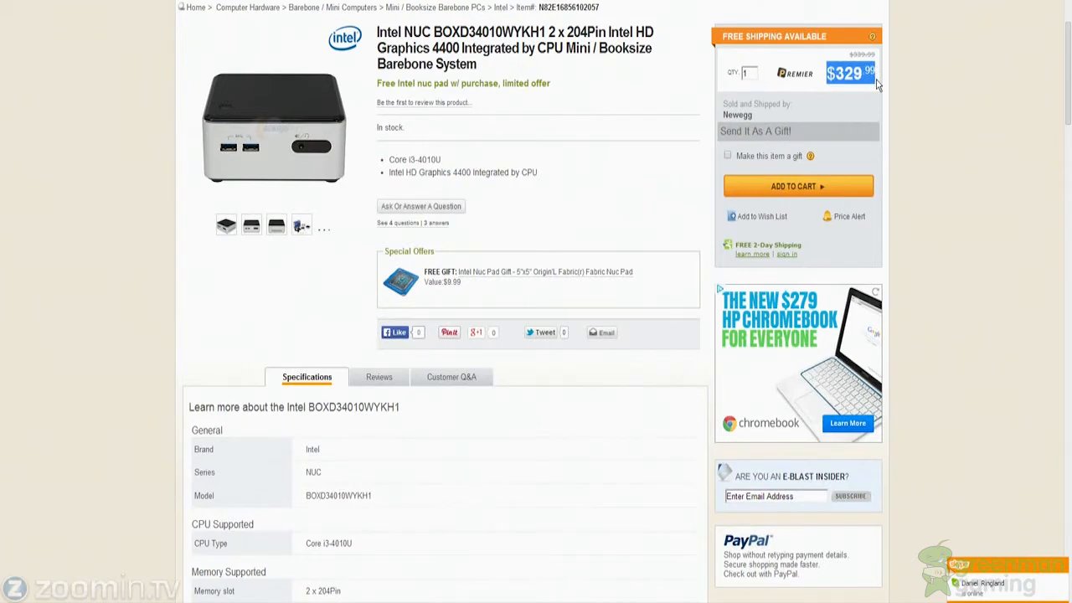
pyautogui.click(301, 142)
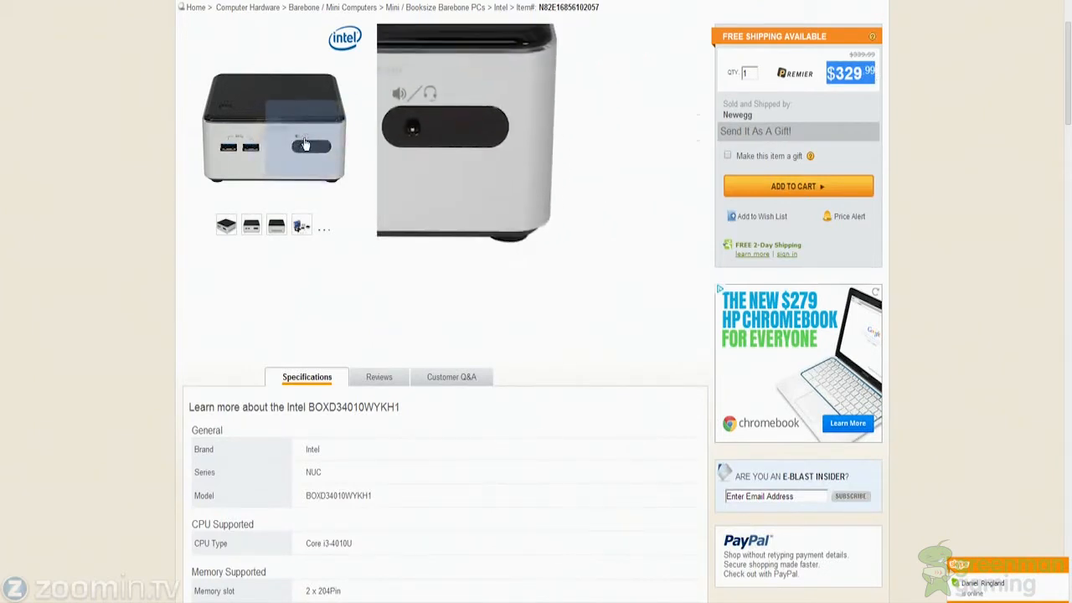
pyautogui.click(225, 226)
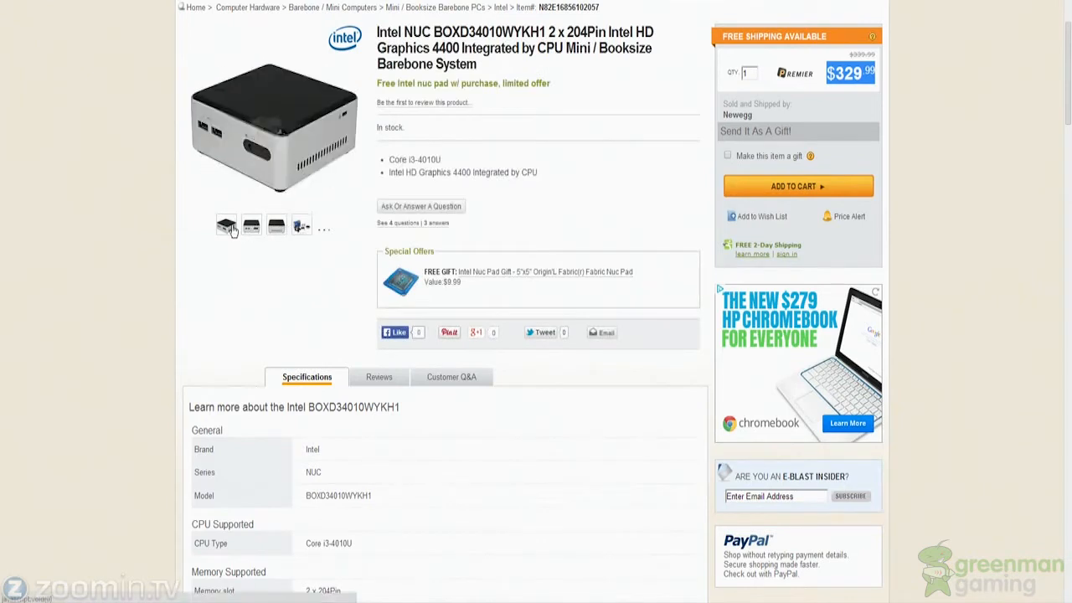
pyautogui.click(275, 224)
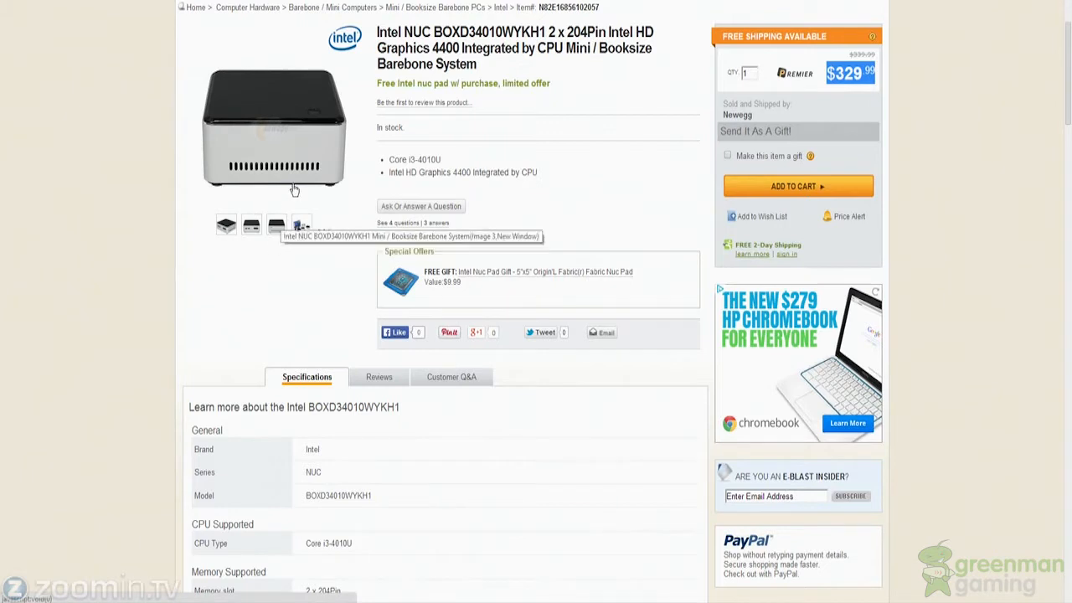
pyautogui.click(226, 225)
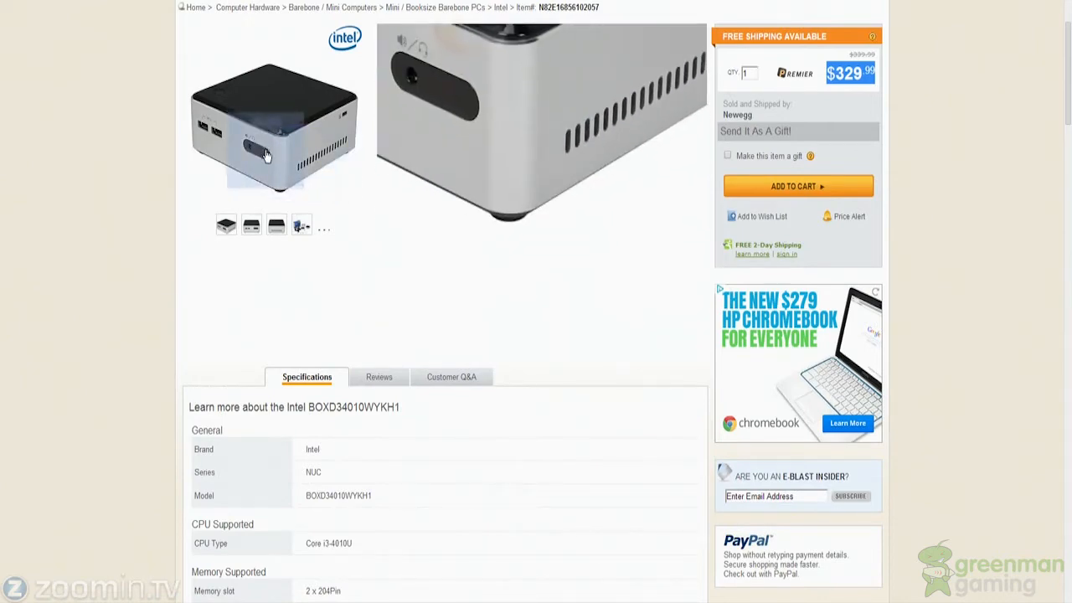
pyautogui.scroll(-3)
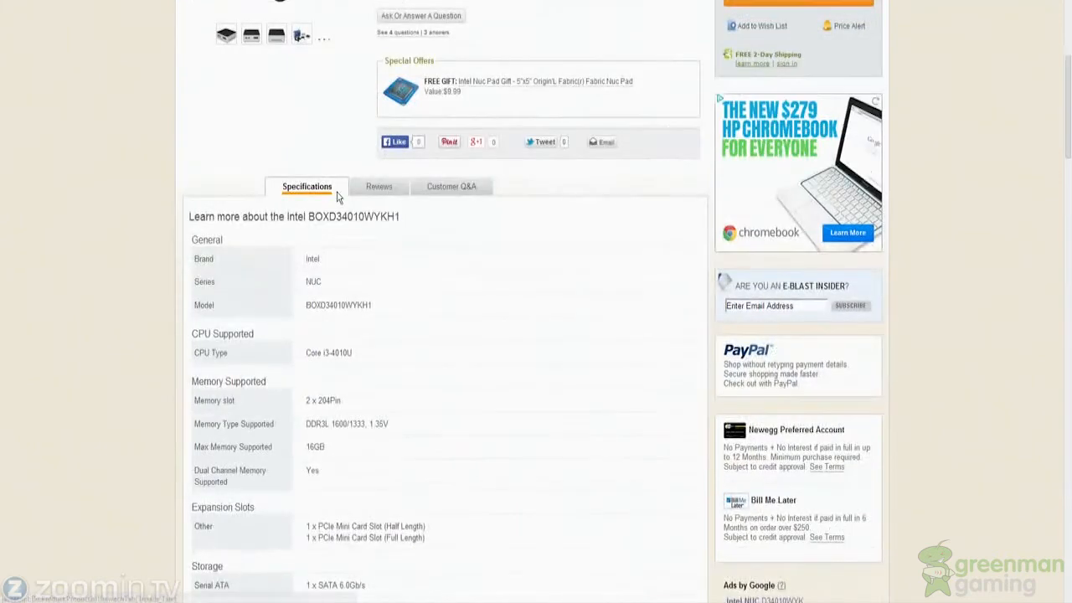
pyautogui.doubleClick(308, 400)
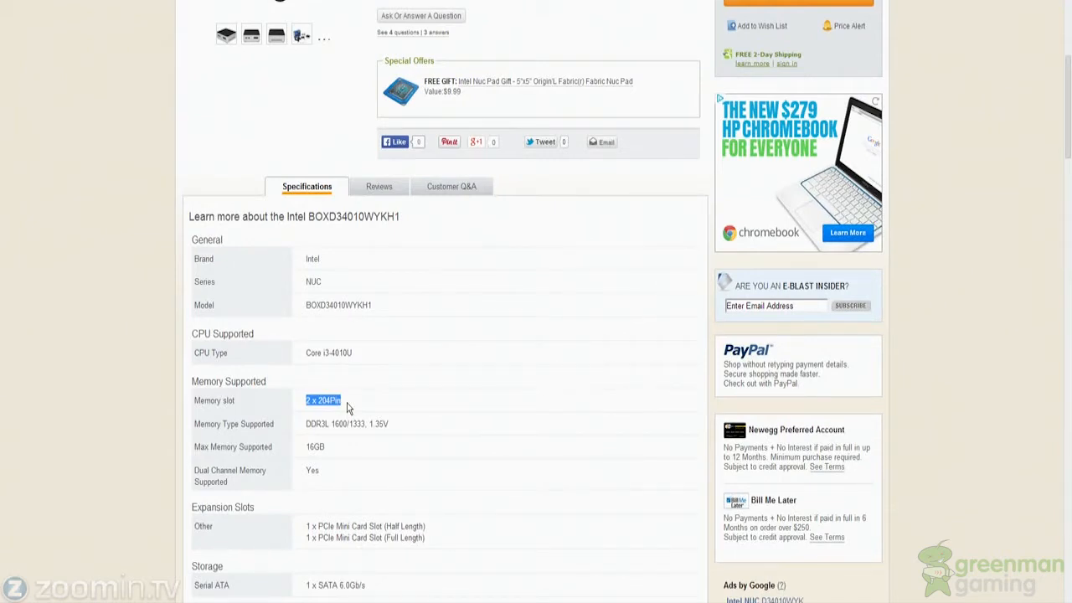
pyautogui.doubleClick(309, 422)
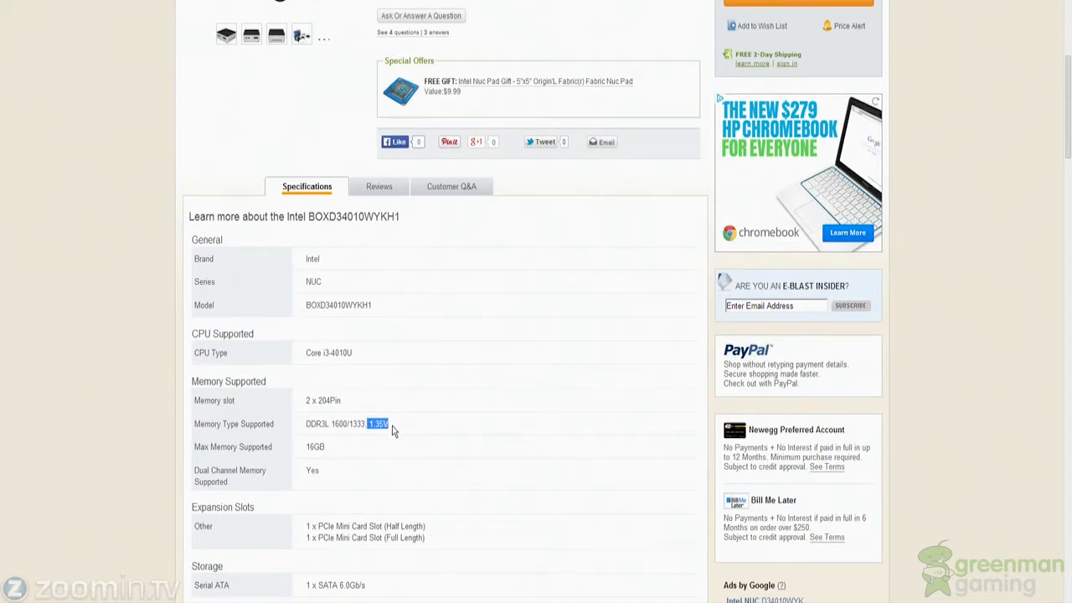
pyautogui.moveTo(382, 482)
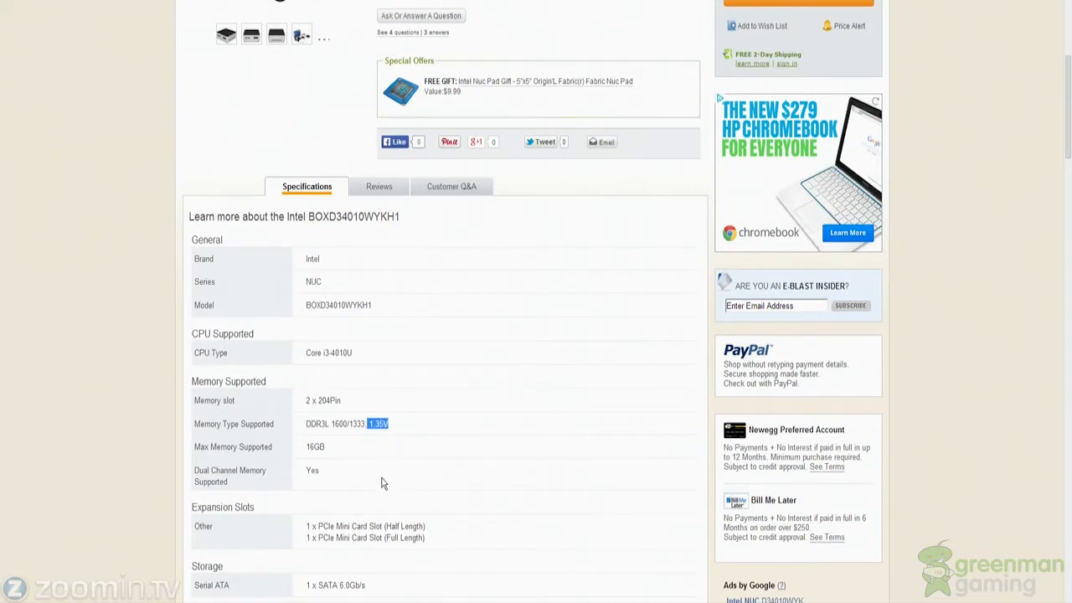
pyautogui.moveTo(333, 436)
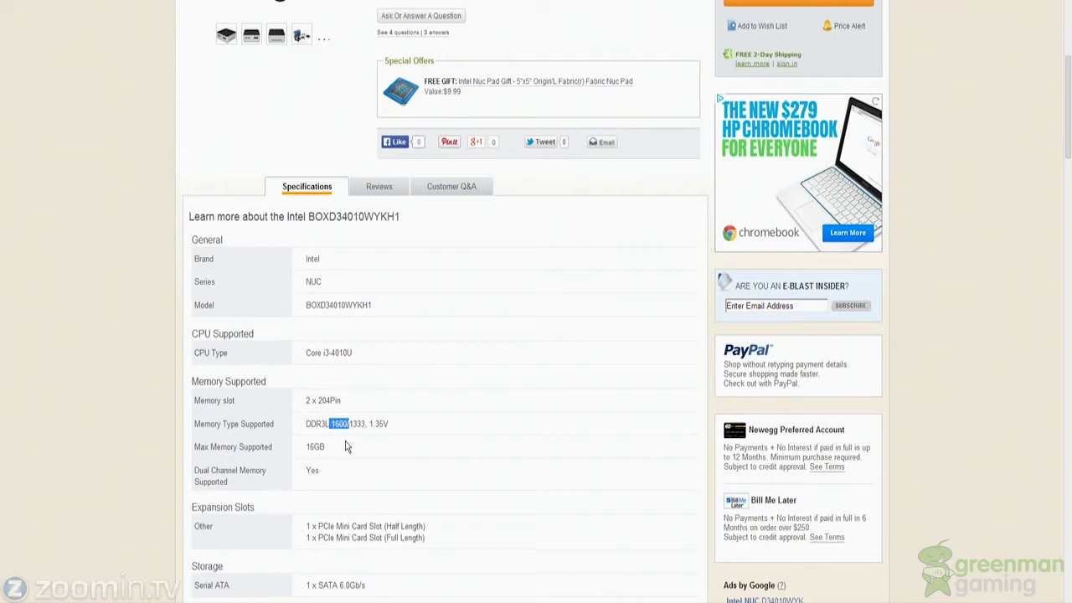
# Step: Highlight the kit's Serial ATA storage and onboard video specs
pyautogui.scroll(-3)
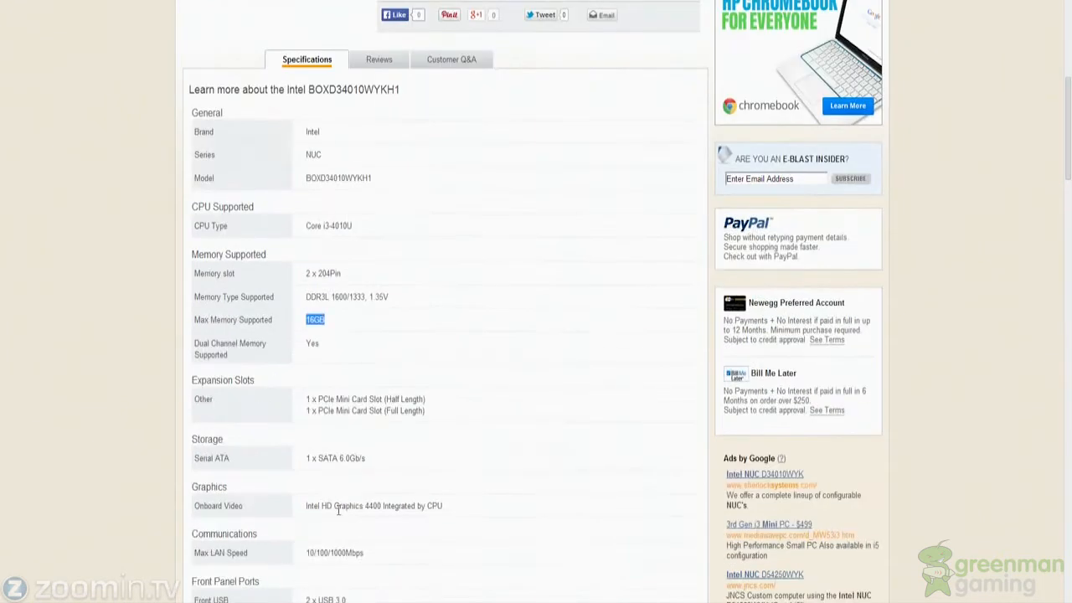
pyautogui.moveTo(322, 347)
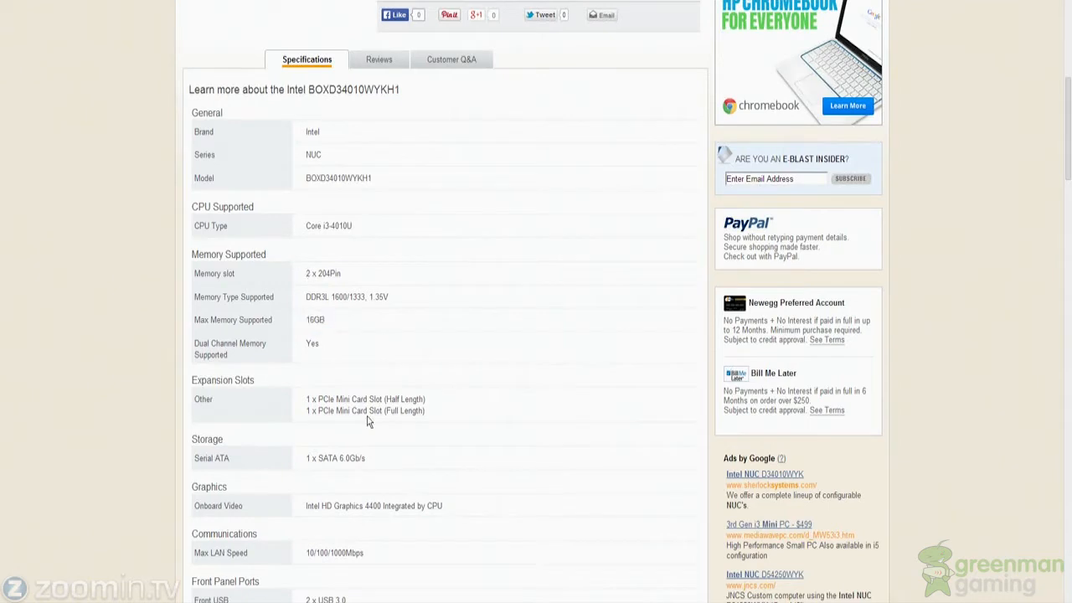
pyautogui.moveTo(300, 399)
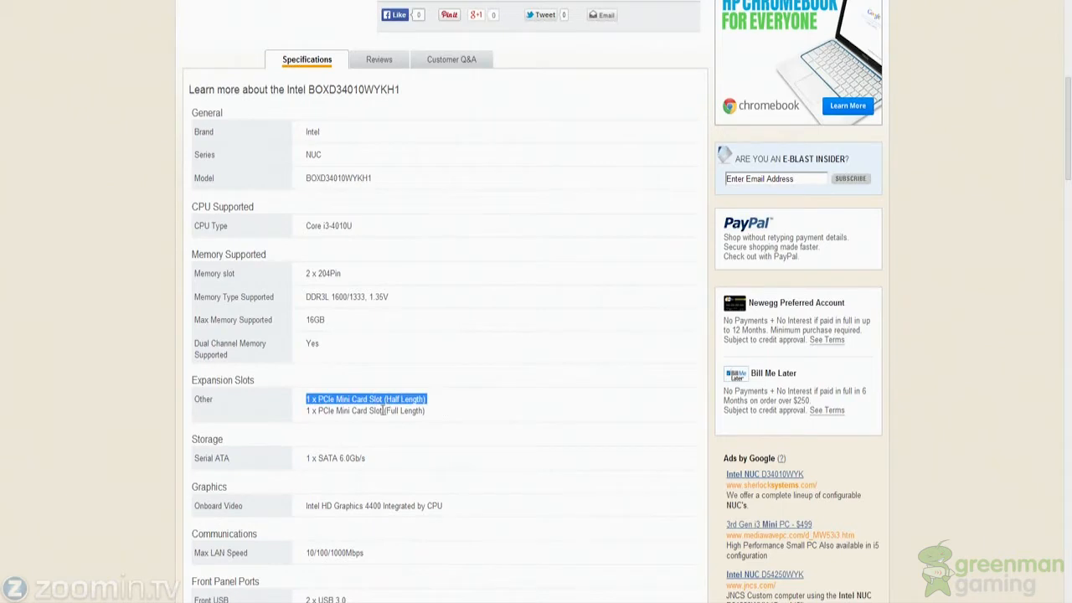
pyautogui.moveTo(394, 422)
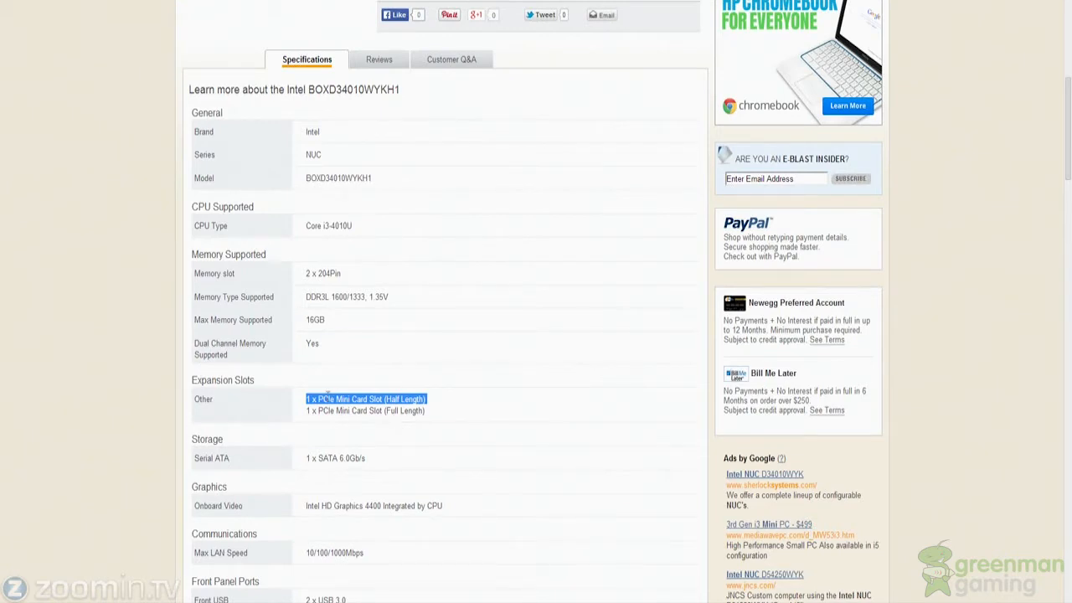
pyautogui.moveTo(301, 418)
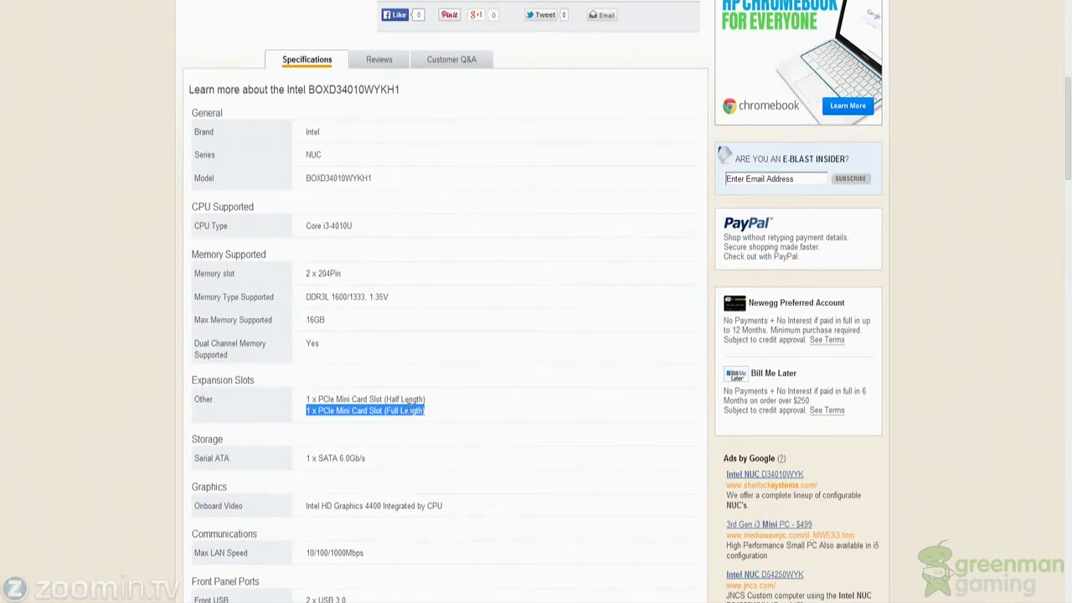
pyautogui.moveTo(294, 463)
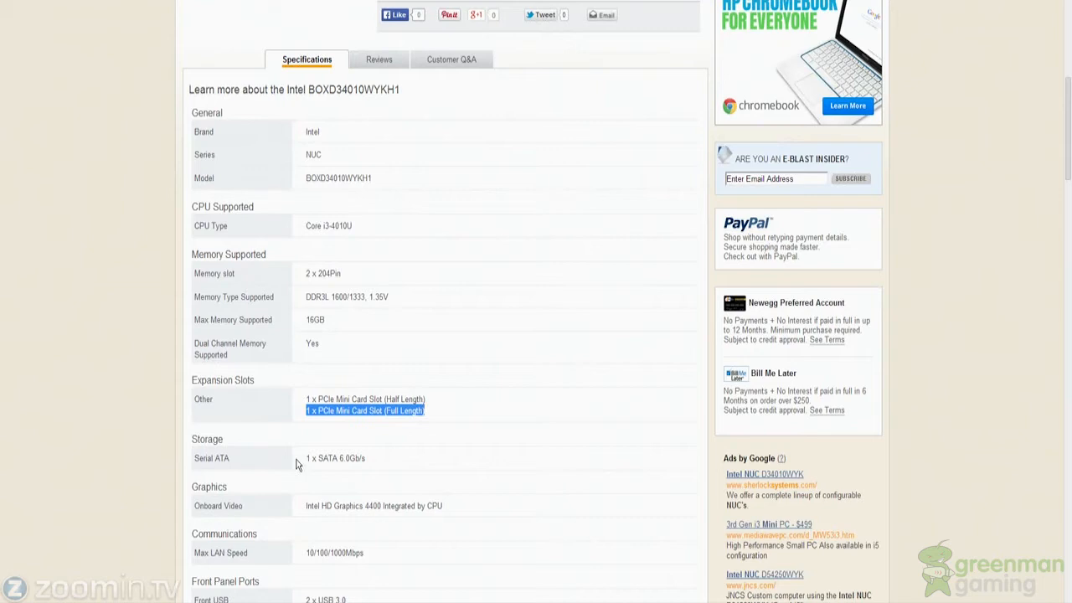
pyautogui.doubleClick(326, 459)
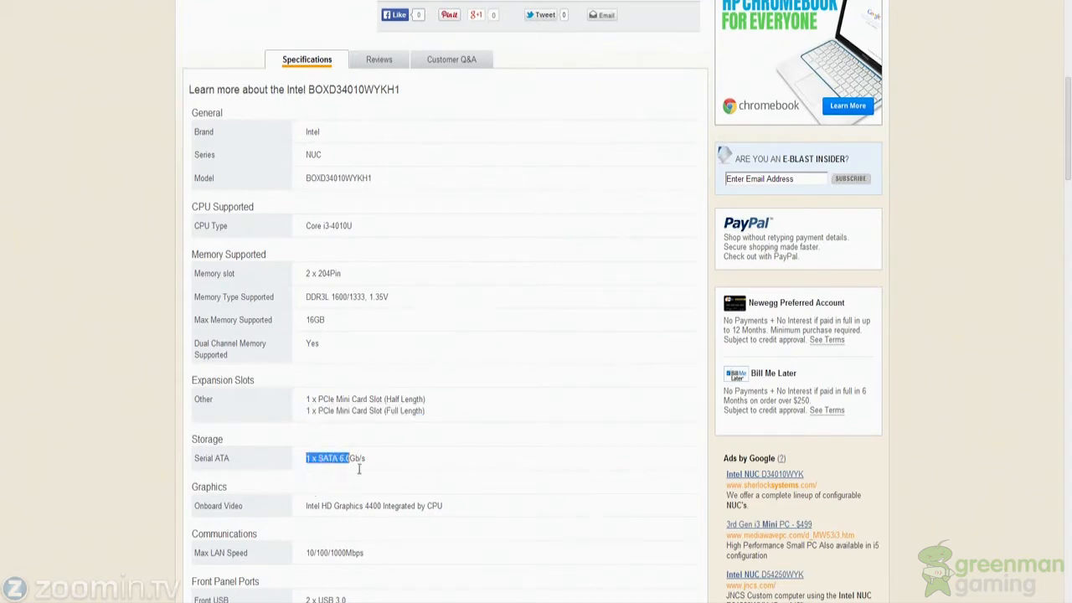
pyautogui.click(335, 459)
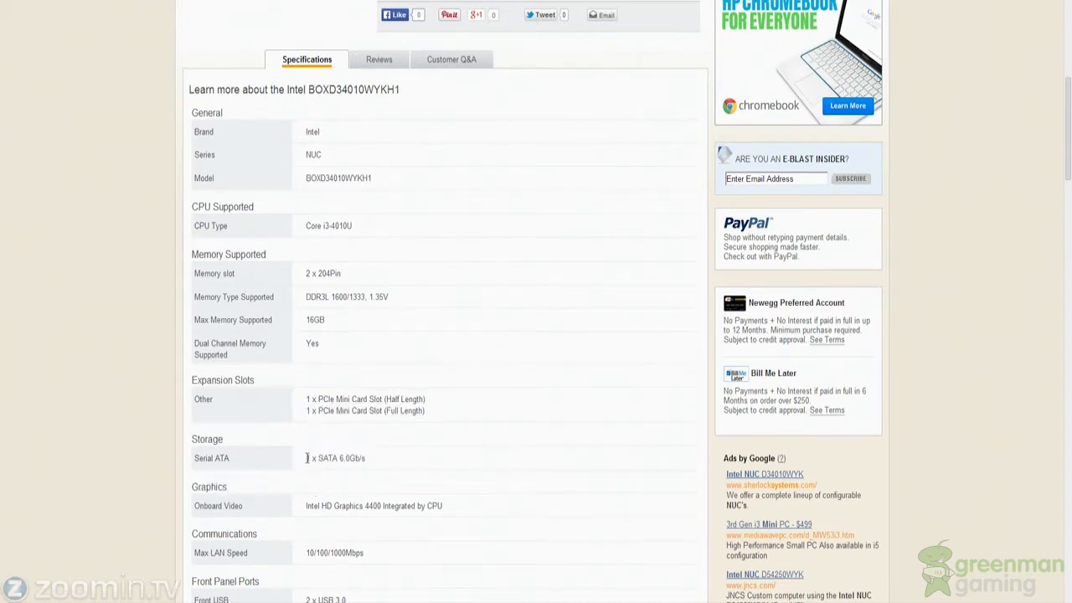
pyautogui.doubleClick(335, 457)
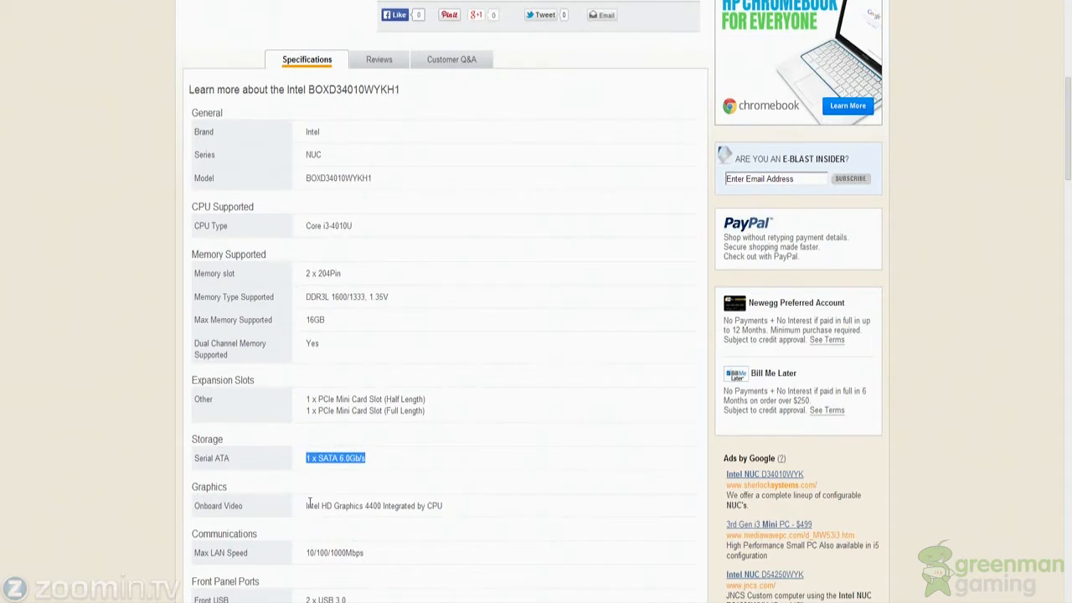
pyautogui.doubleClick(374, 506)
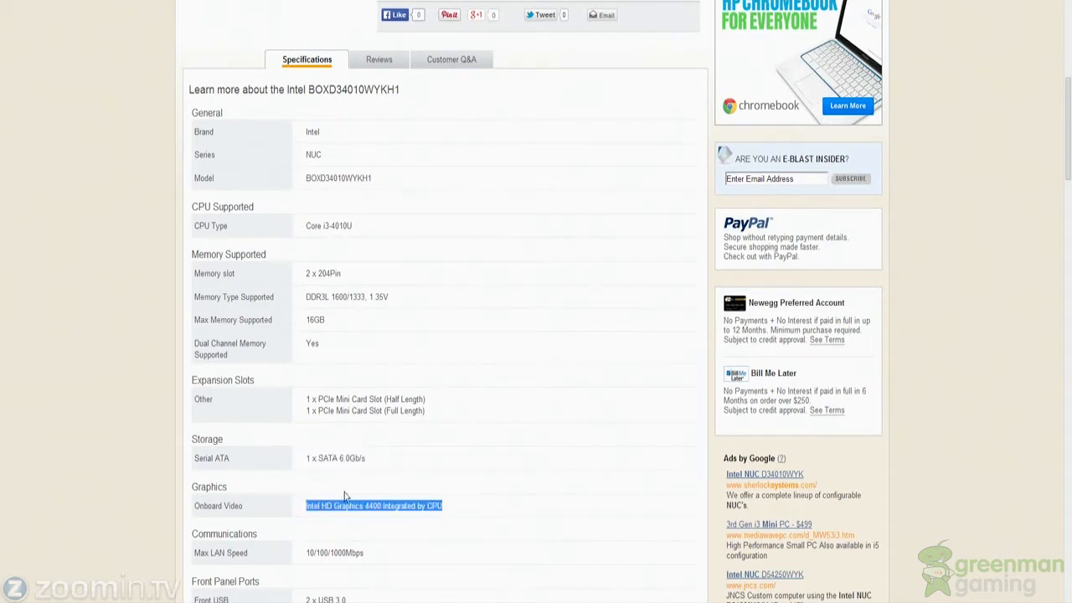
# Step: Review the HD Graphics 4400, ports, power adapter and features down to the 3-year warranty details
pyautogui.scroll(-3)
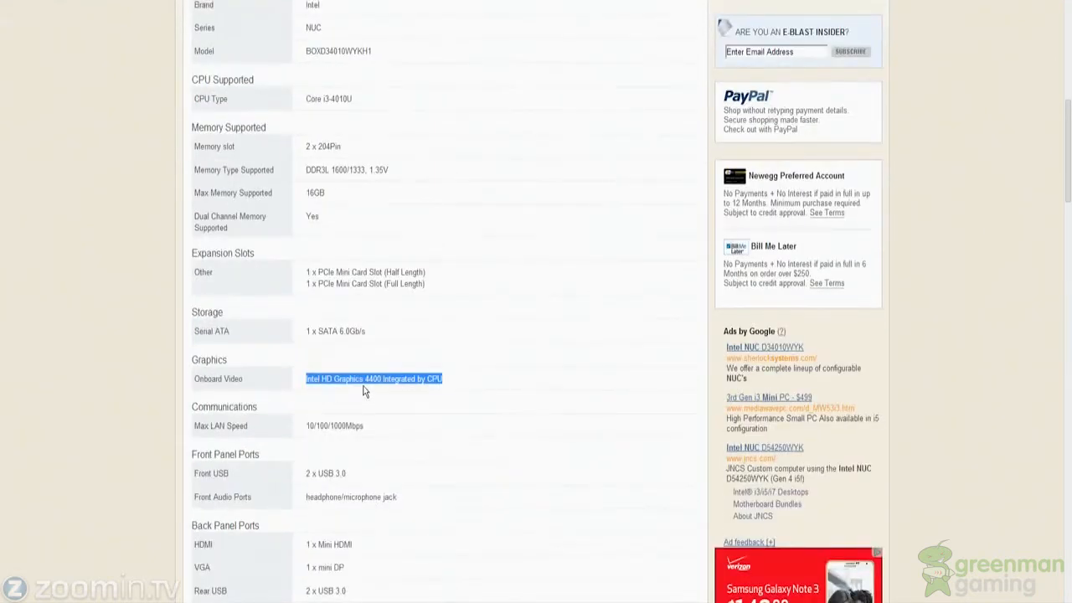
pyautogui.click(372, 379)
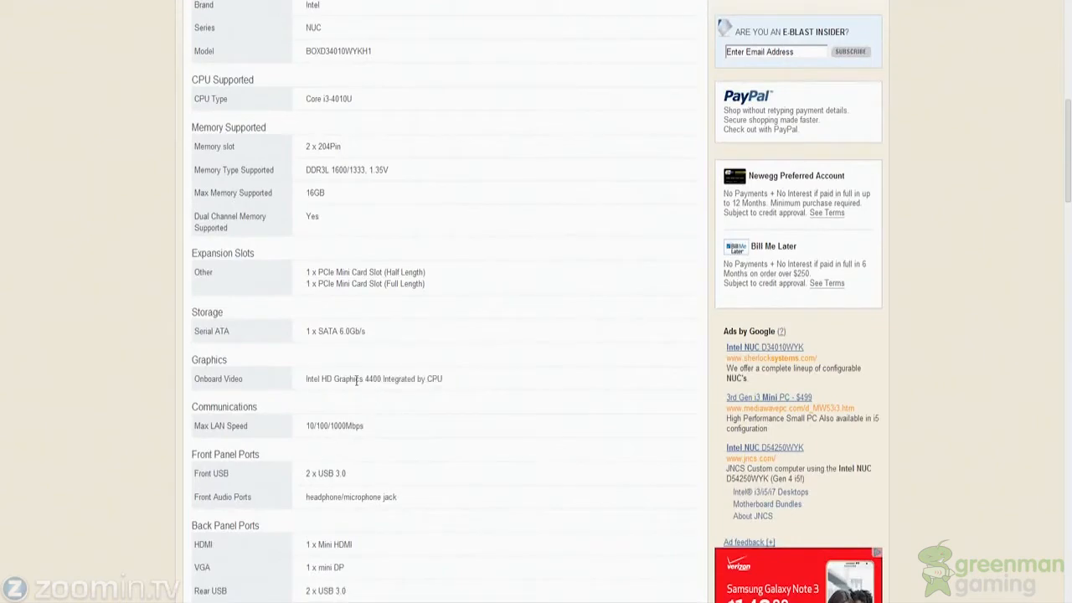
pyautogui.doubleClick(374, 378)
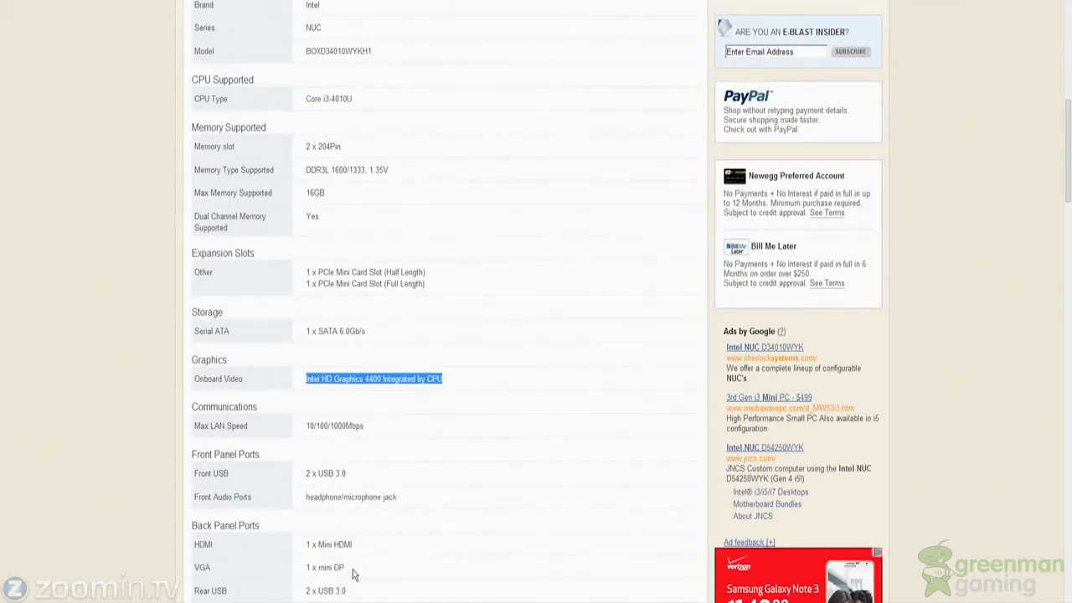
pyautogui.scroll(-3)
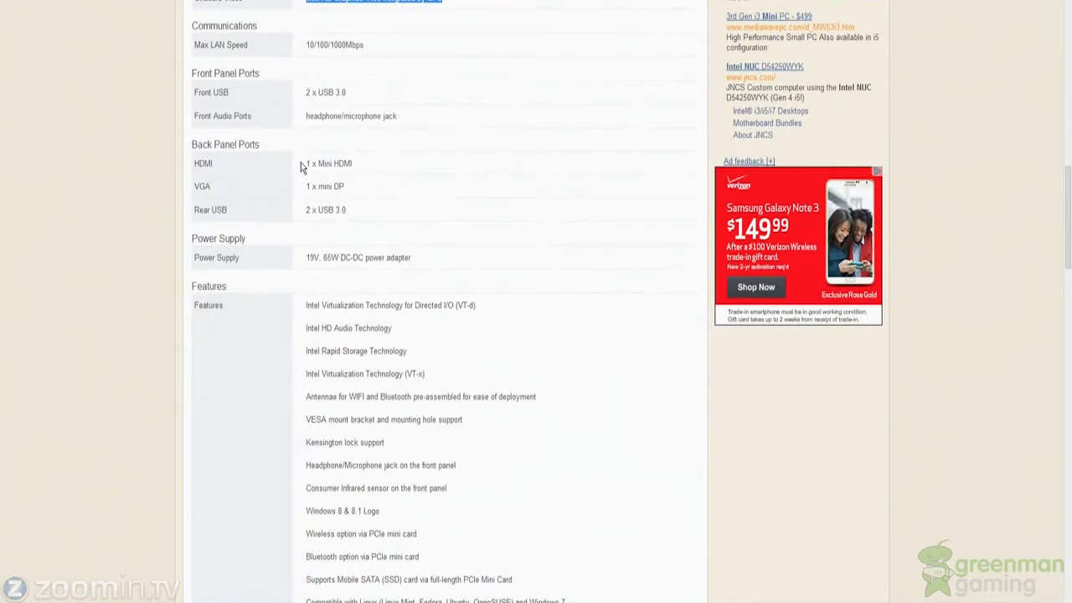
pyautogui.moveTo(355, 274)
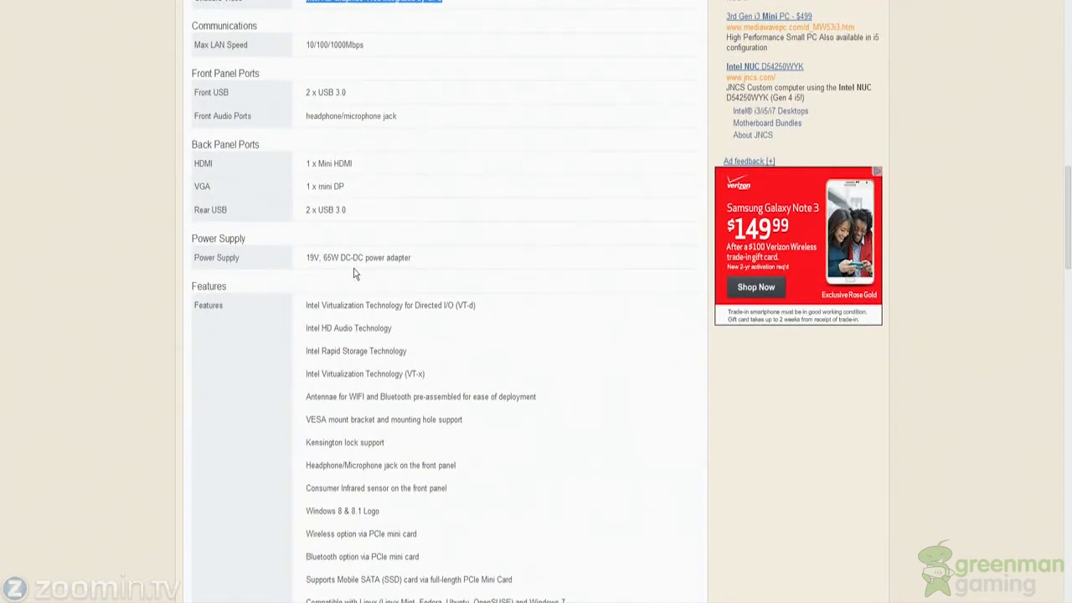
pyautogui.scroll(3)
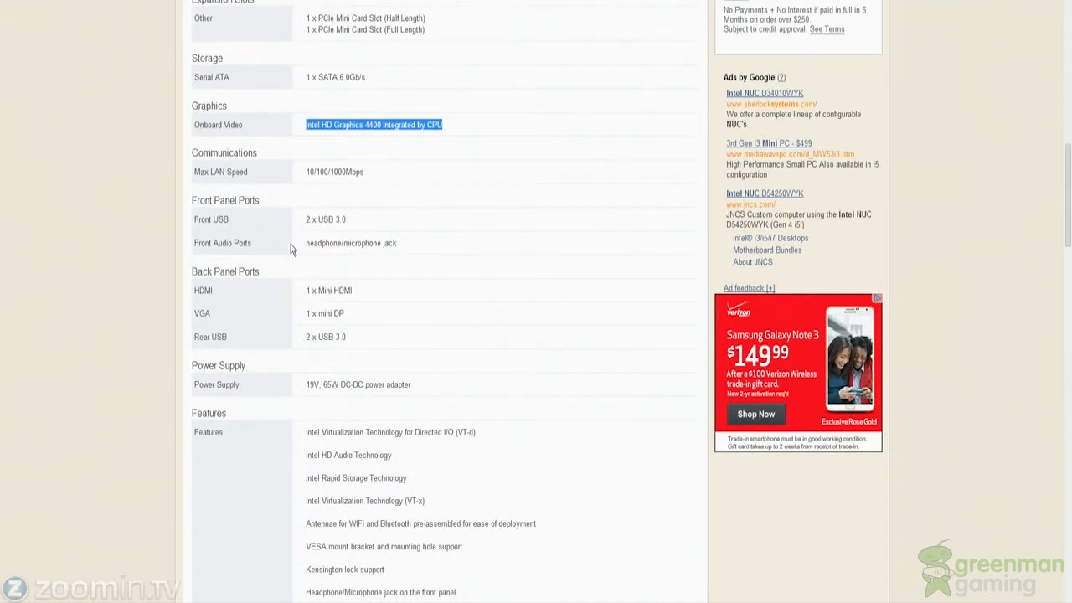
pyautogui.moveTo(413, 479)
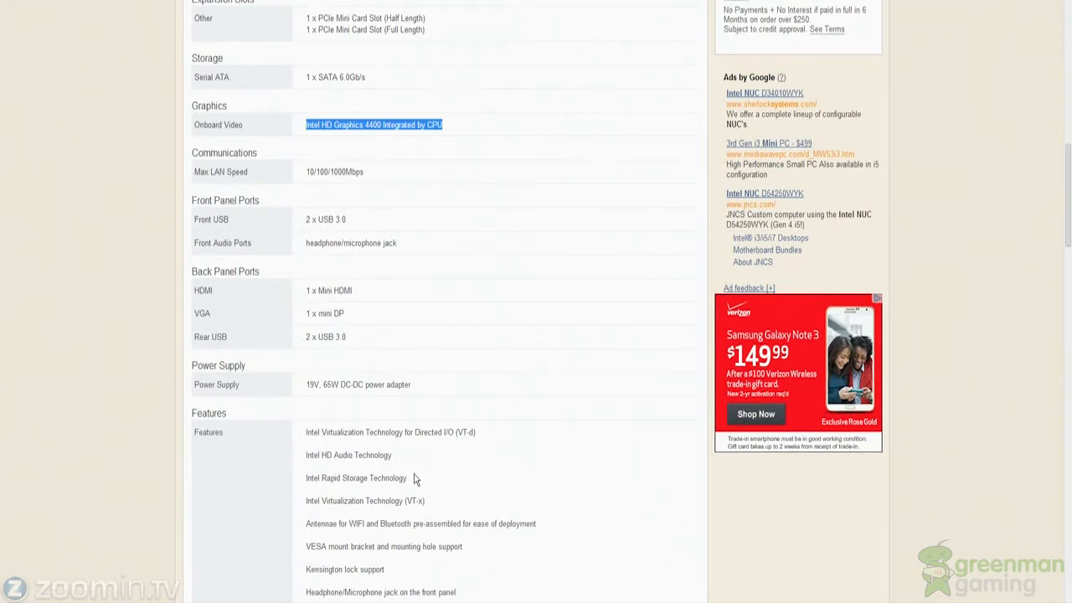
pyautogui.scroll(-3)
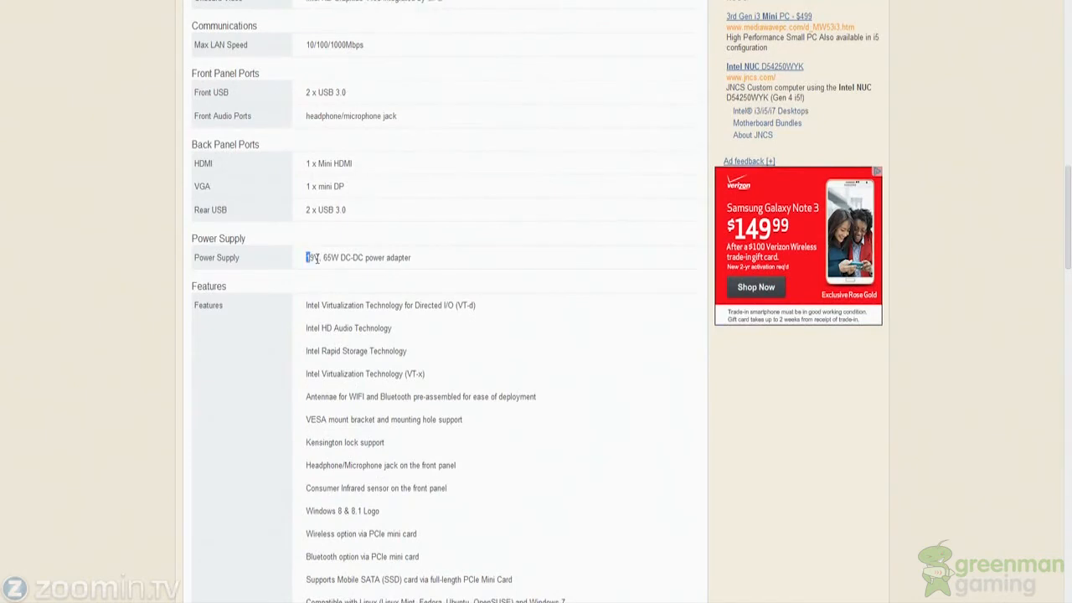
pyautogui.scroll(-3)
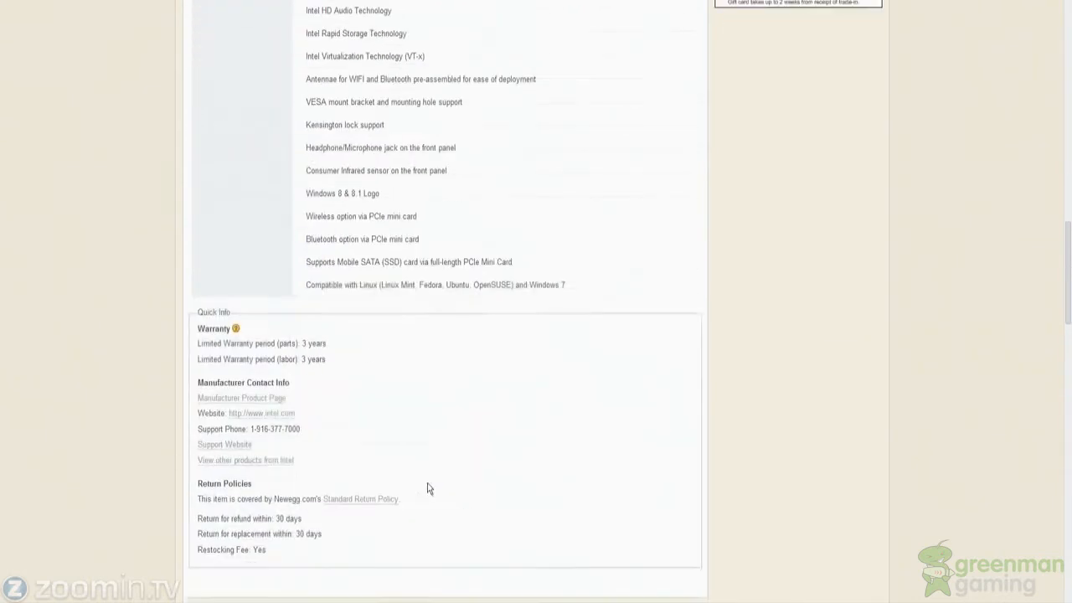
pyautogui.moveTo(445, 379)
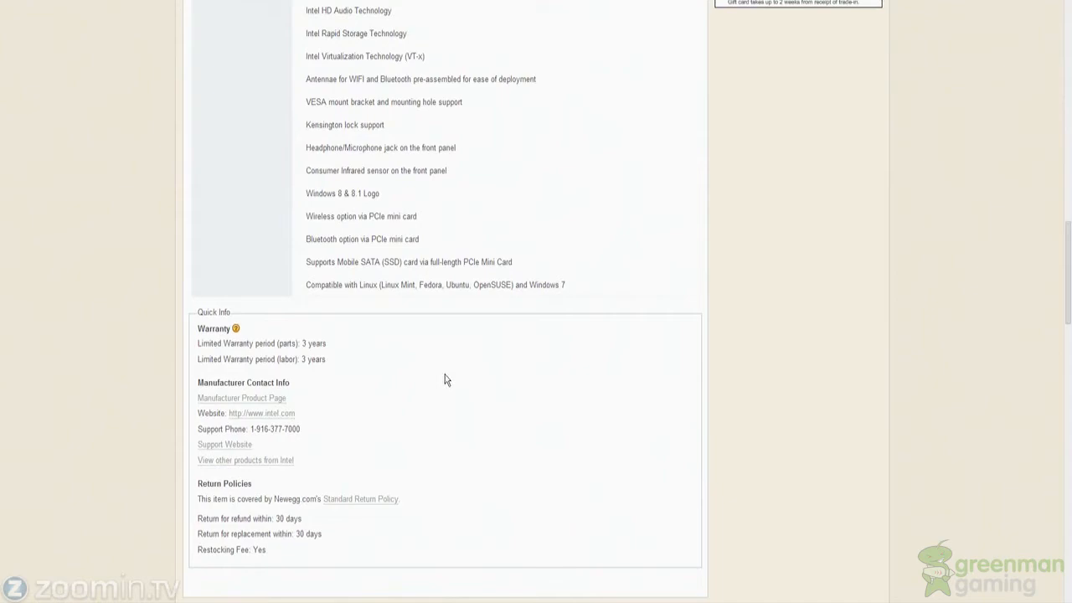
# Step: Return to the general specs and the free NUC pad special offer
pyautogui.scroll(3)
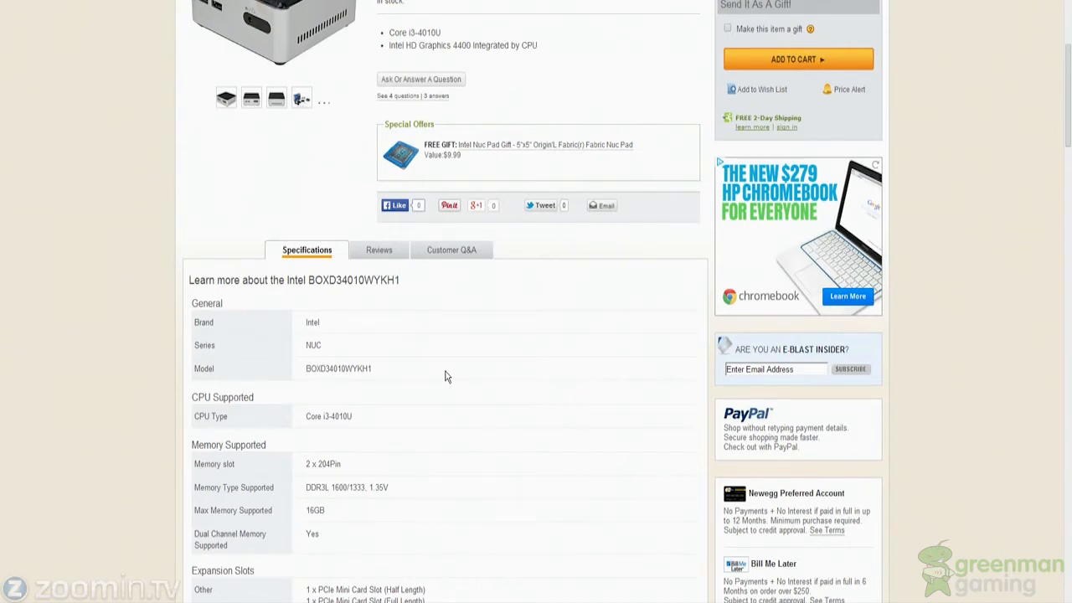
# Step: Show an enlarged close-up of the NUC kit's front photo
pyautogui.scroll(3)
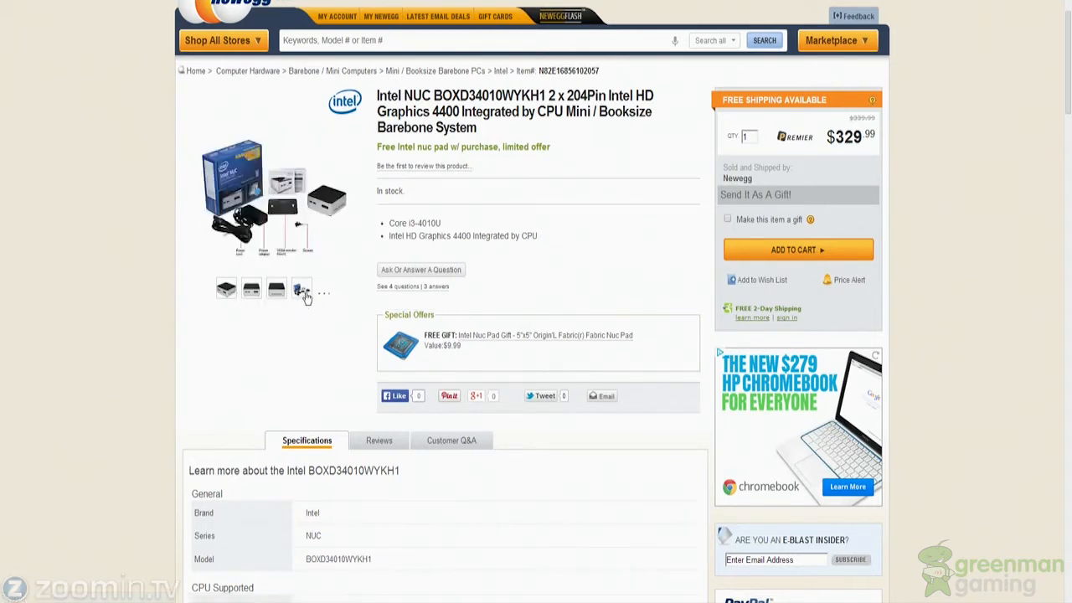
pyautogui.click(301, 288)
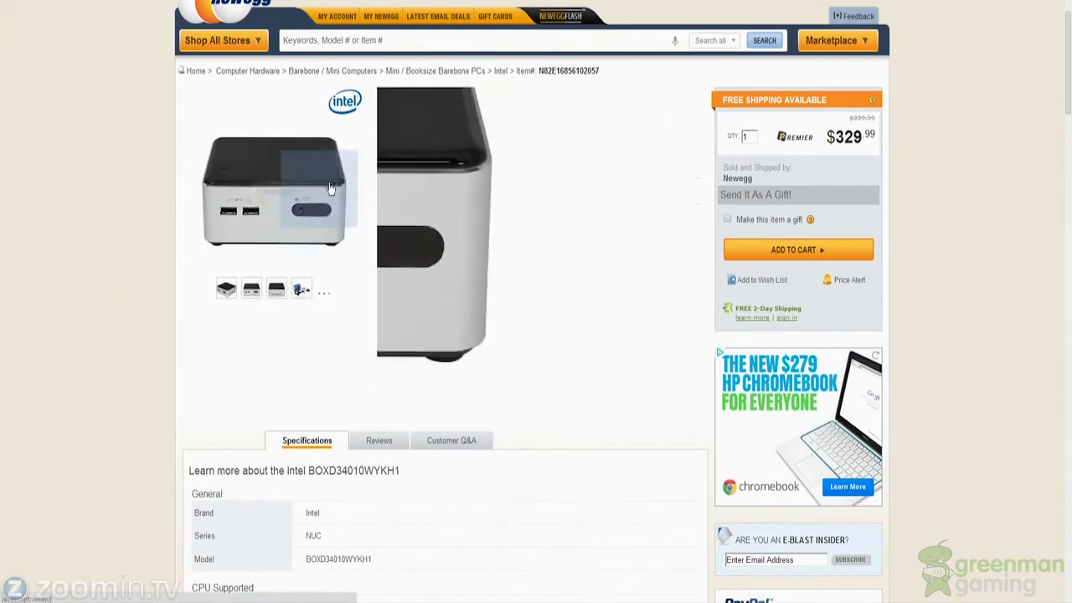
# Step: Search Newegg for 'brix' and highlight the first Gigabyte BRIX listing's onboard video spec
pyautogui.click(460, 41)
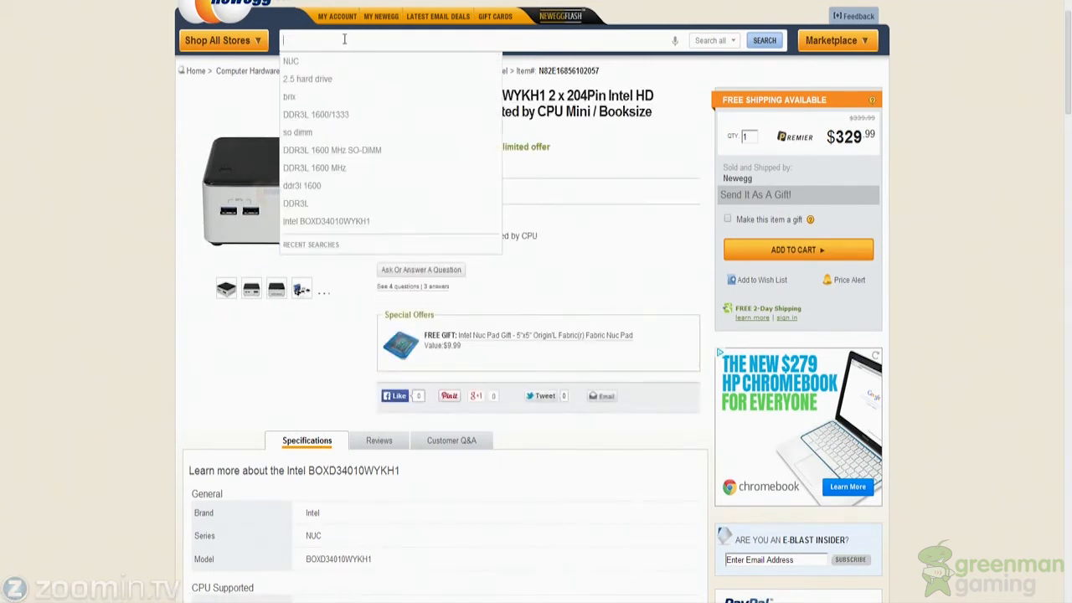
pyautogui.write('brix')
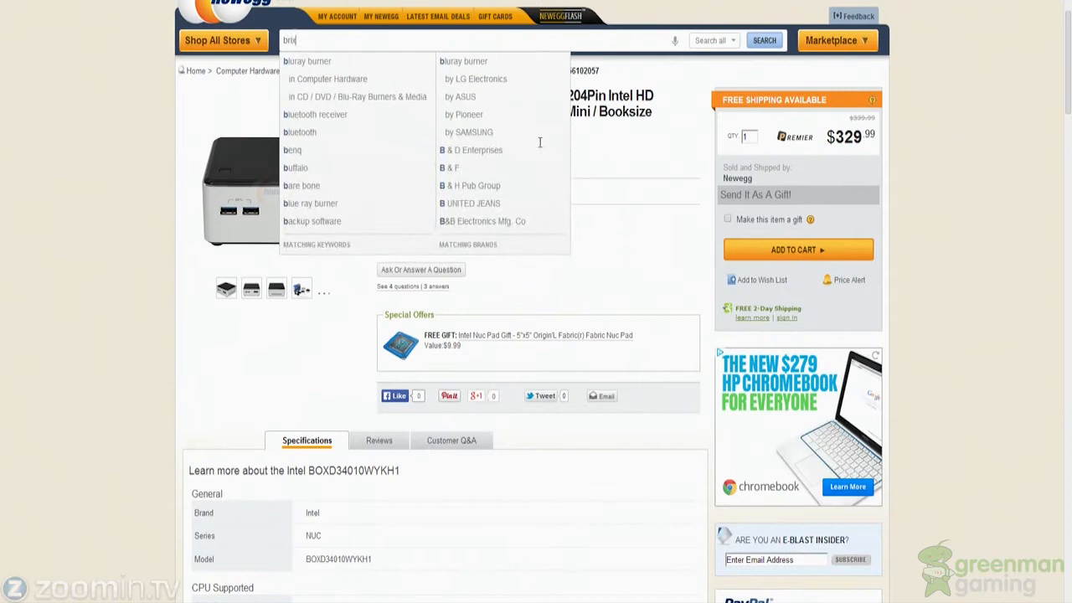
pyautogui.click(763, 40)
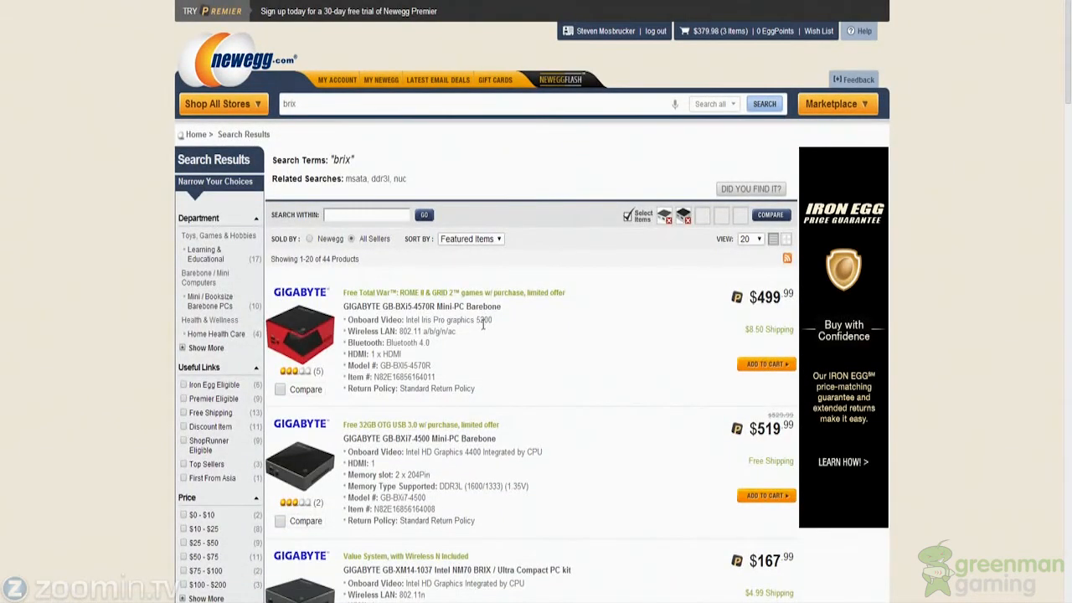
pyautogui.moveTo(406, 318)
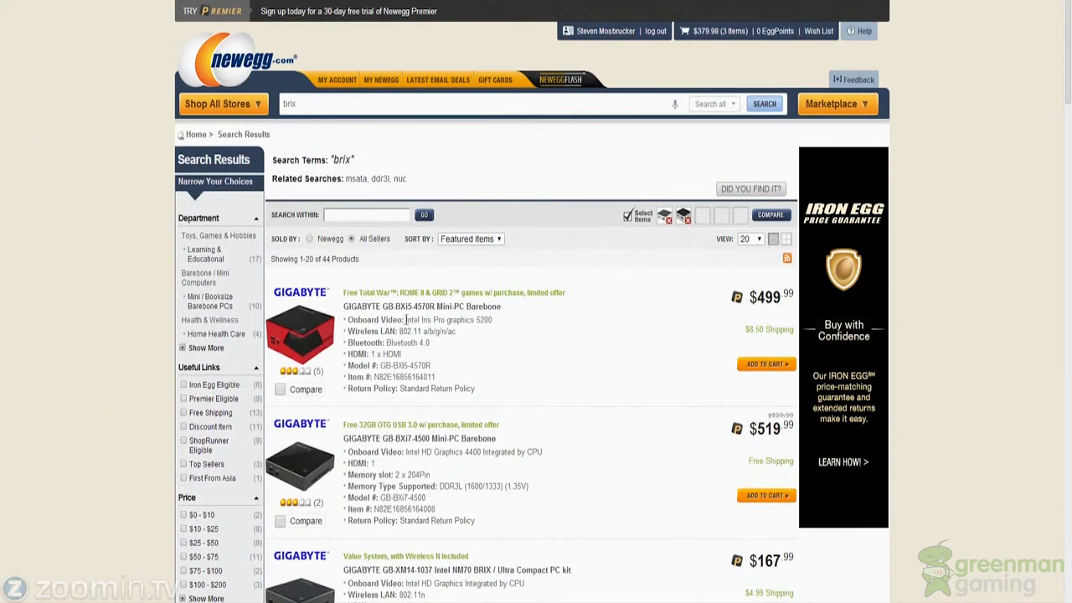
pyautogui.doubleClick(449, 320)
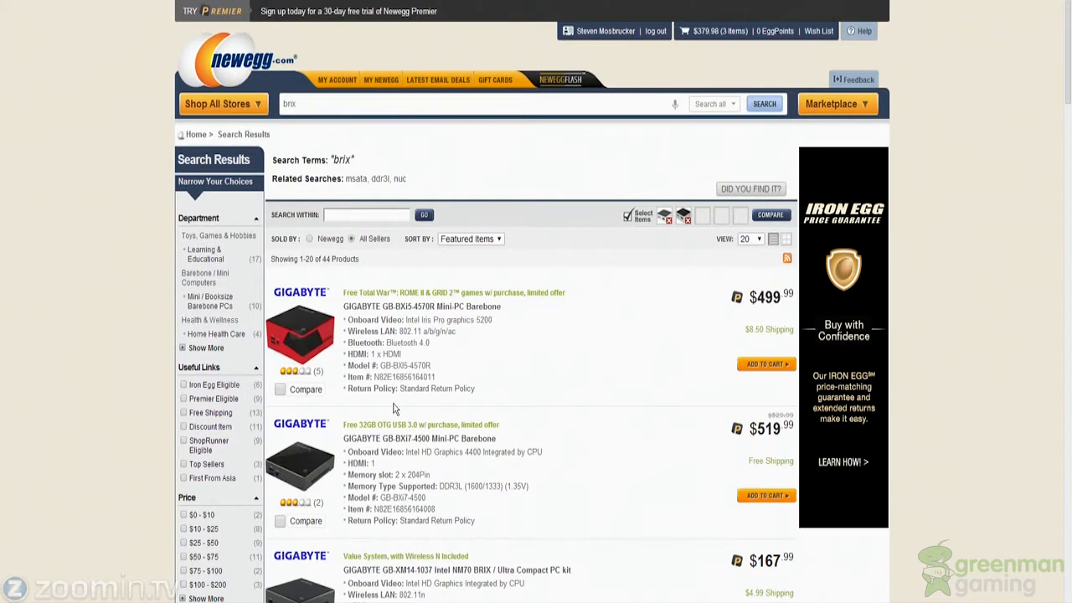
pyautogui.moveTo(442, 427)
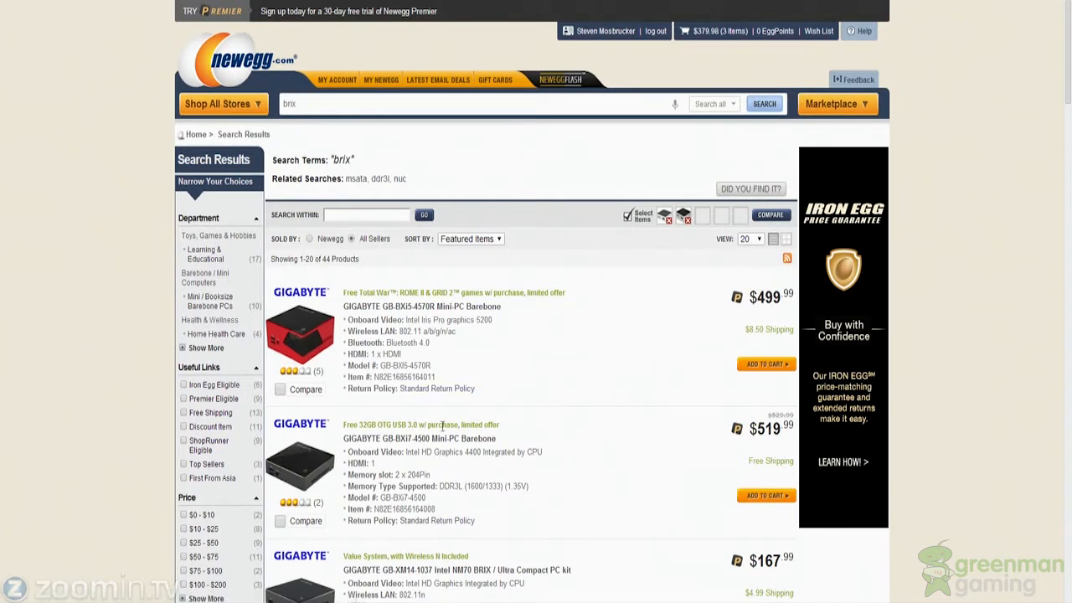
pyautogui.moveTo(434, 416)
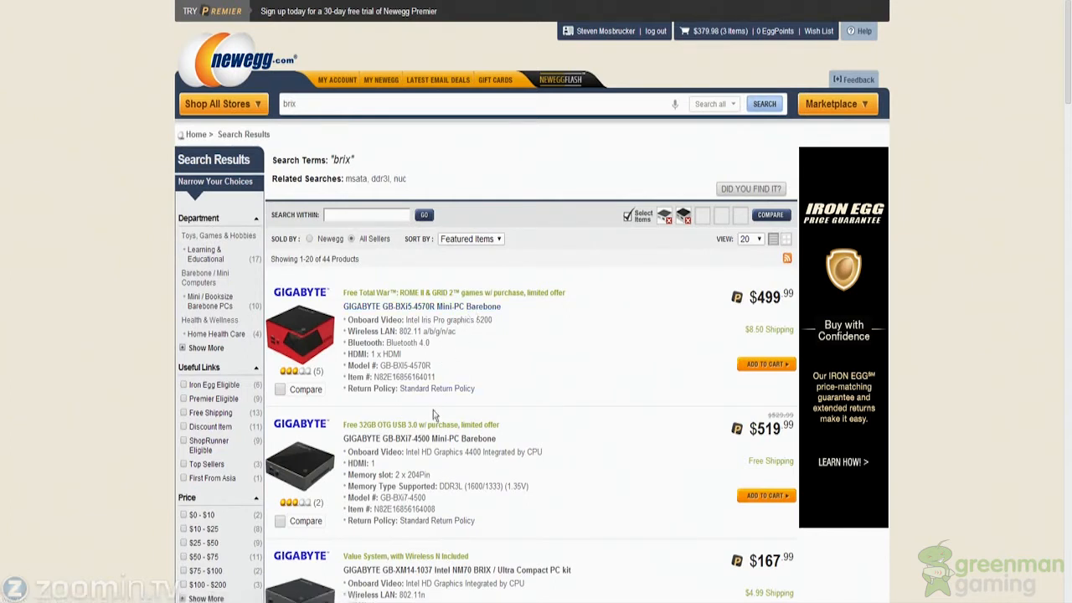
# Step: Review the Brix results, then return to the NUC Home Theater wish list with its $446.96 subtotal
pyautogui.scroll(-3)
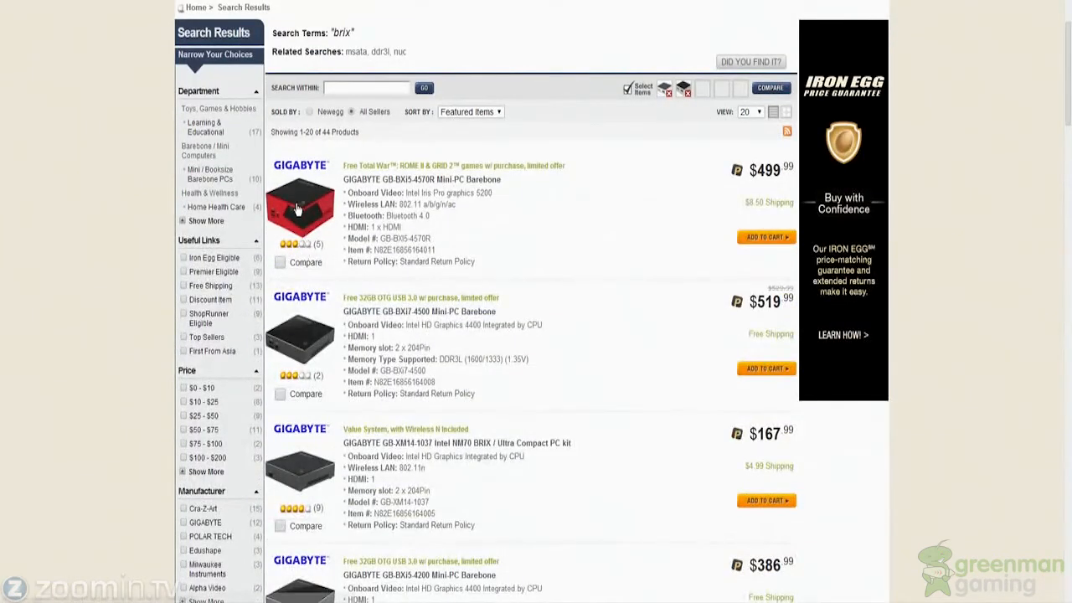
pyautogui.moveTo(341, 206)
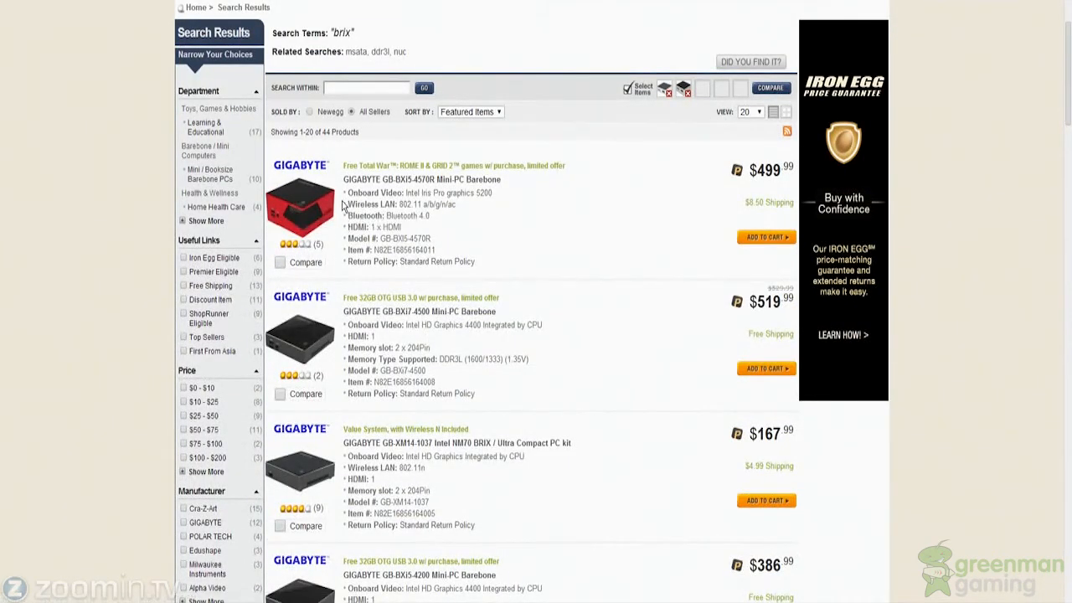
pyautogui.moveTo(516, 187)
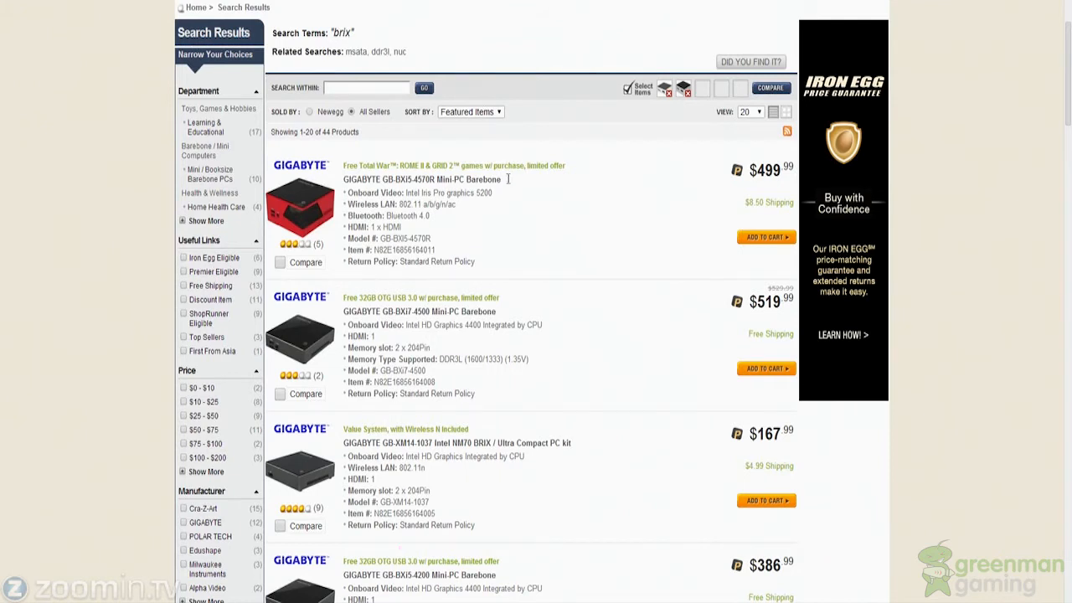
pyautogui.doubleClick(422, 179)
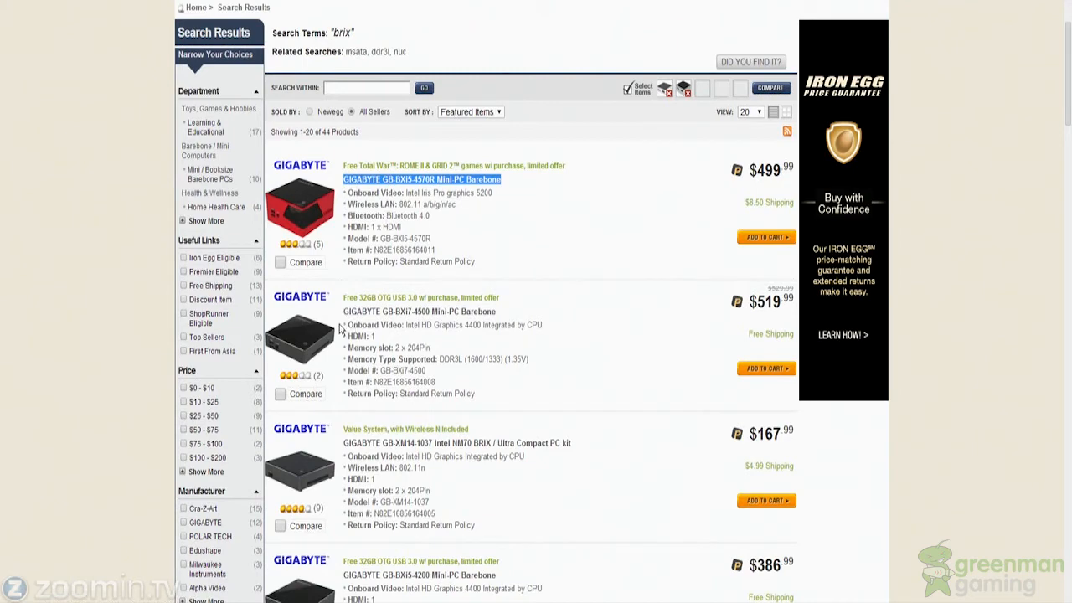
pyautogui.moveTo(442, 341)
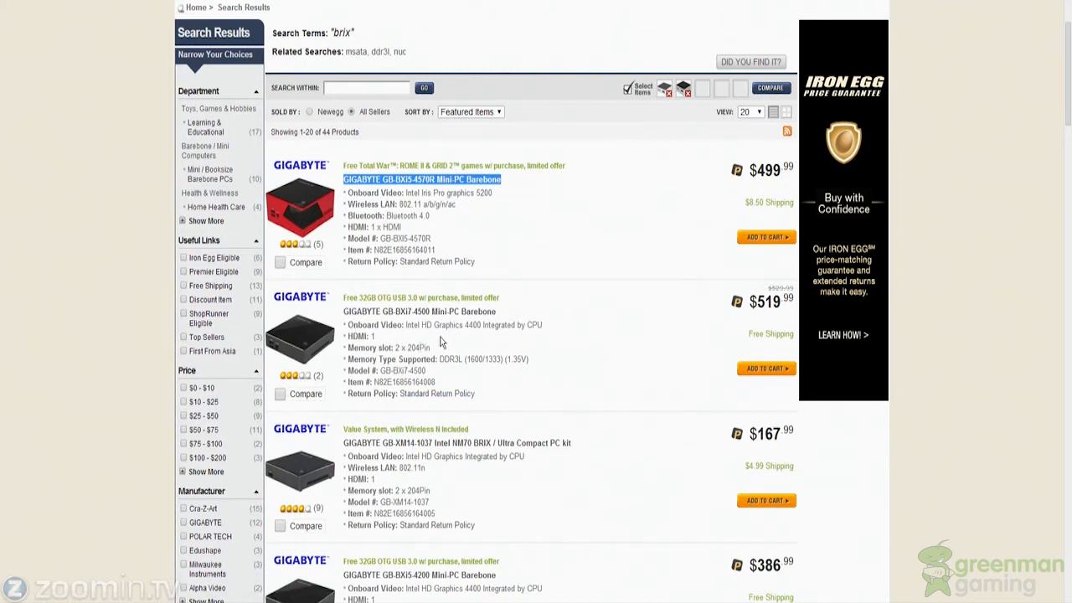
pyautogui.scroll(-3)
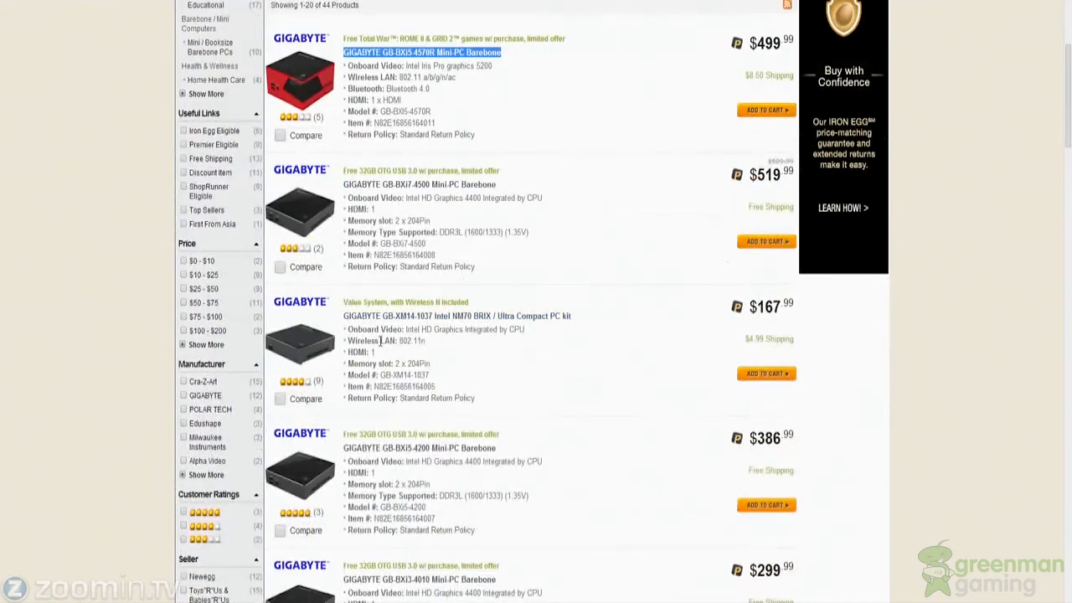
pyautogui.scroll(-3)
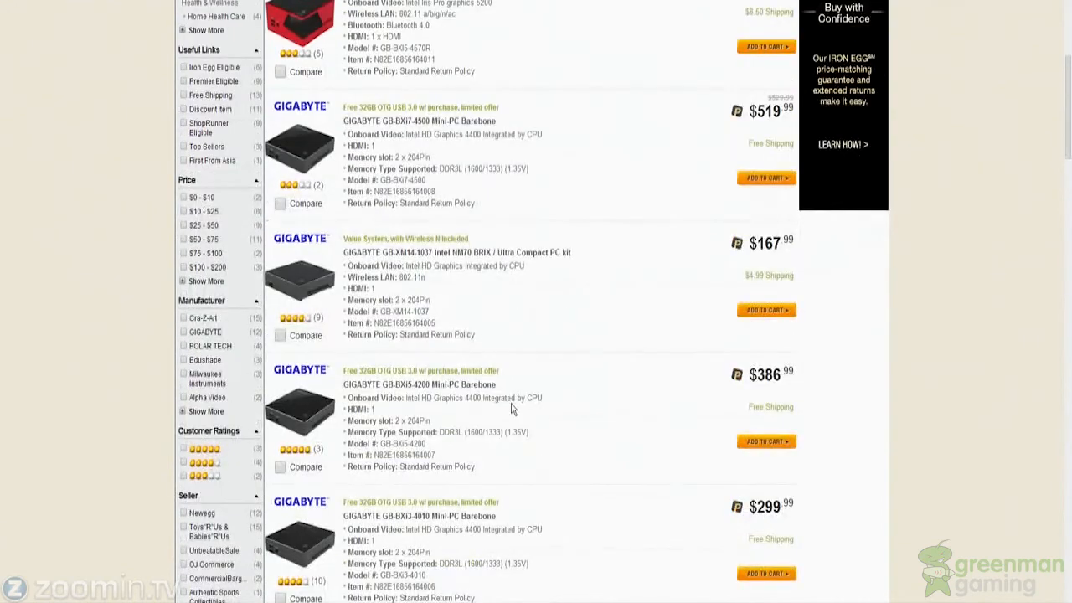
pyautogui.scroll(-3)
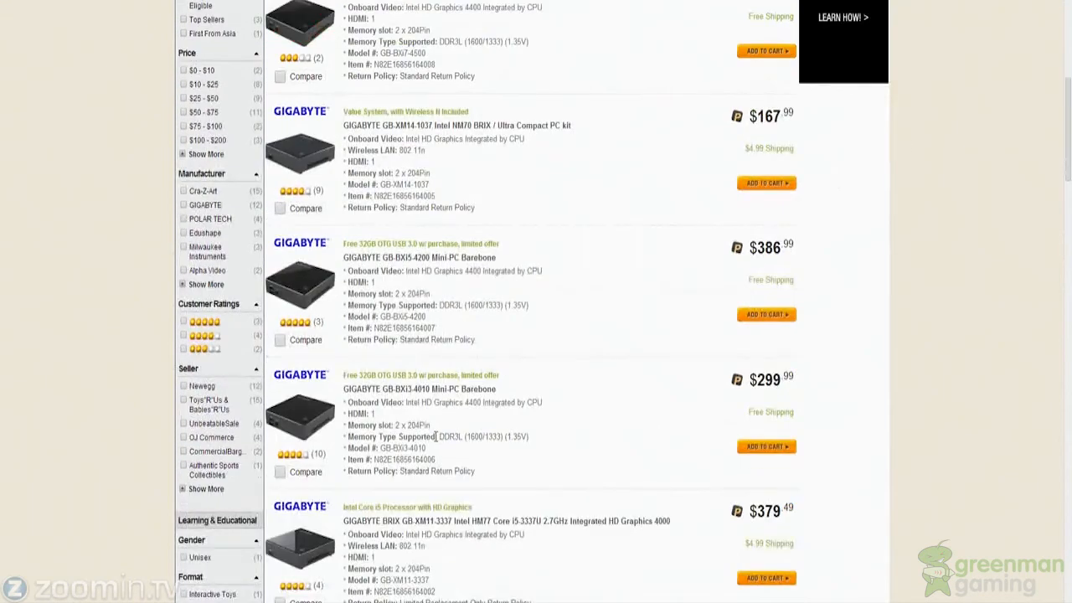
pyautogui.scroll(-3)
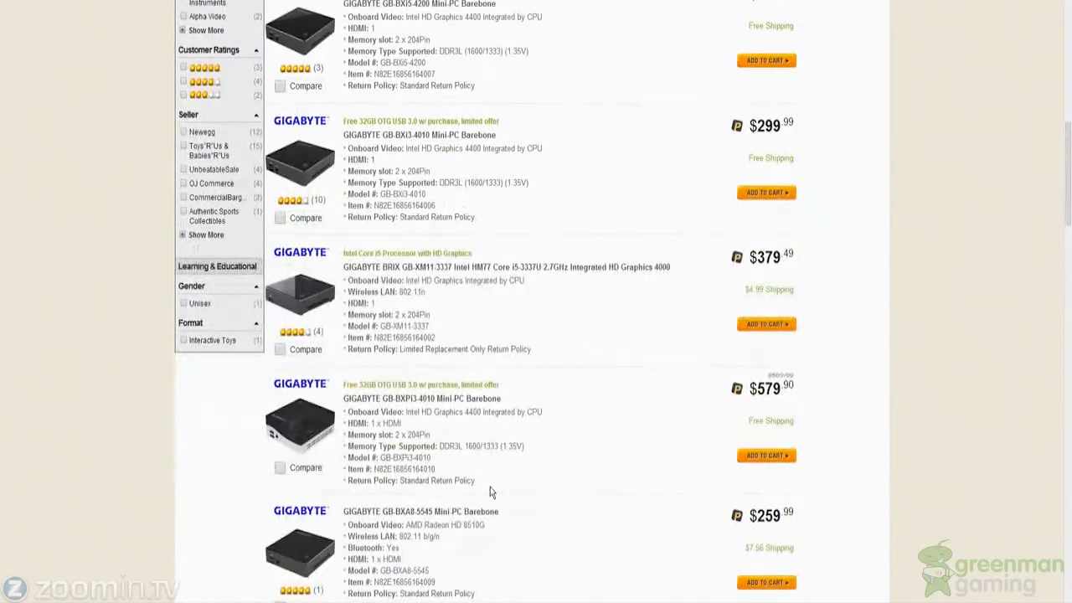
pyautogui.scroll(-3)
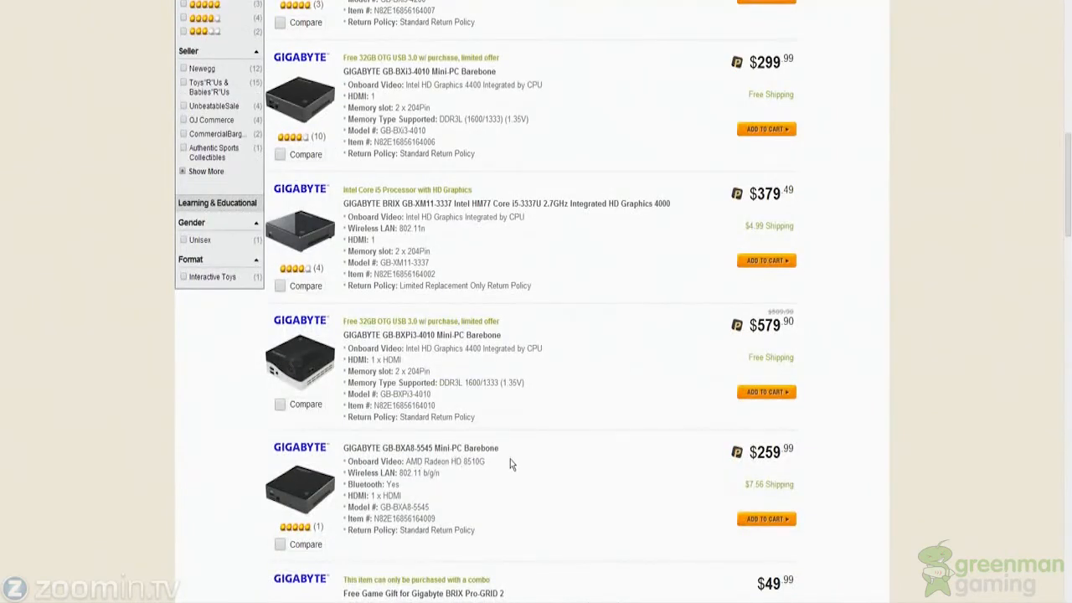
pyautogui.scroll(-3)
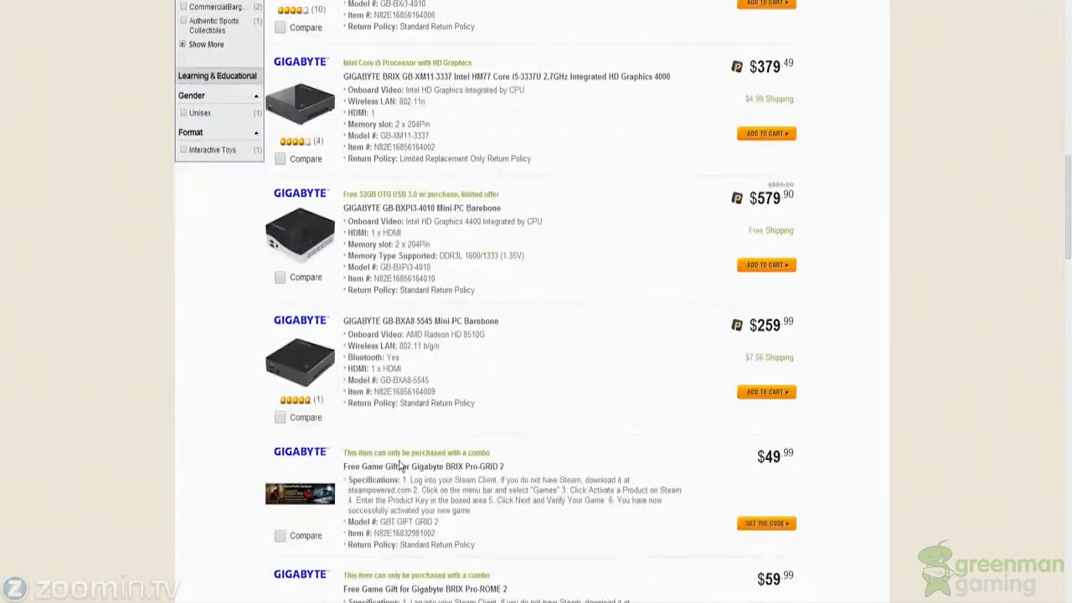
pyautogui.scroll(-3)
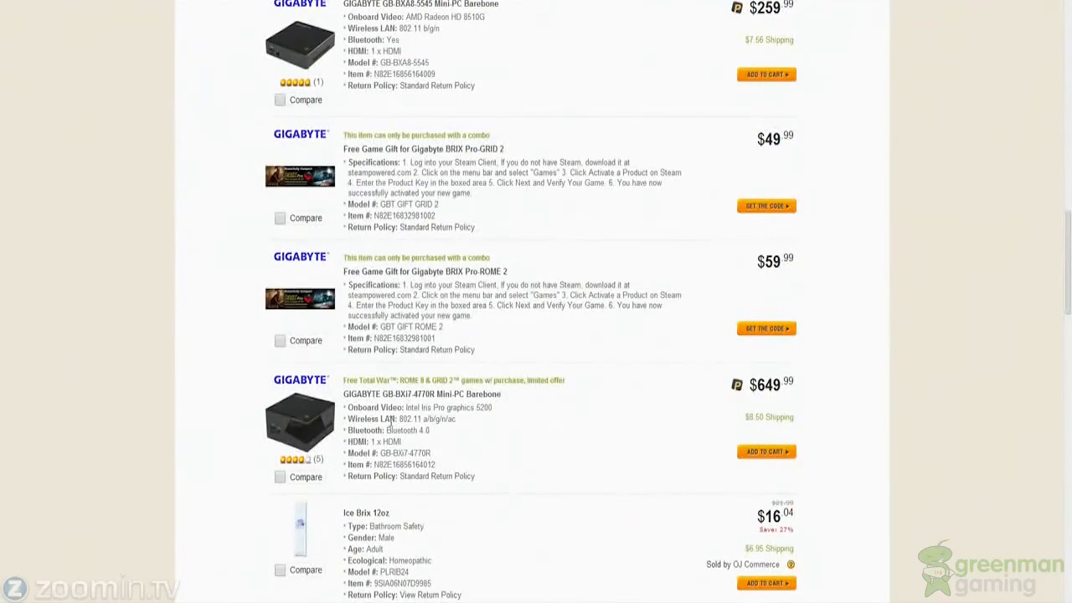
pyautogui.scroll(-3)
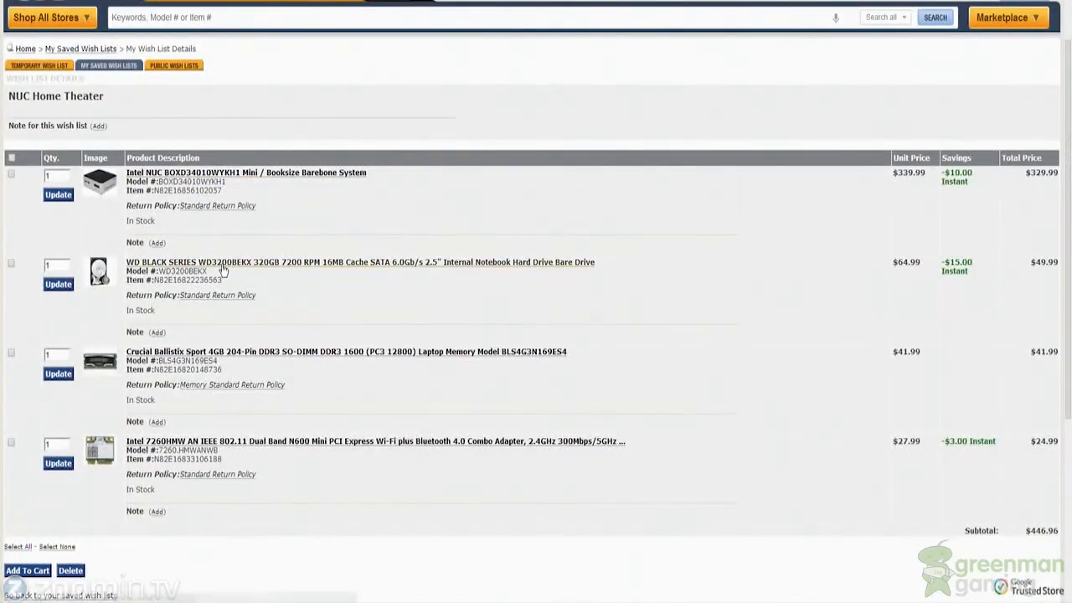
pyautogui.click(244, 173)
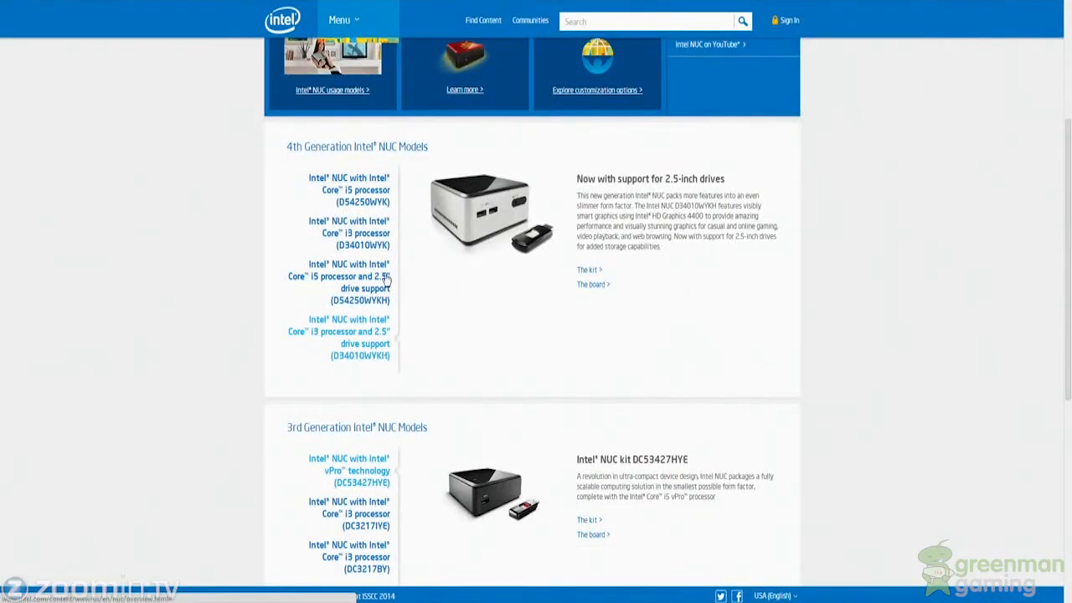
pyautogui.moveTo(623, 195)
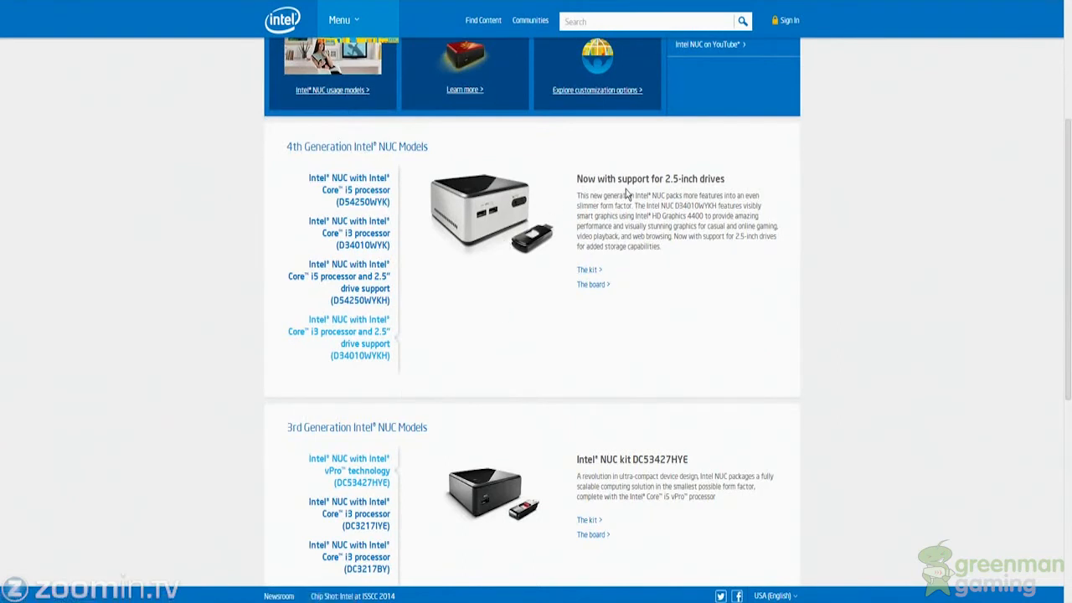
# Step: Preview Intel's 4th-gen Core i5 and Core i3 NUC kits with 2.5-inch drive support
pyautogui.doubleClick(680, 178)
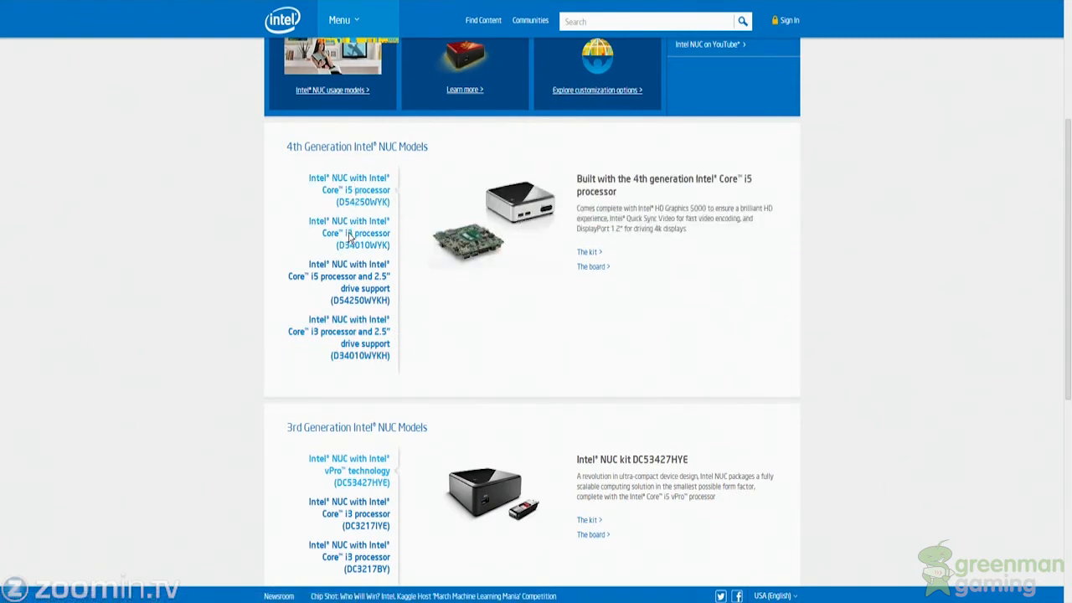
pyautogui.click(349, 233)
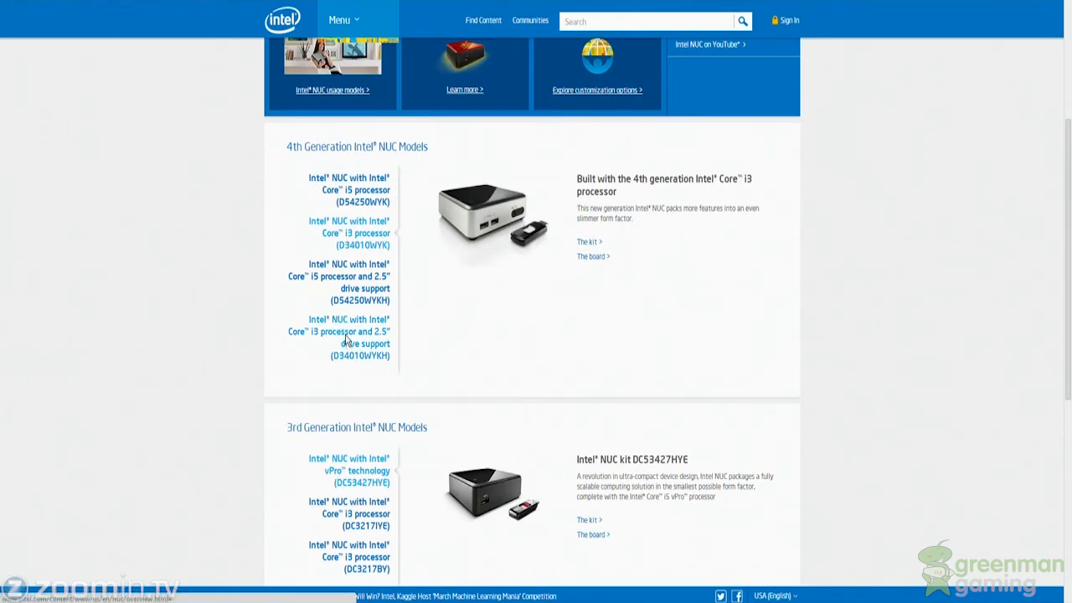
pyautogui.click(355, 232)
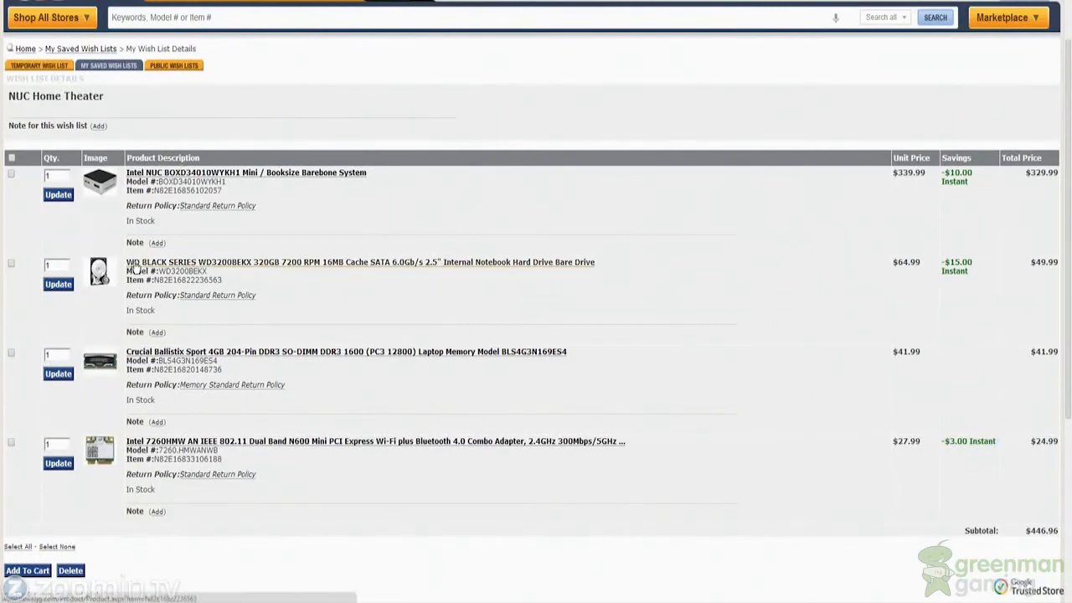
pyautogui.moveTo(399, 282)
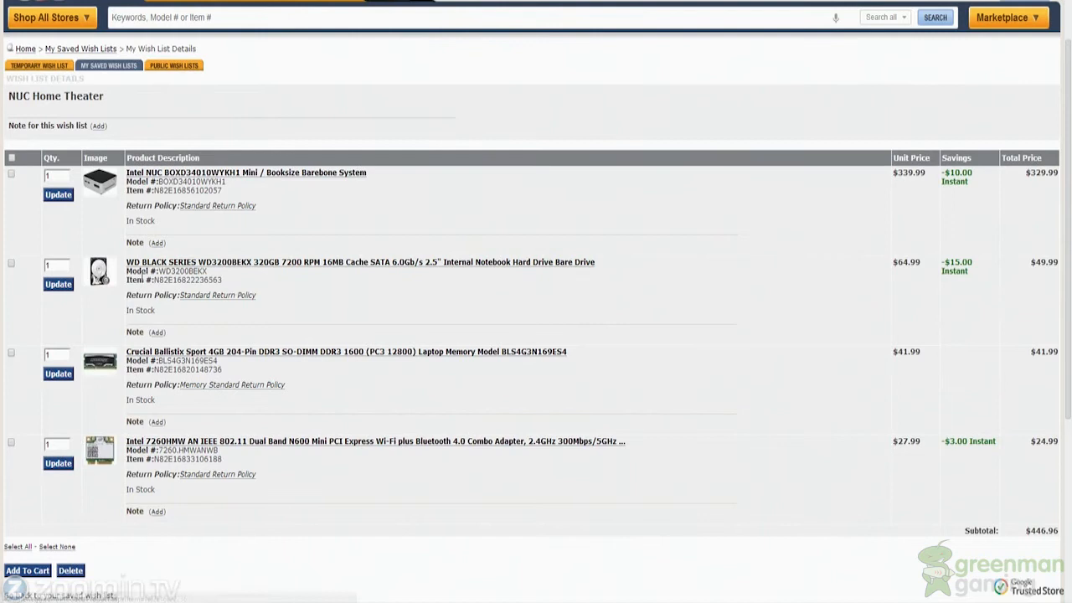
pyautogui.moveTo(247, 261)
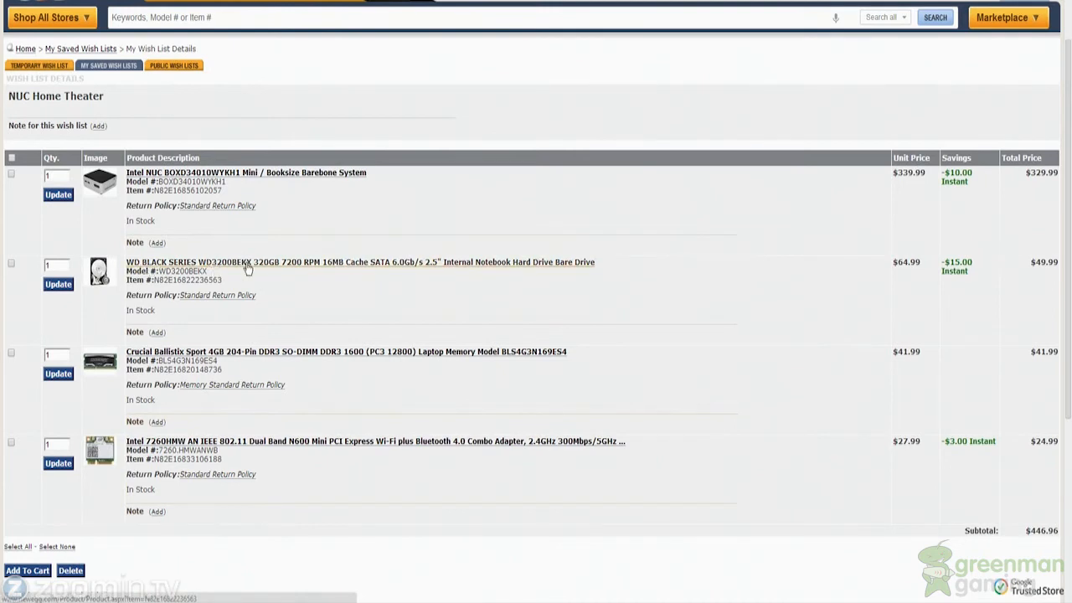
pyautogui.moveTo(432, 269)
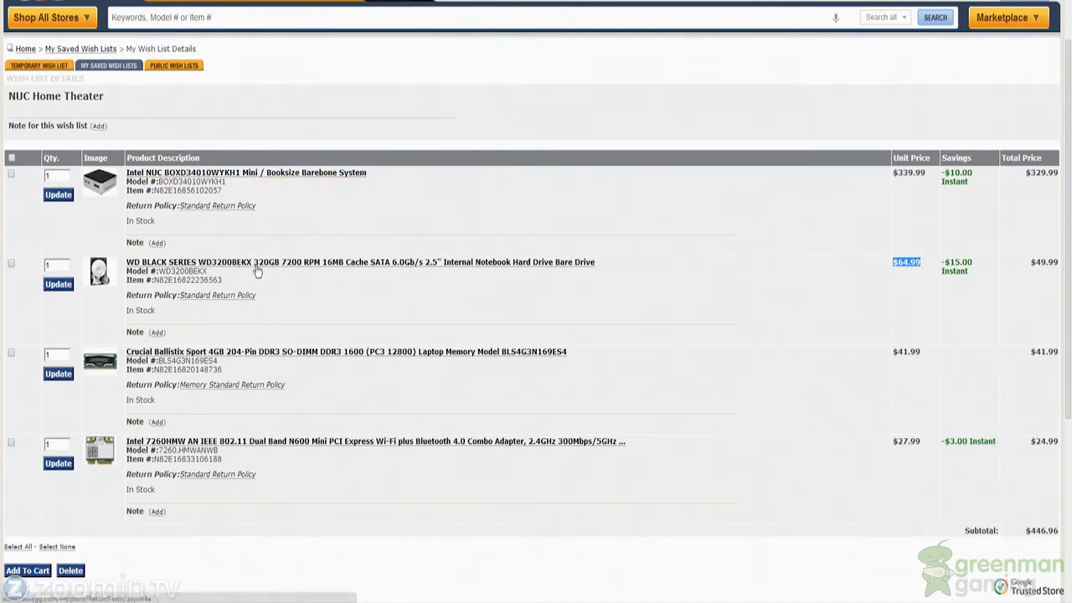
pyautogui.moveTo(193, 415)
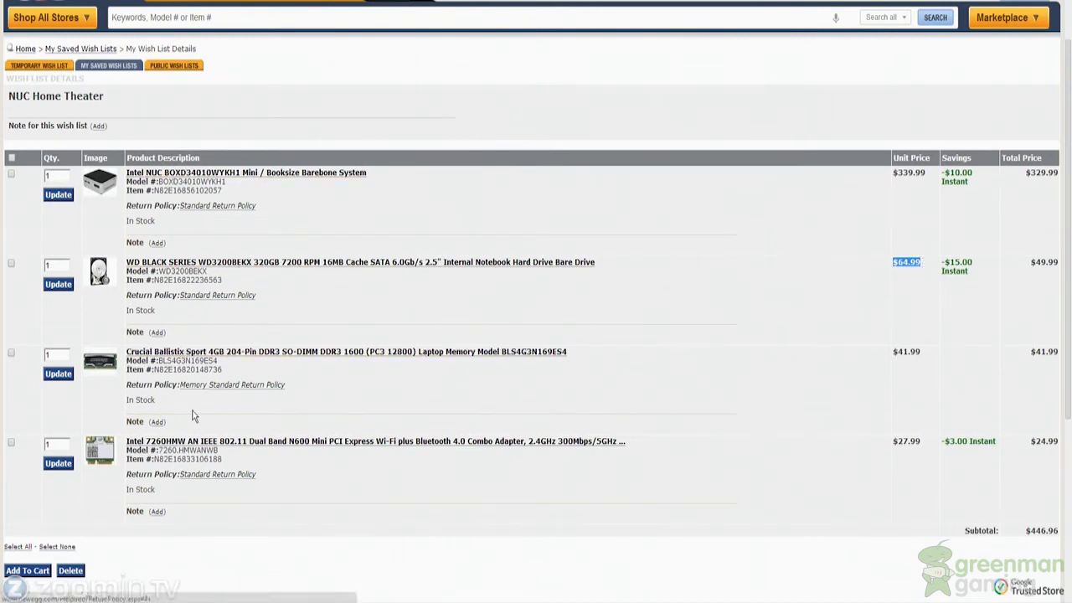
pyautogui.moveTo(117, 376)
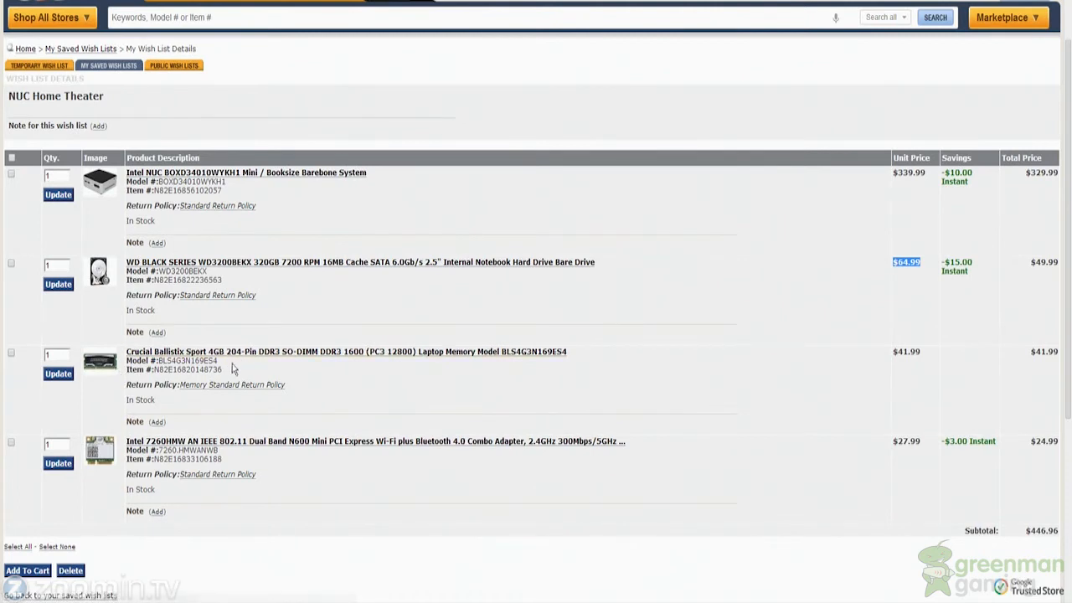
pyautogui.moveTo(238, 362)
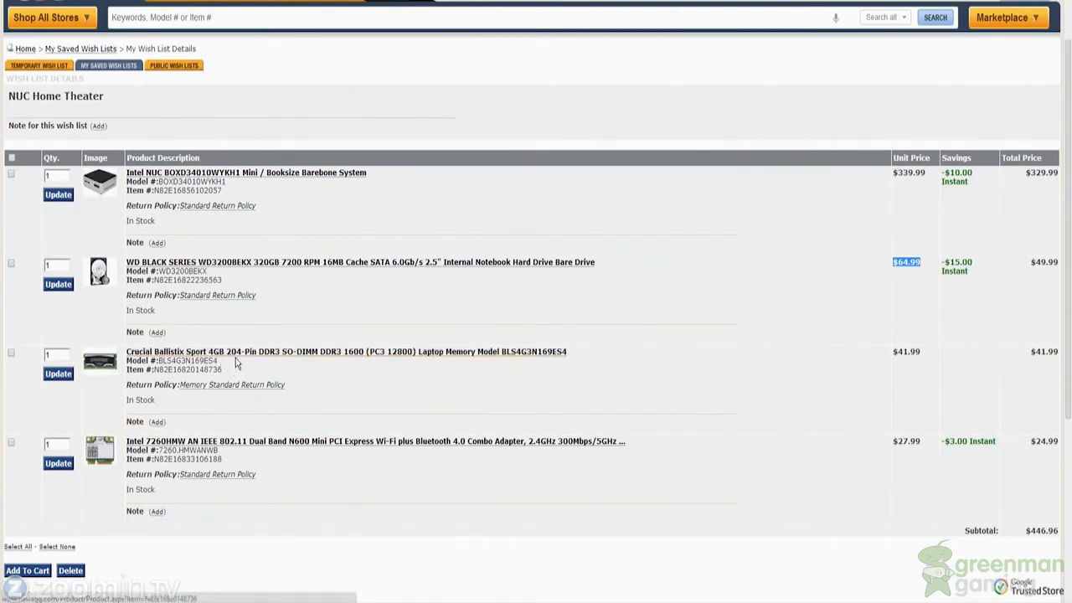
pyautogui.moveTo(308, 360)
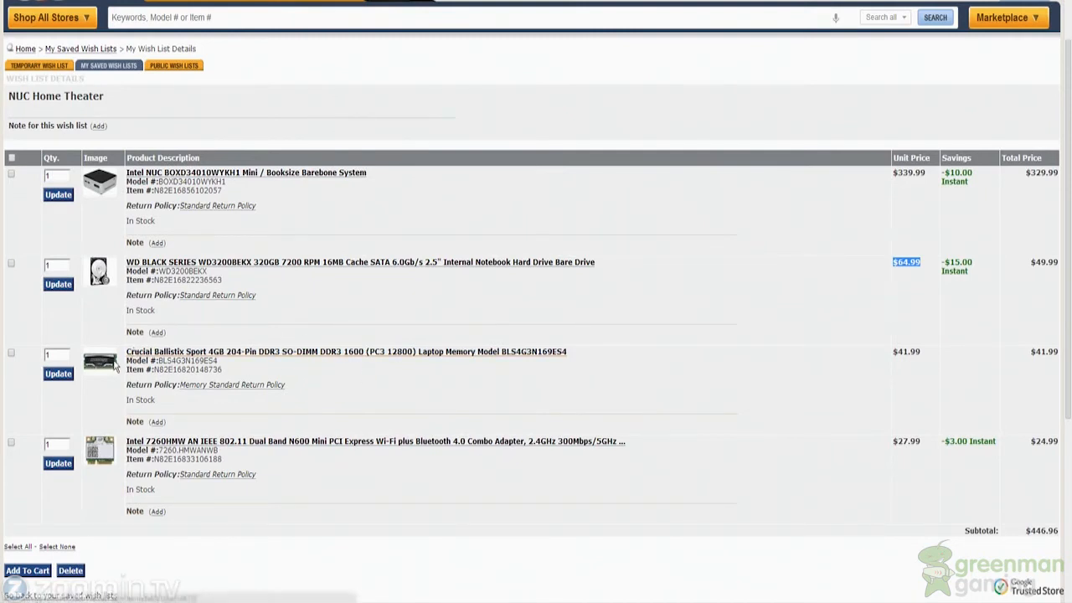
pyautogui.moveTo(325, 382)
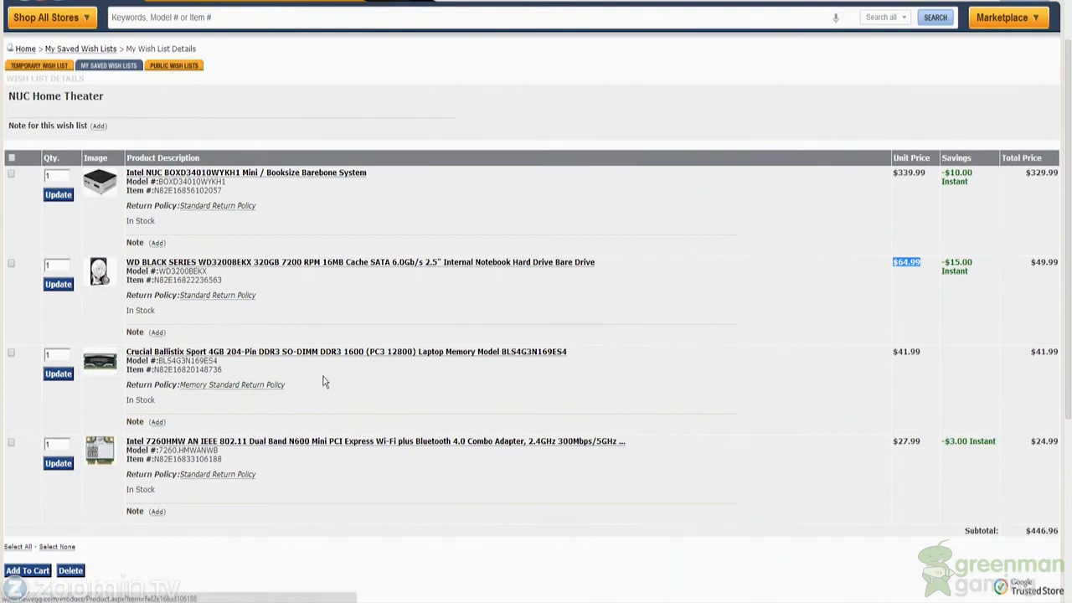
pyautogui.moveTo(315, 362)
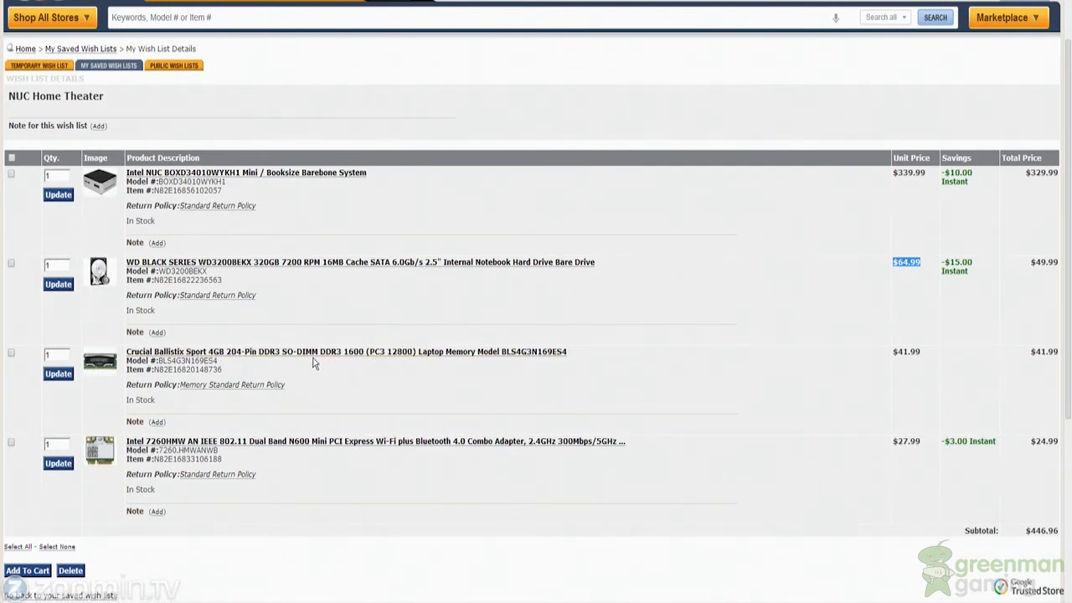
pyautogui.moveTo(349, 352)
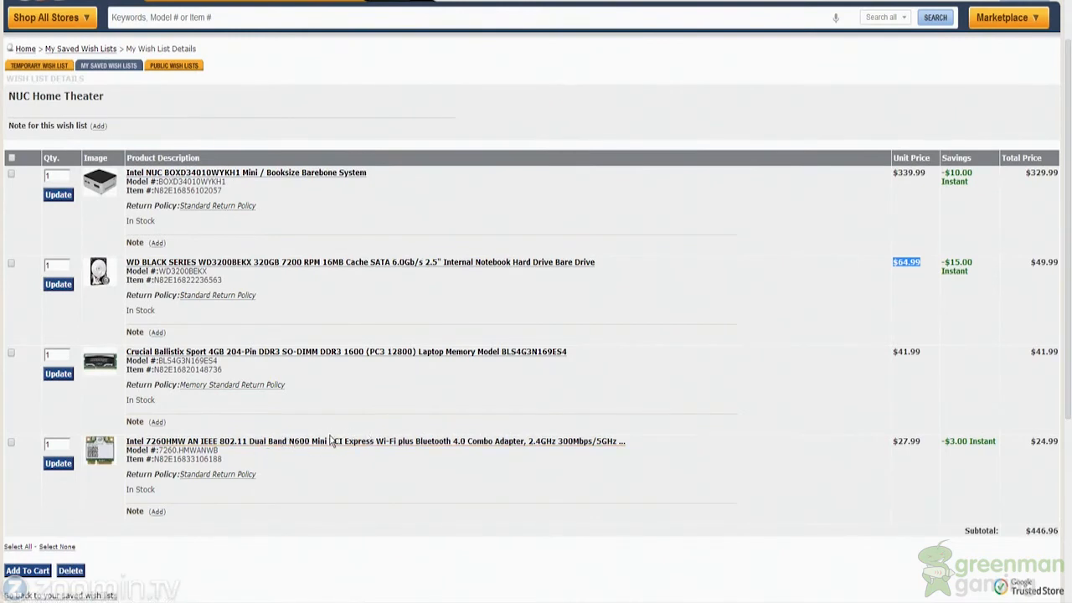
pyautogui.moveTo(355, 442)
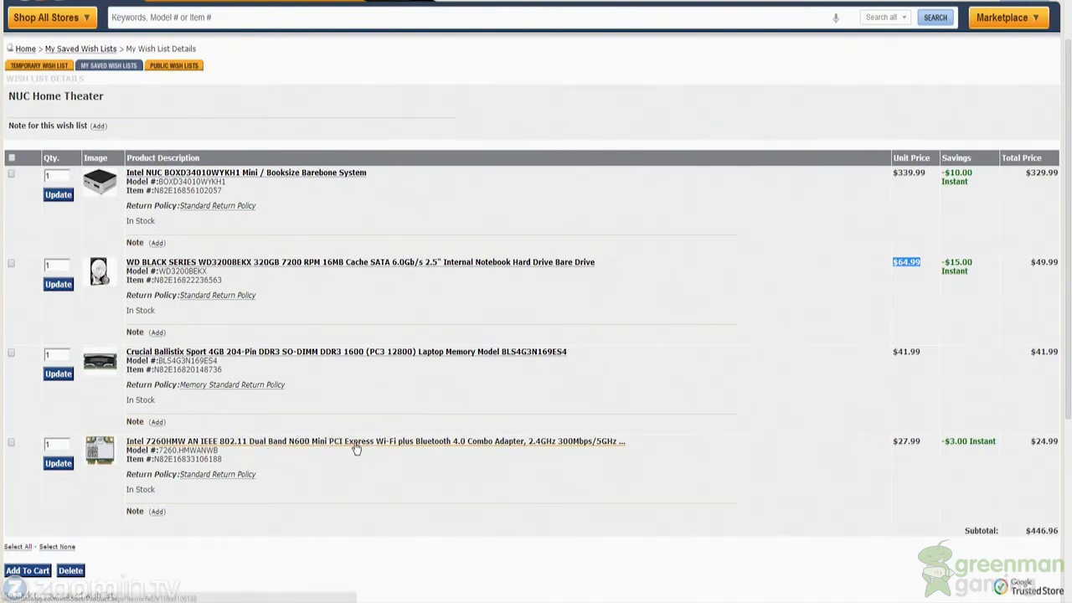
pyautogui.moveTo(452, 454)
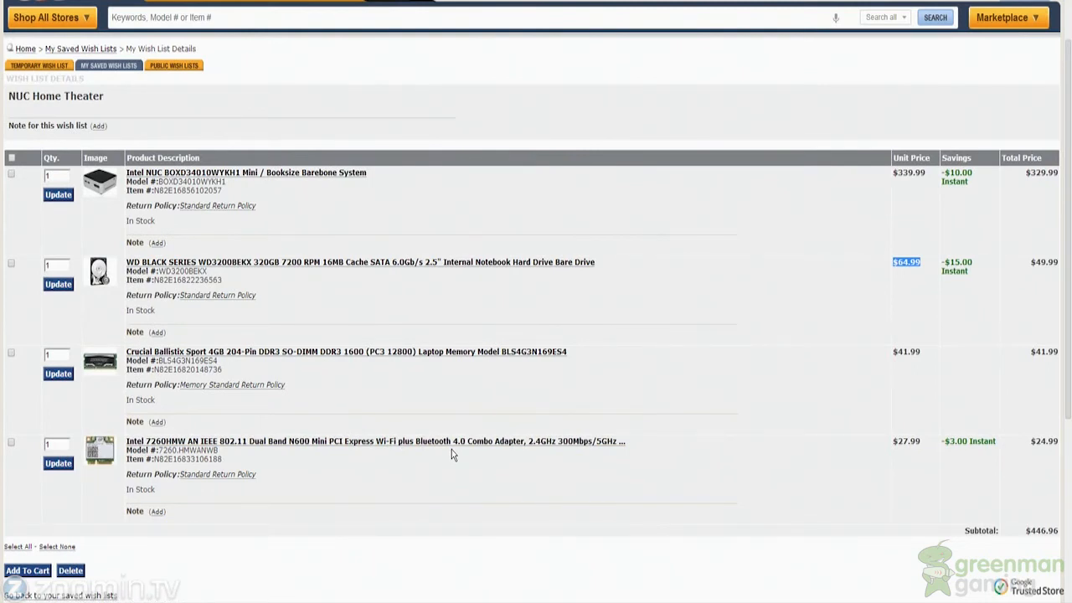
pyautogui.moveTo(319, 328)
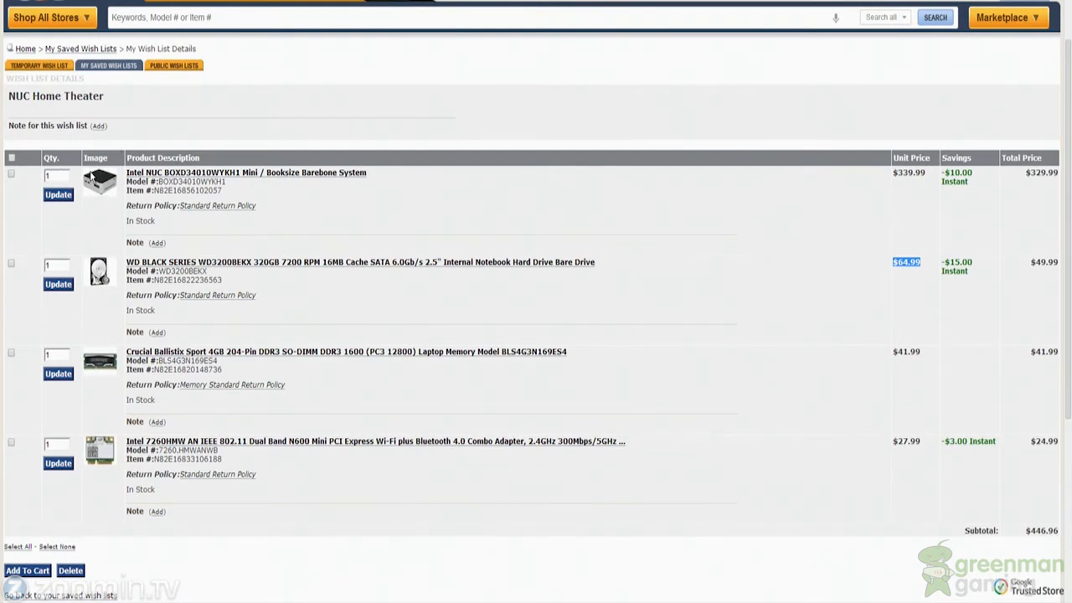
pyautogui.moveTo(117, 193)
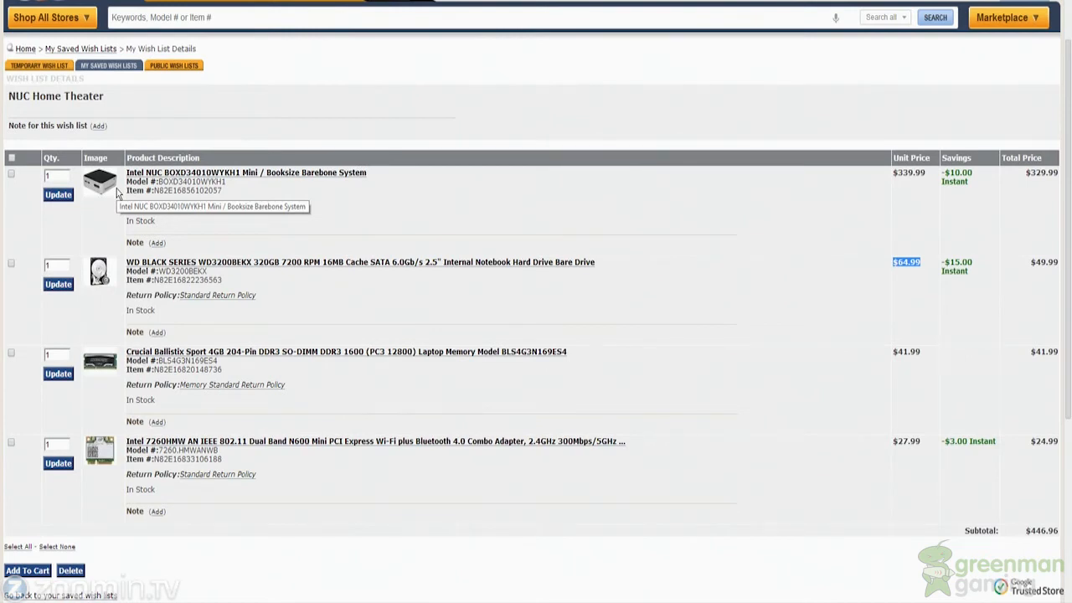
pyautogui.moveTo(888, 470)
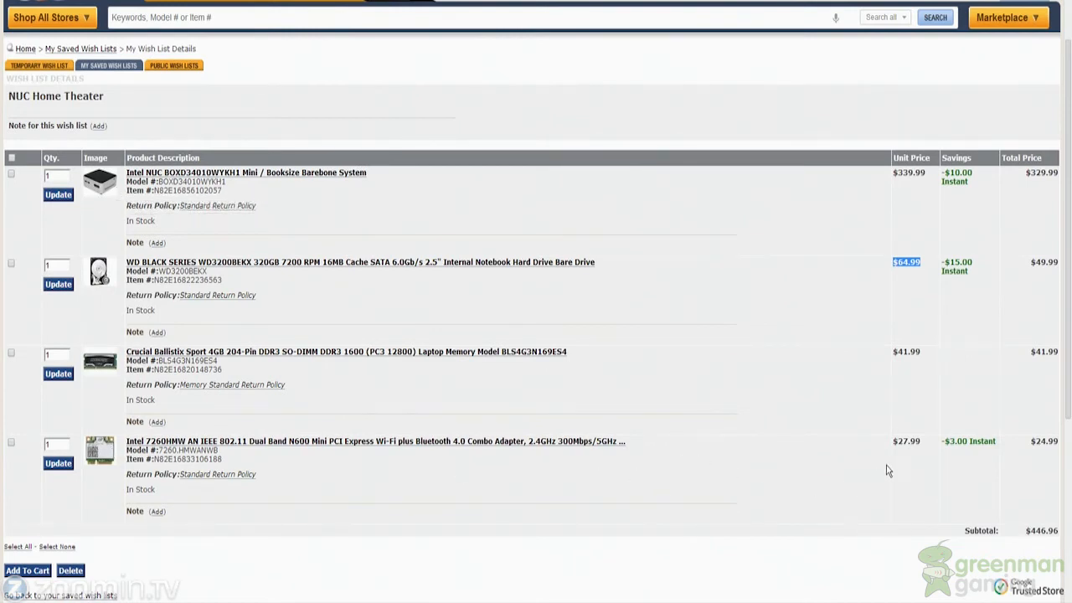
pyautogui.moveTo(99, 183)
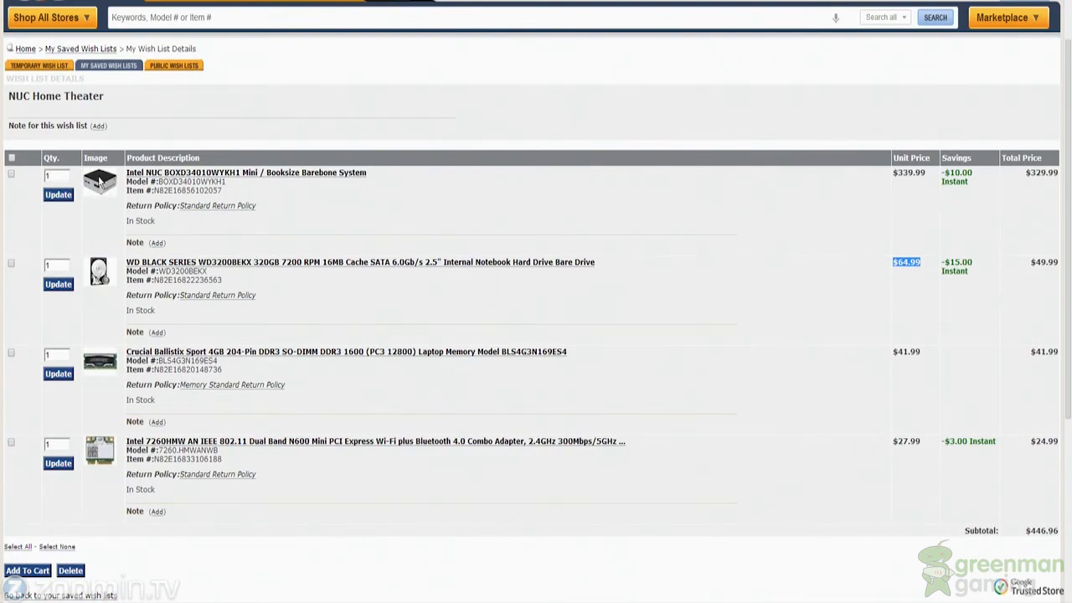
pyautogui.click(245, 173)
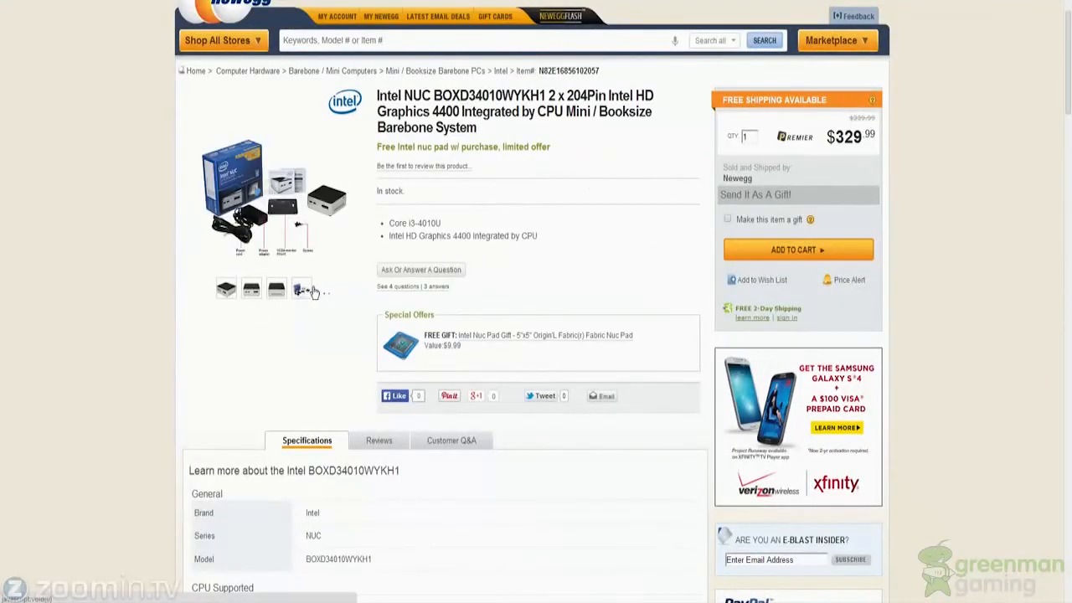
pyautogui.click(302, 288)
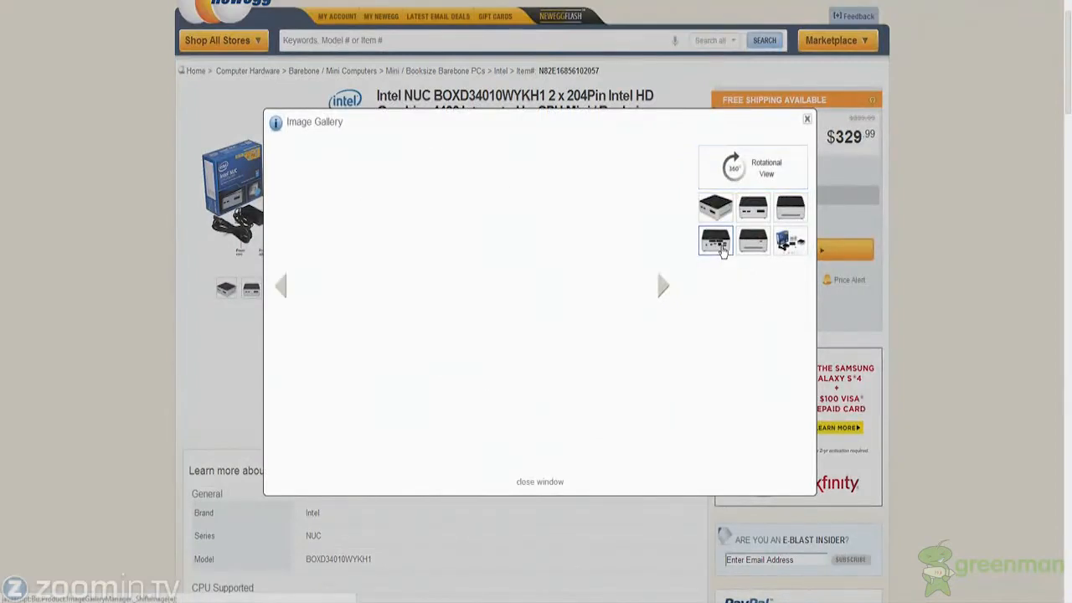
pyautogui.click(715, 242)
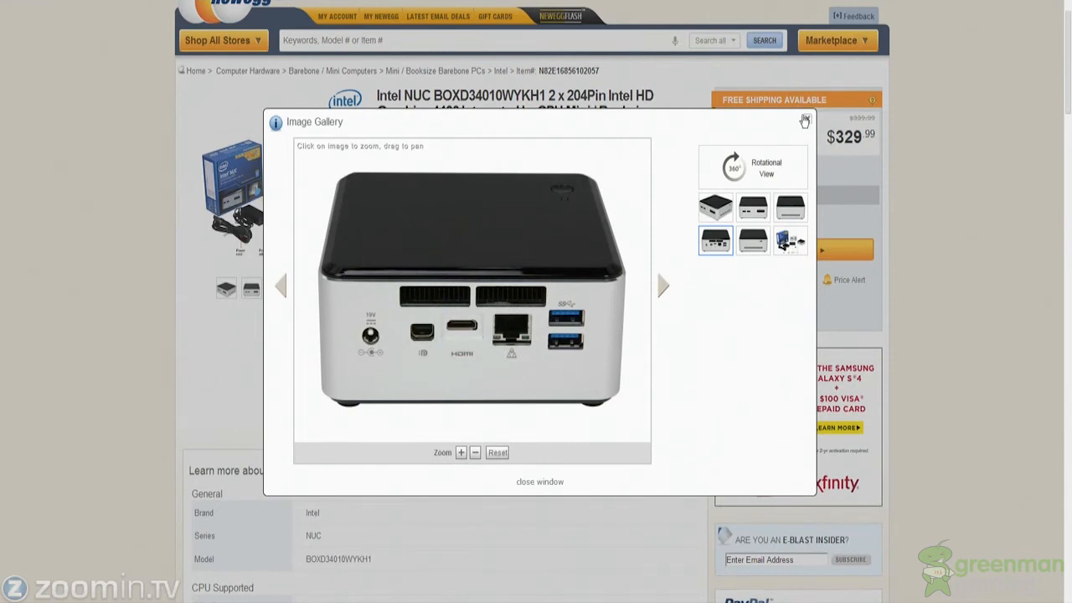
pyautogui.moveTo(482, 333)
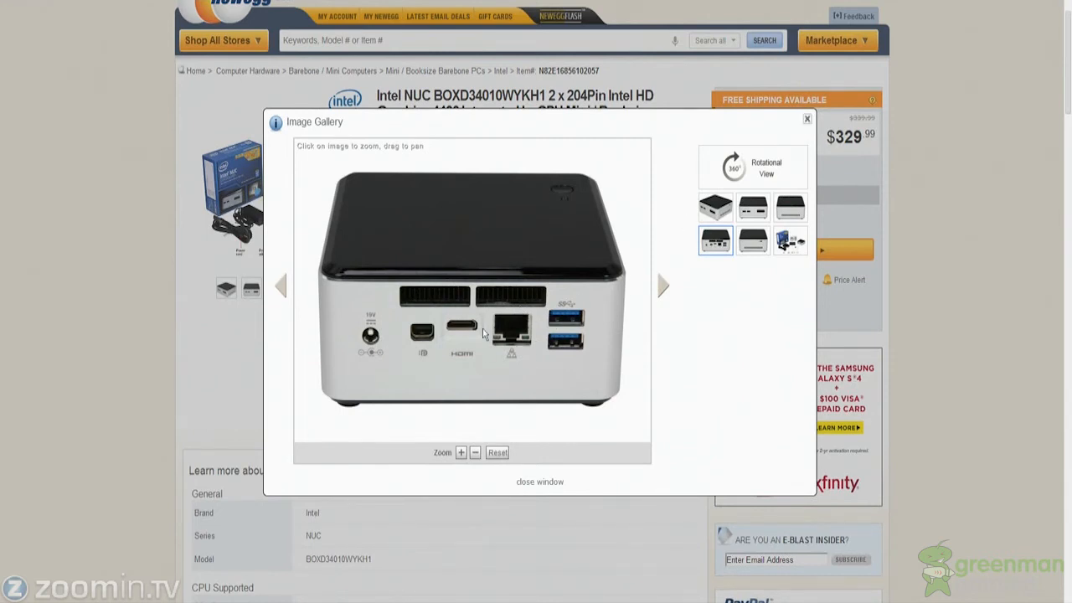
pyautogui.moveTo(771, 158)
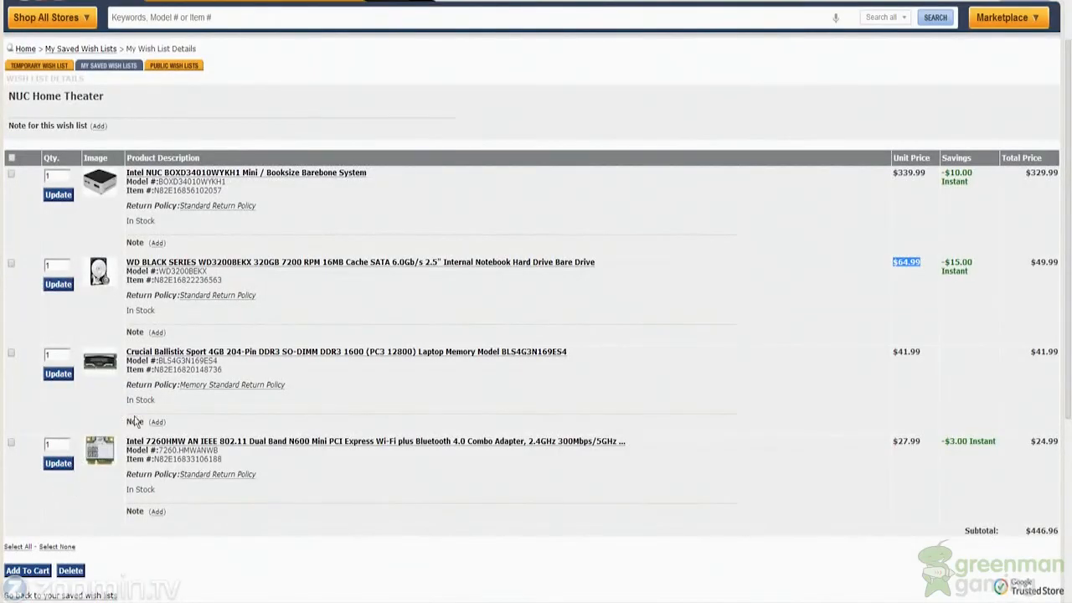
pyautogui.moveTo(239, 539)
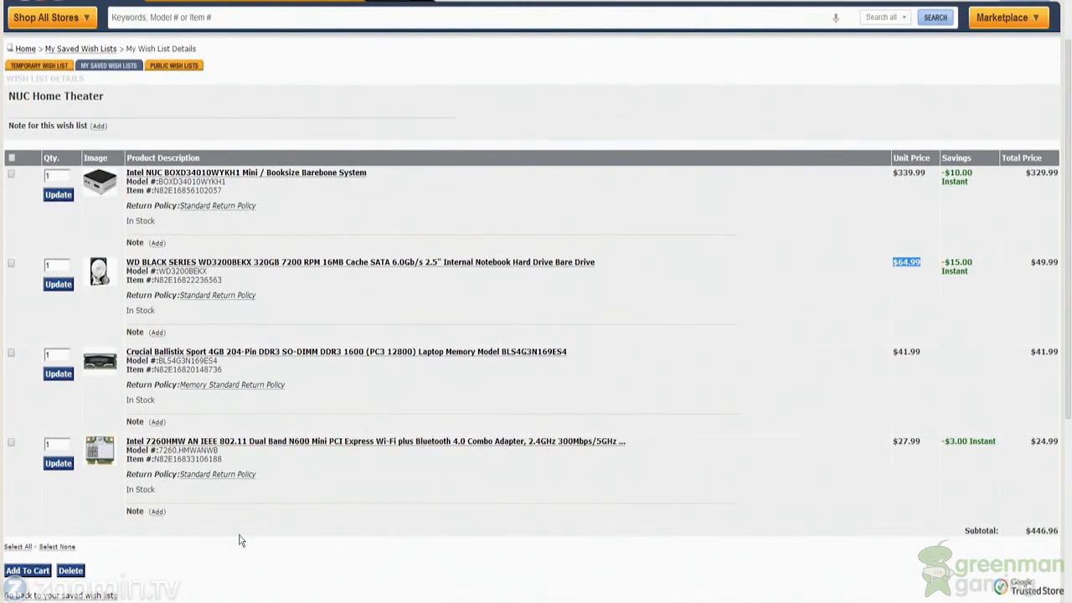
pyautogui.moveTo(600, 365)
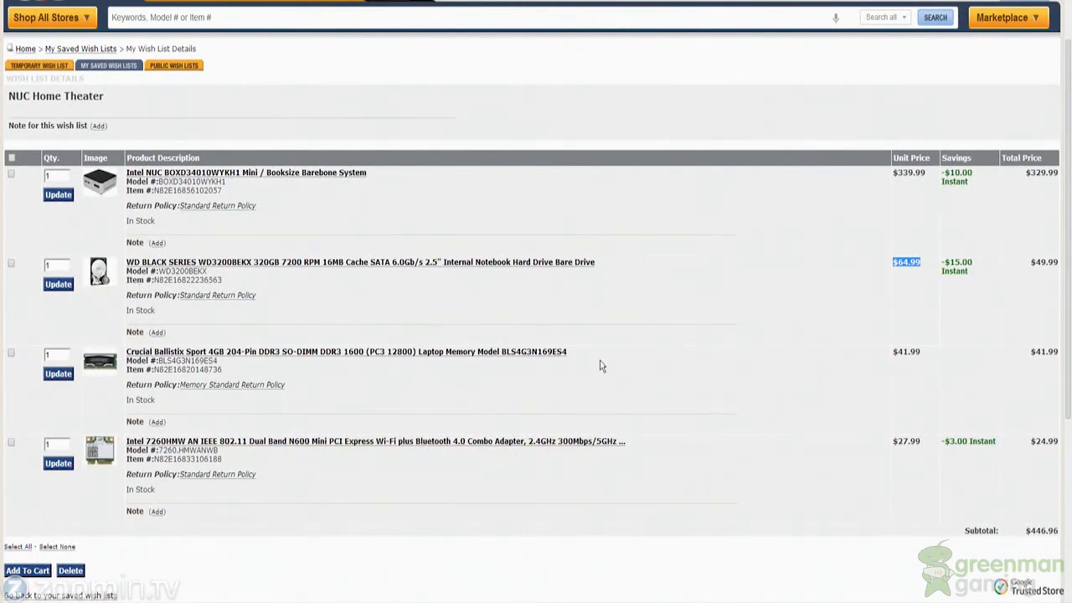
pyautogui.moveTo(553, 462)
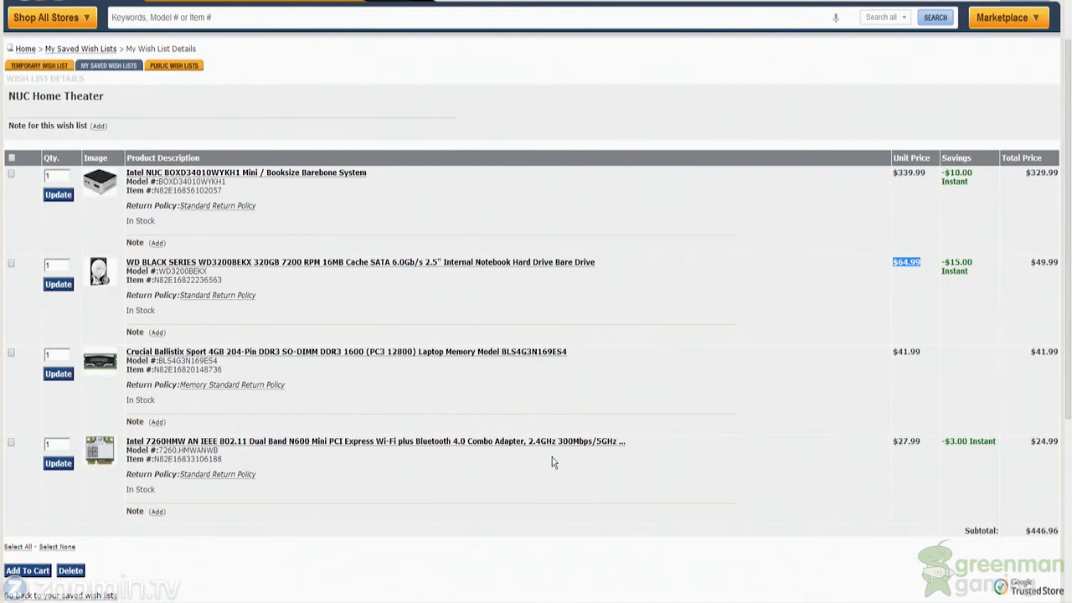
pyautogui.moveTo(236, 268)
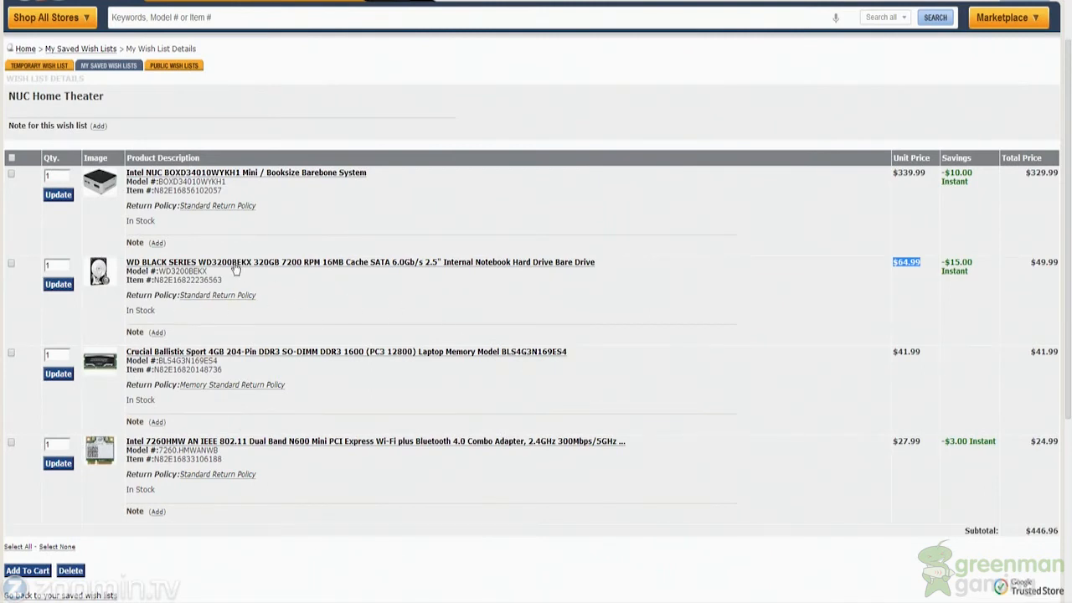
pyautogui.moveTo(318, 323)
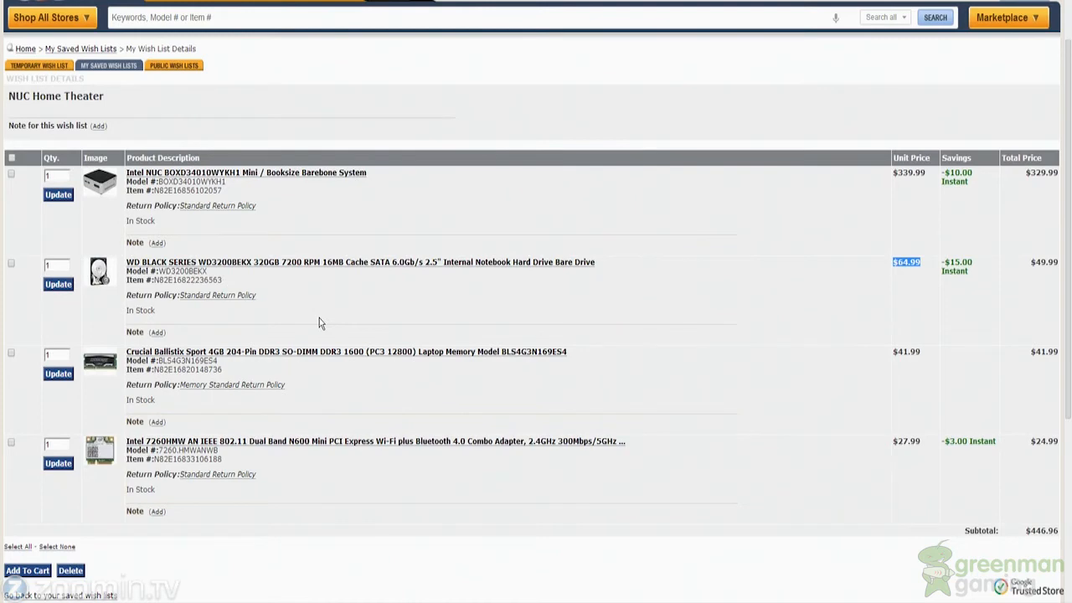
pyautogui.moveTo(914, 265)
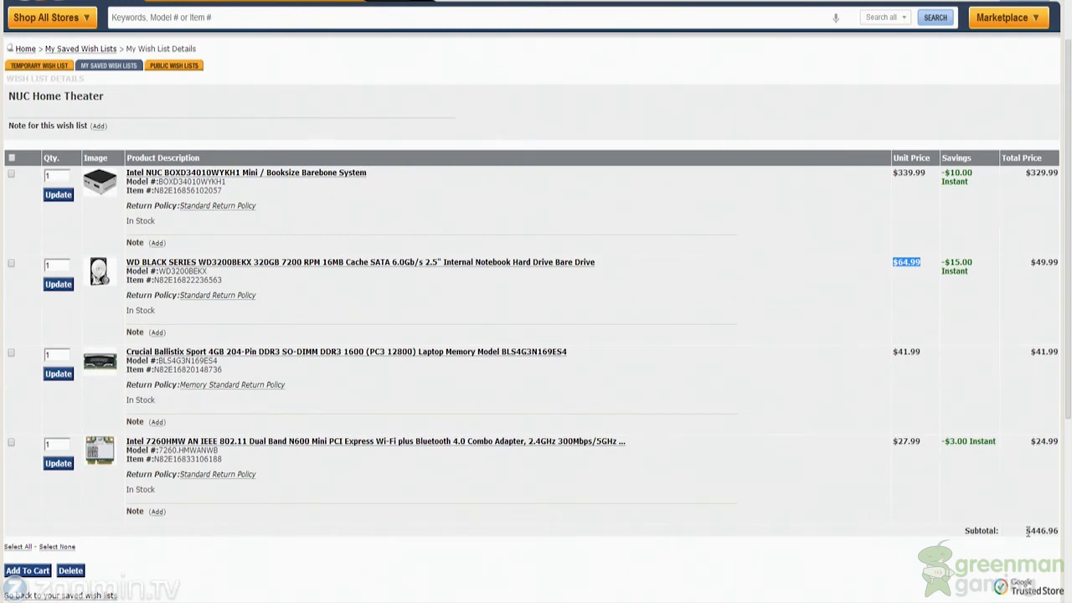
pyautogui.moveTo(829, 510)
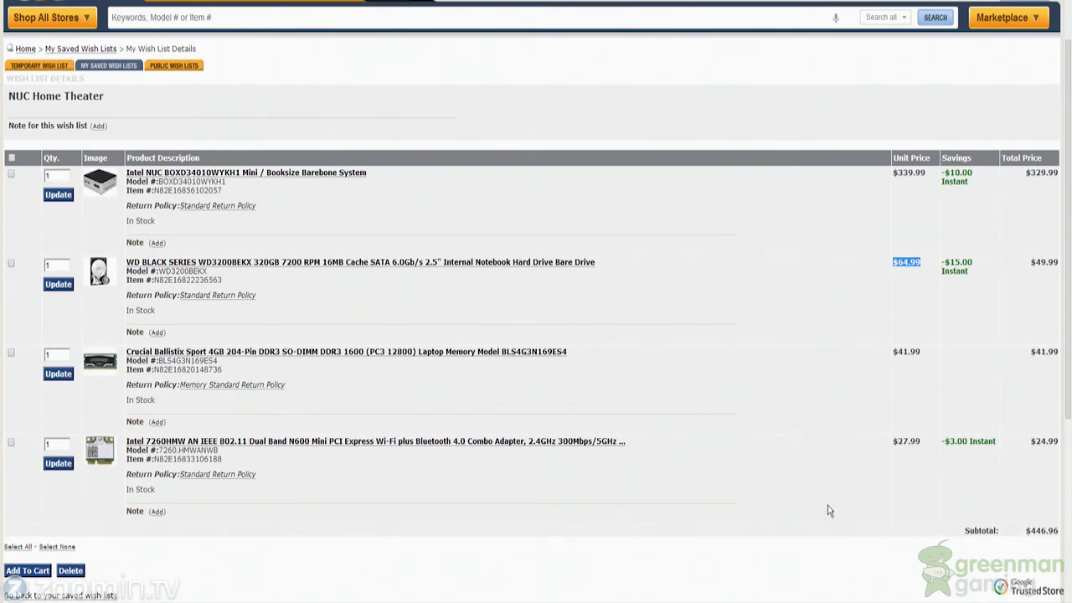
pyautogui.moveTo(107, 278)
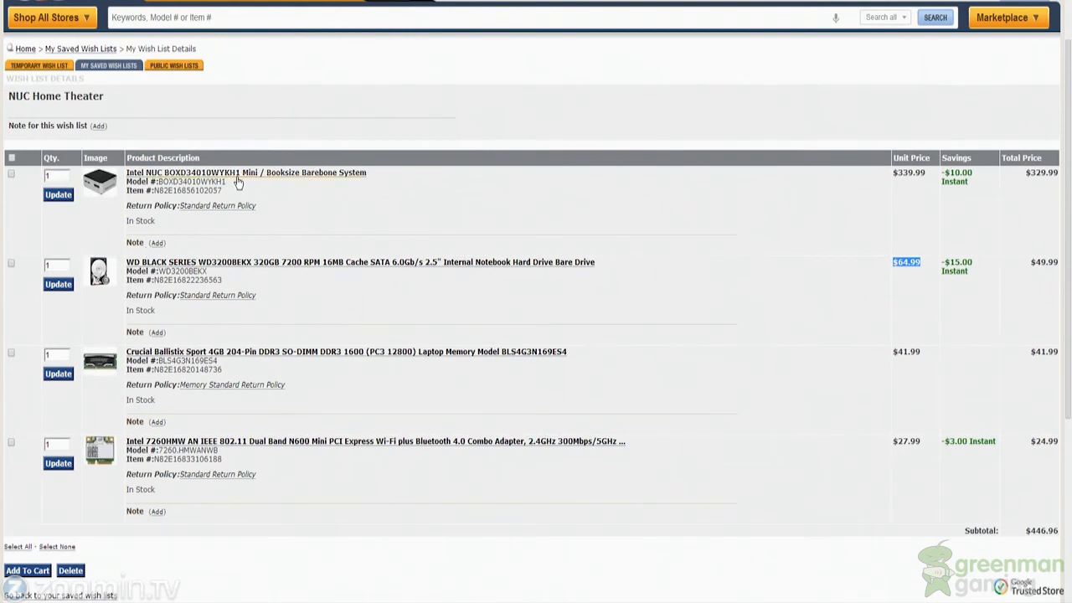
pyautogui.moveTo(107, 208)
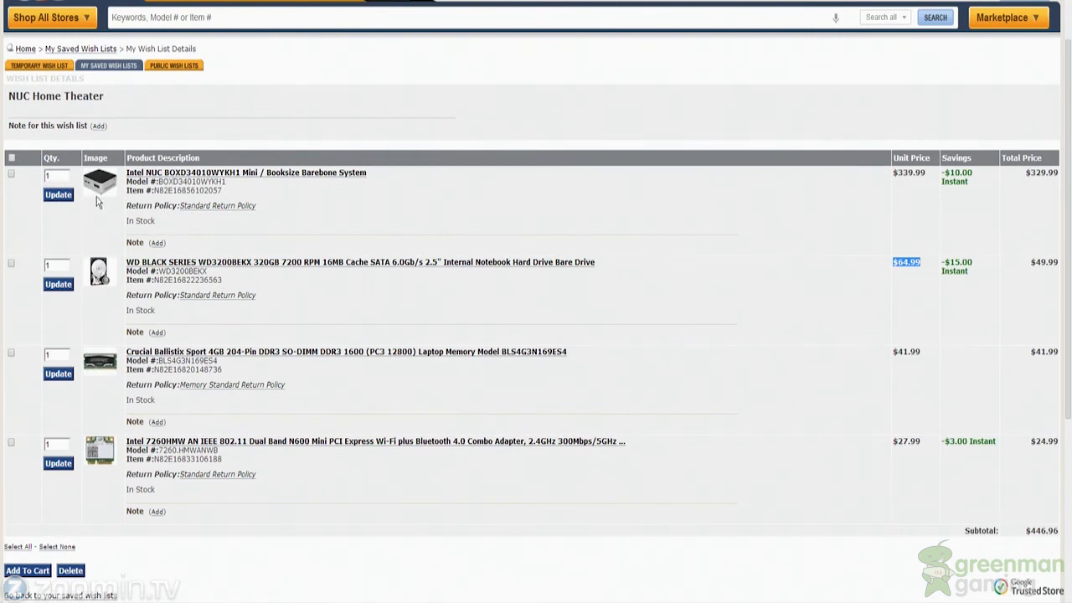
pyautogui.moveTo(266, 285)
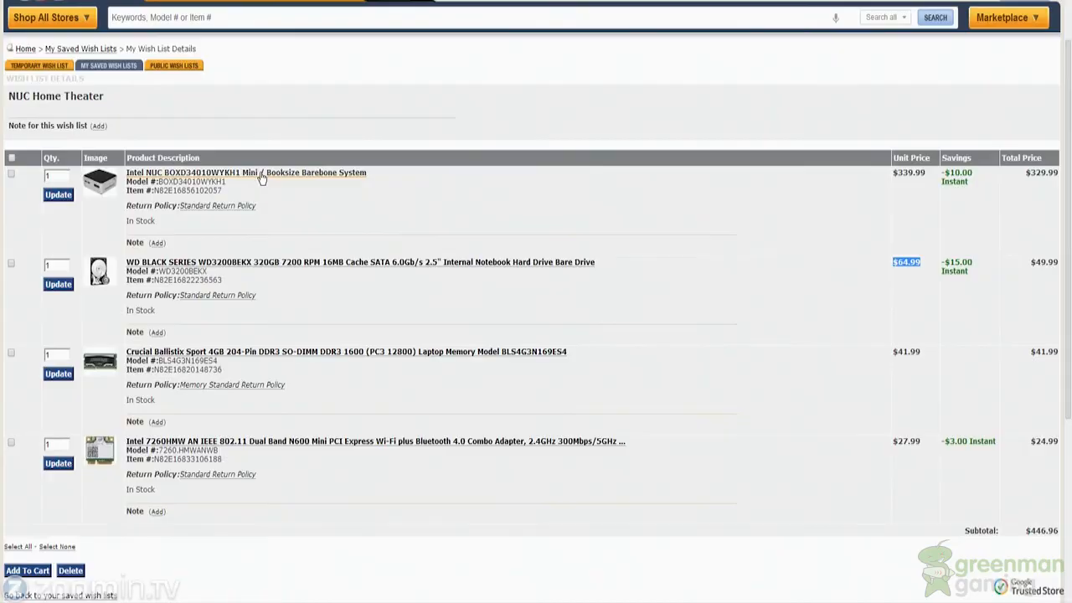
# Step: View the Intel NUC BOXD34010WYKH1 product page and its specifications, including the Core i3-4010U CPU
pyautogui.click(244, 173)
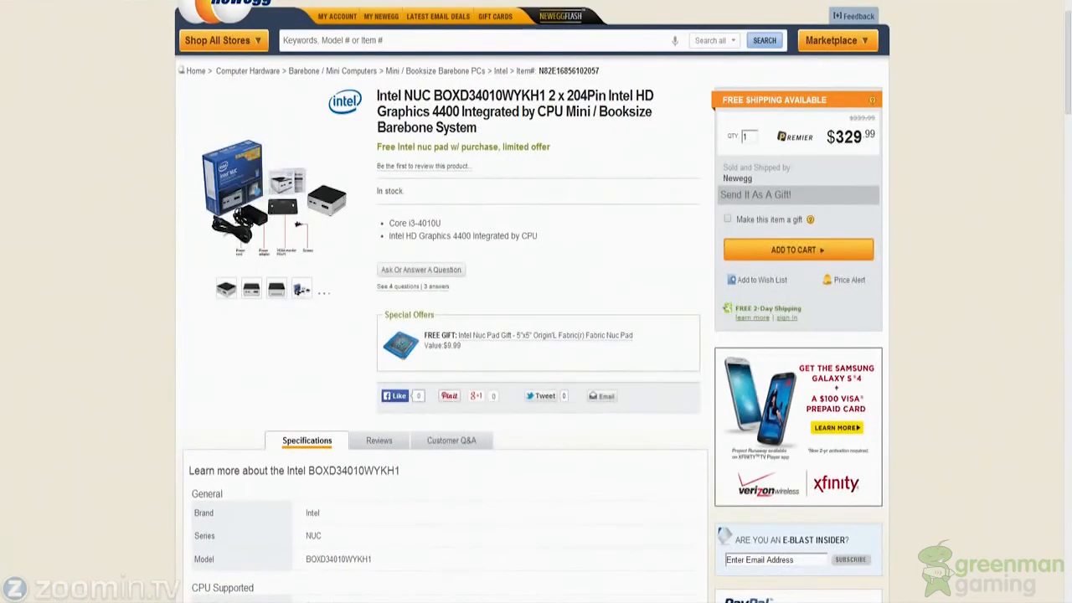
pyautogui.moveTo(499, 502)
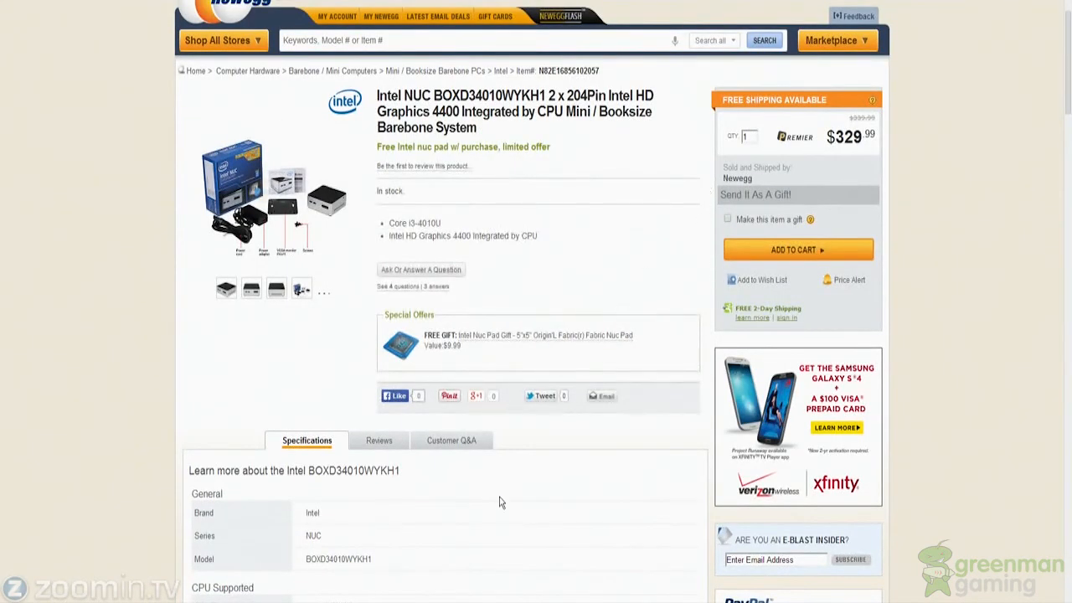
pyautogui.scroll(-3)
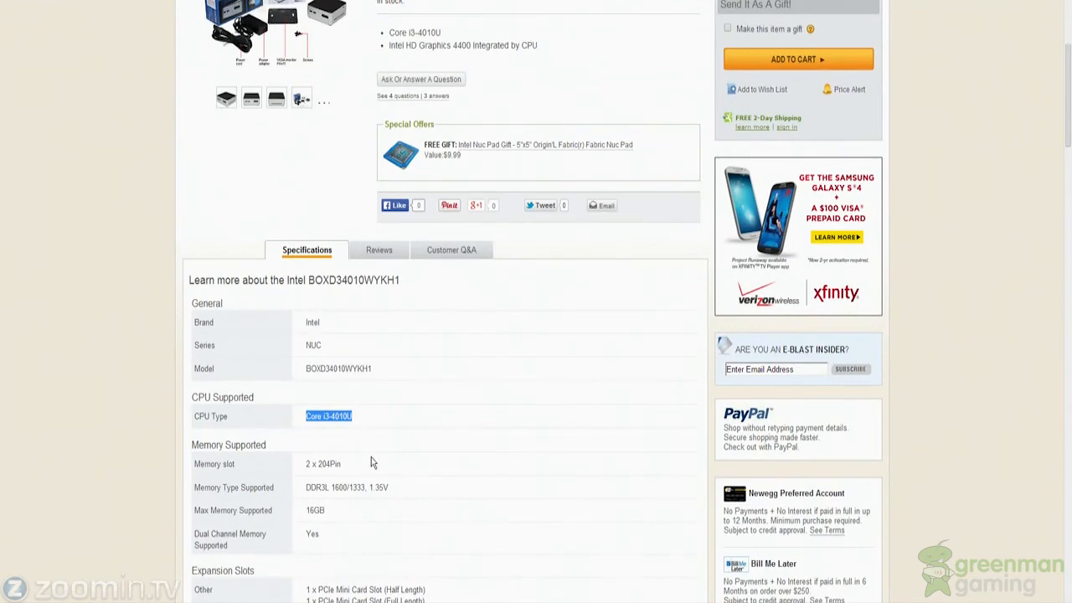
pyautogui.moveTo(342, 528)
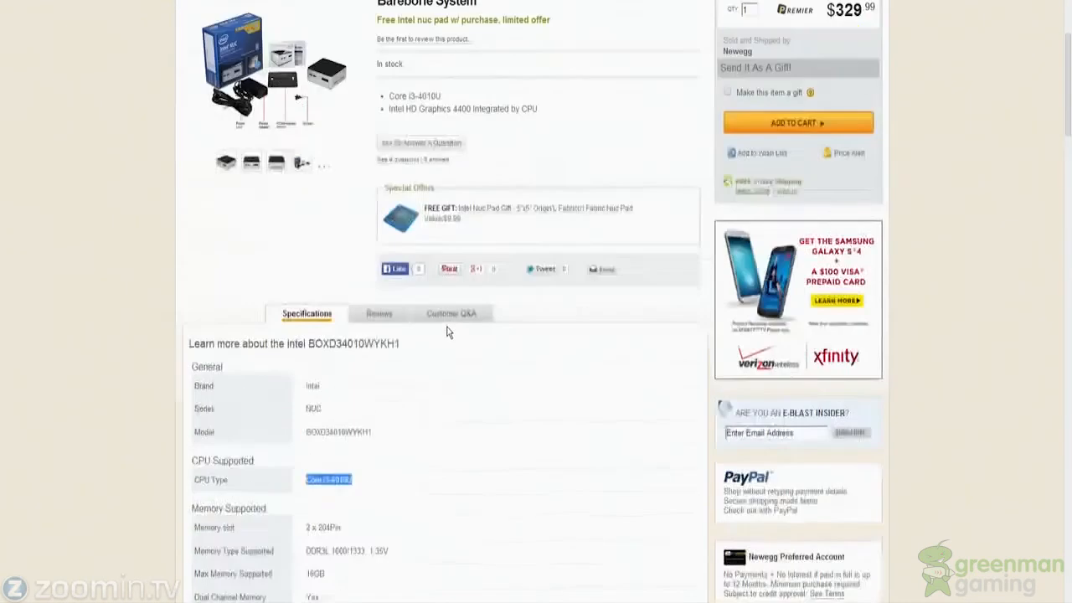
pyautogui.scroll(3)
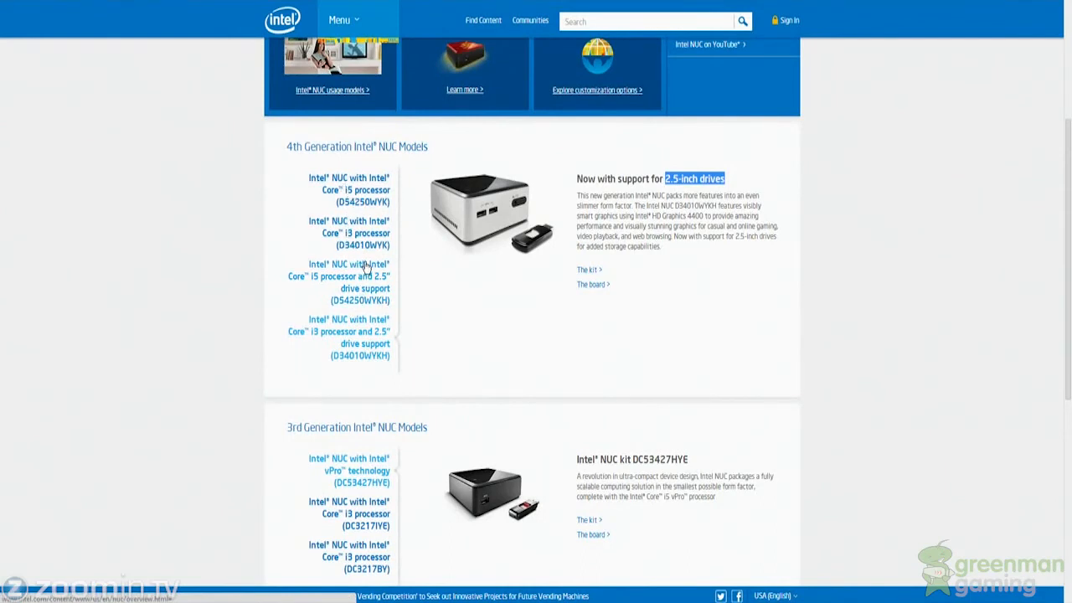
pyautogui.moveTo(352, 302)
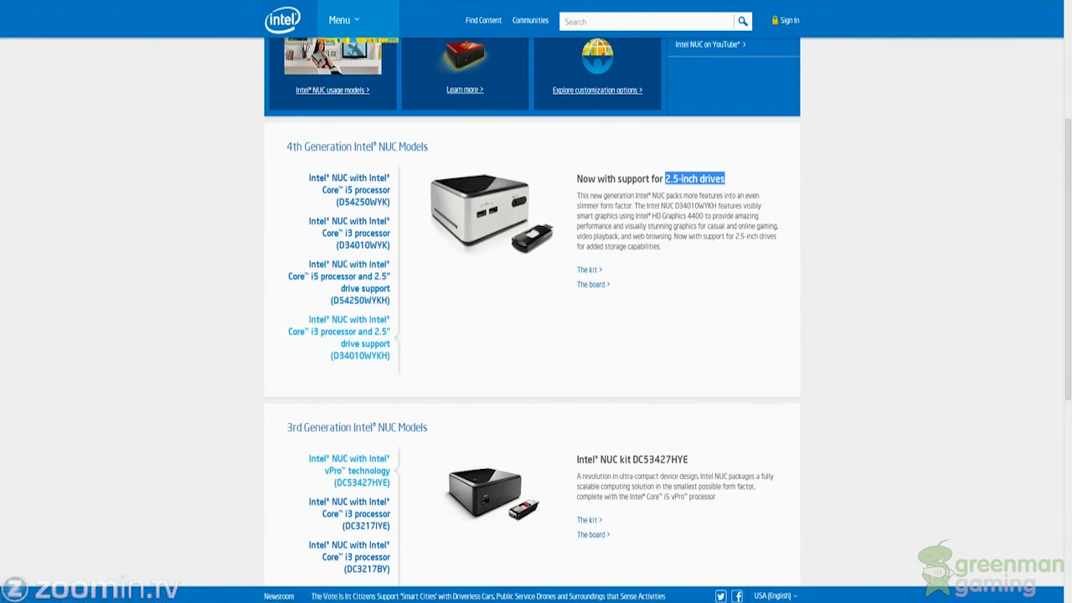
pyautogui.moveTo(546, 40)
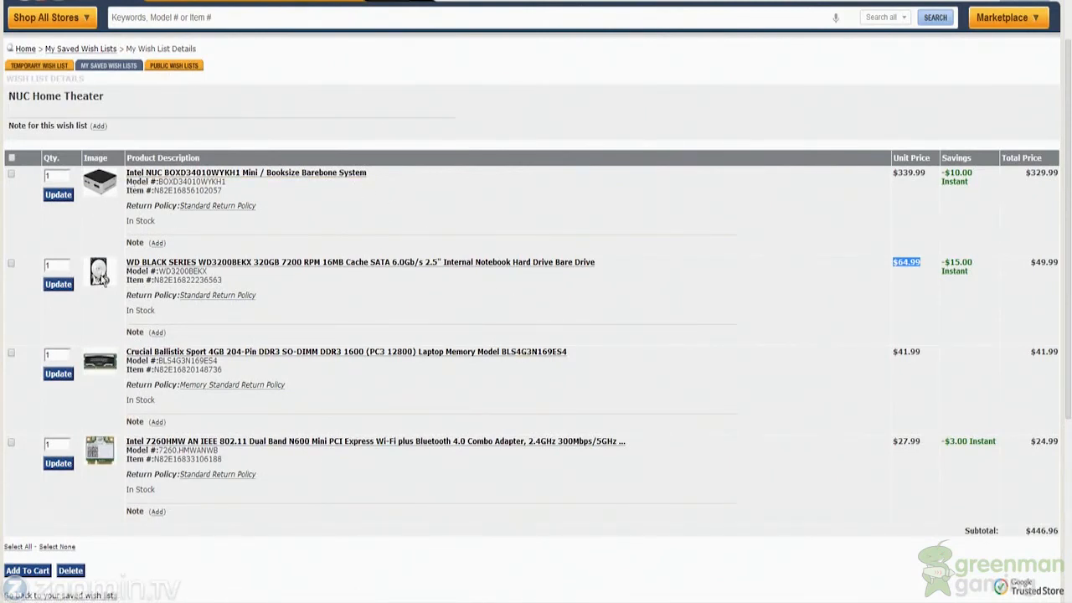
pyautogui.moveTo(117, 214)
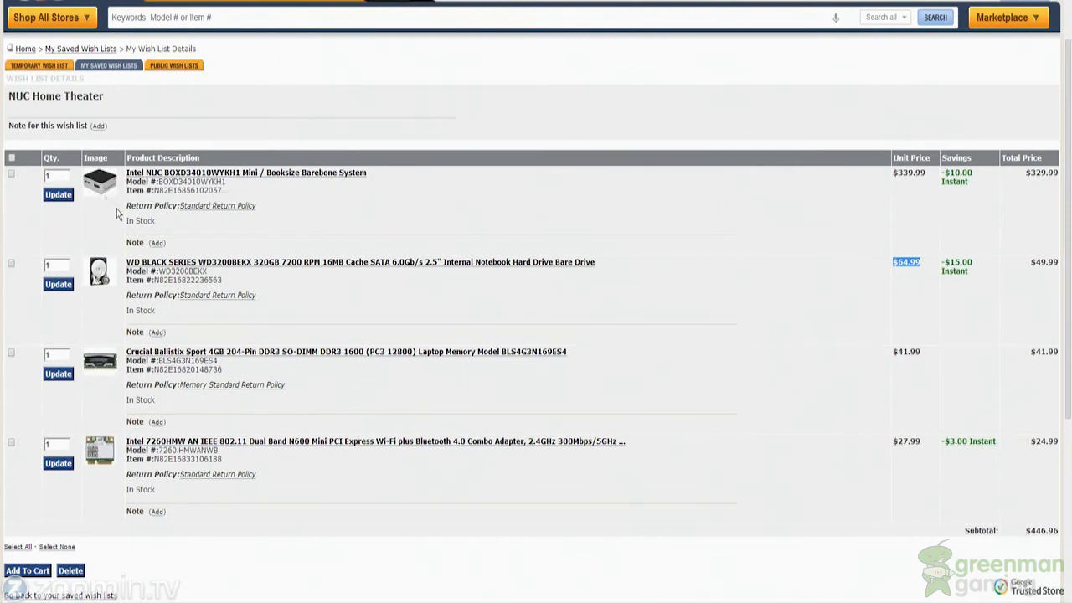
pyautogui.moveTo(97, 195)
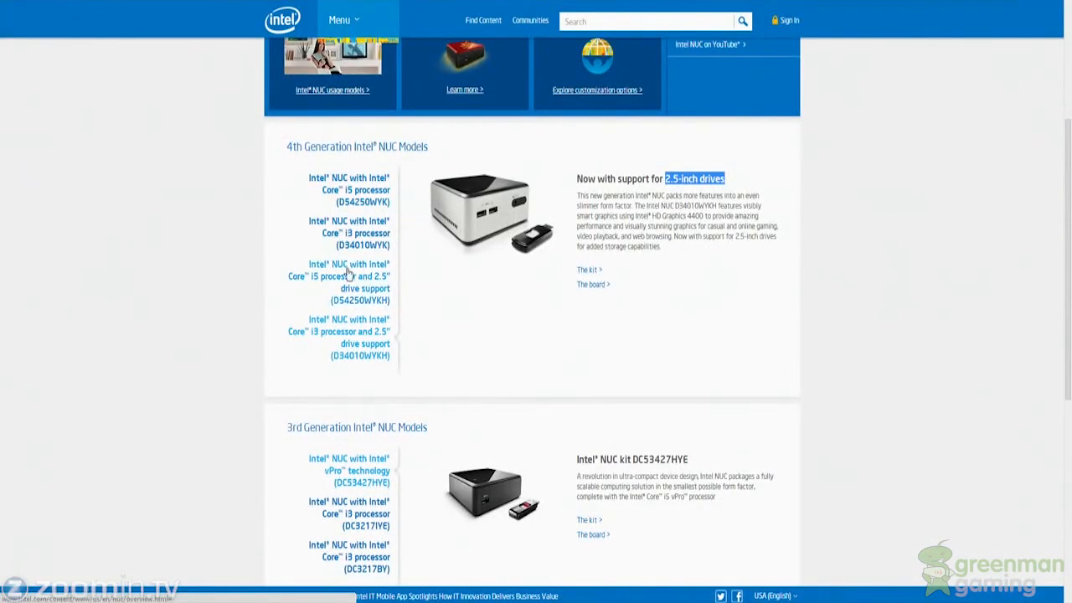
pyautogui.moveTo(512, 191)
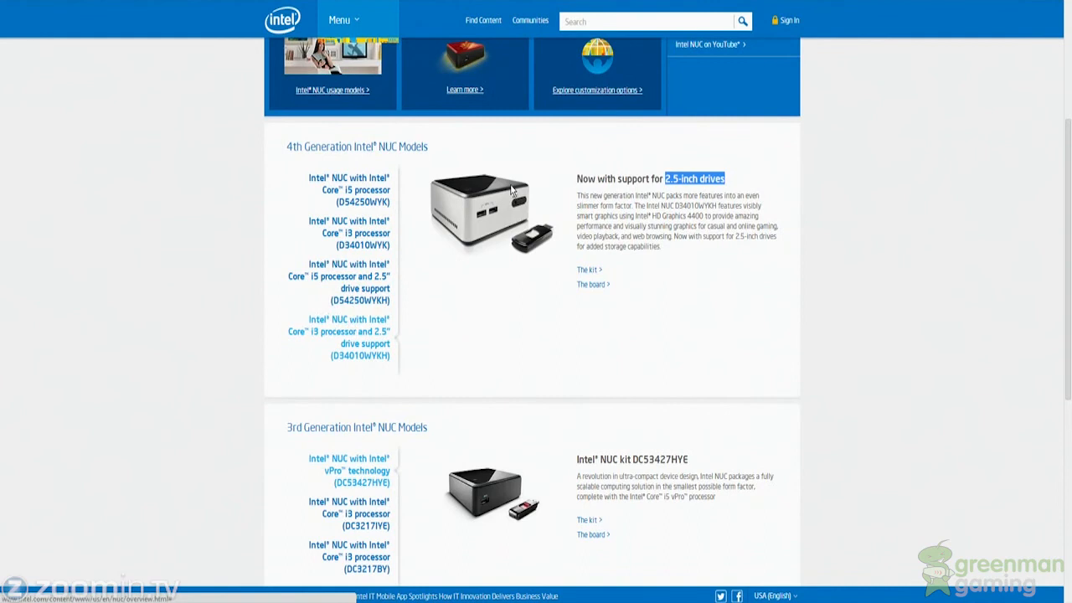
pyautogui.moveTo(669, 157)
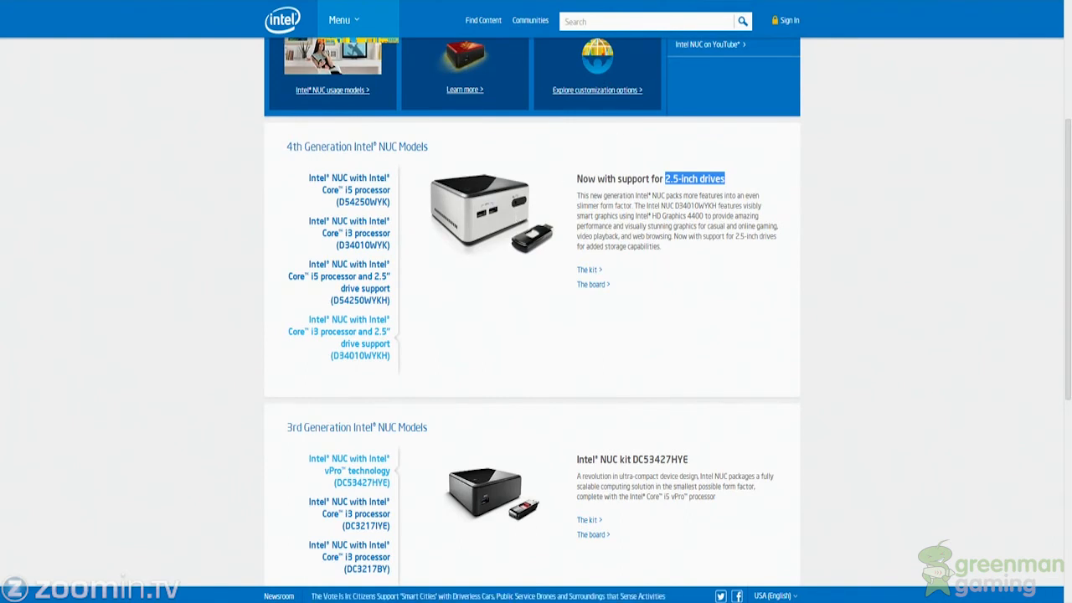
pyautogui.moveTo(644, 8)
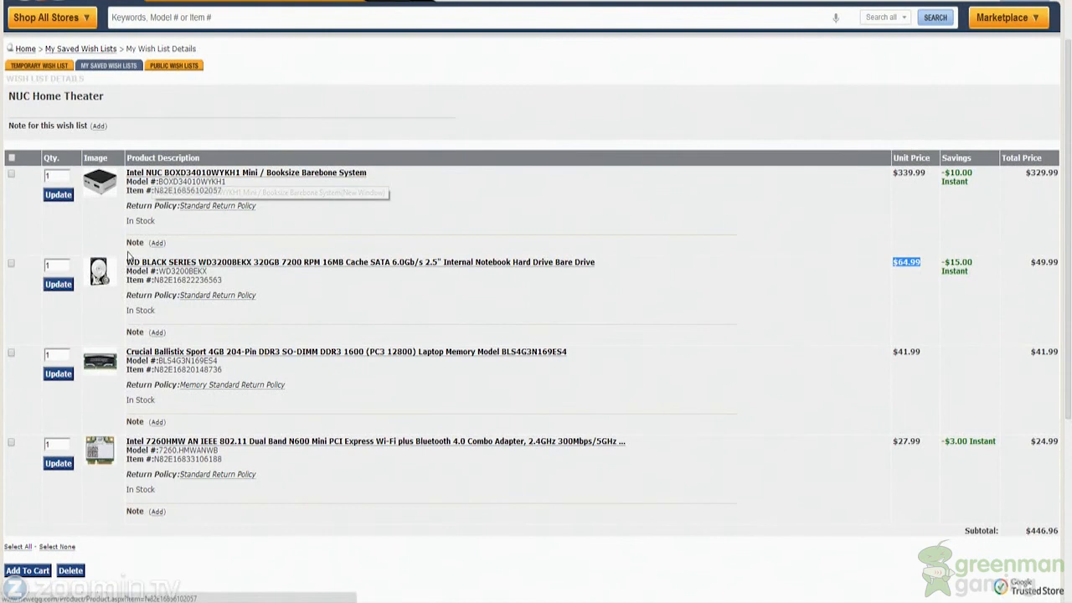
pyautogui.moveTo(204, 320)
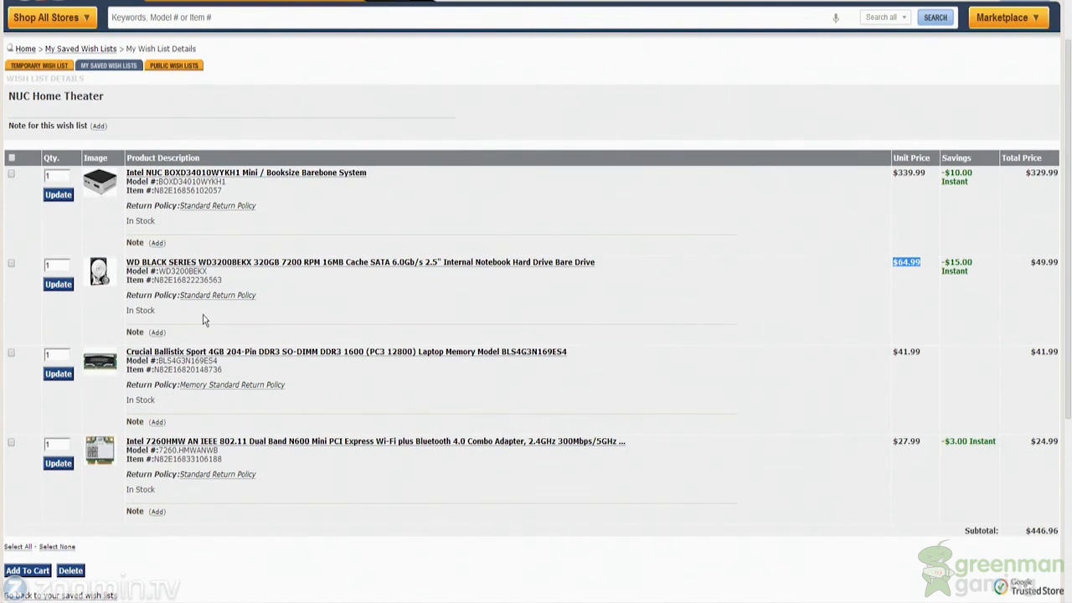
pyautogui.moveTo(280, 71)
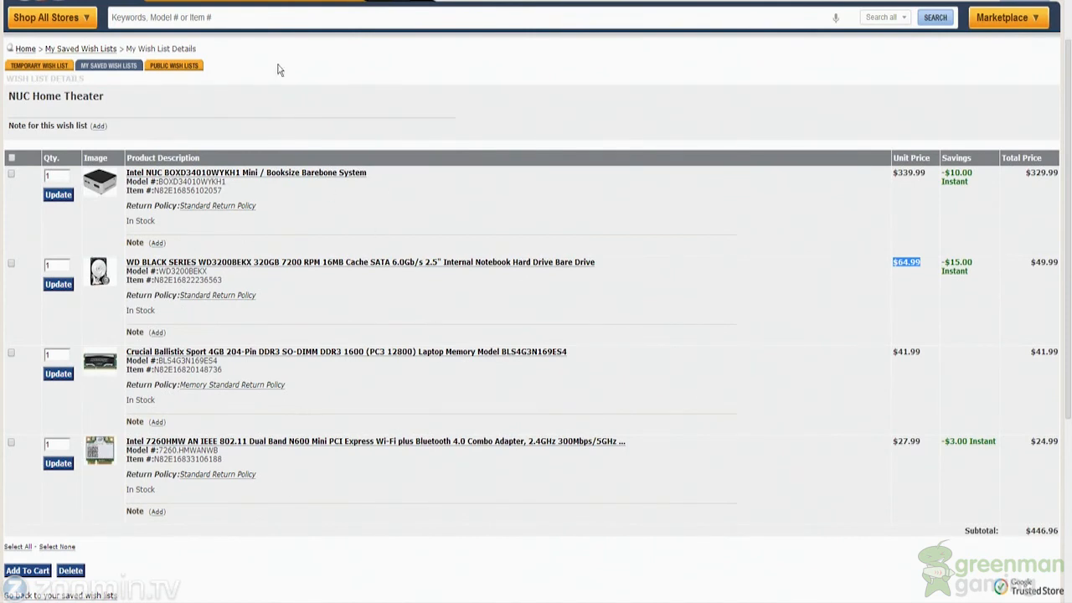
pyautogui.moveTo(318, 347)
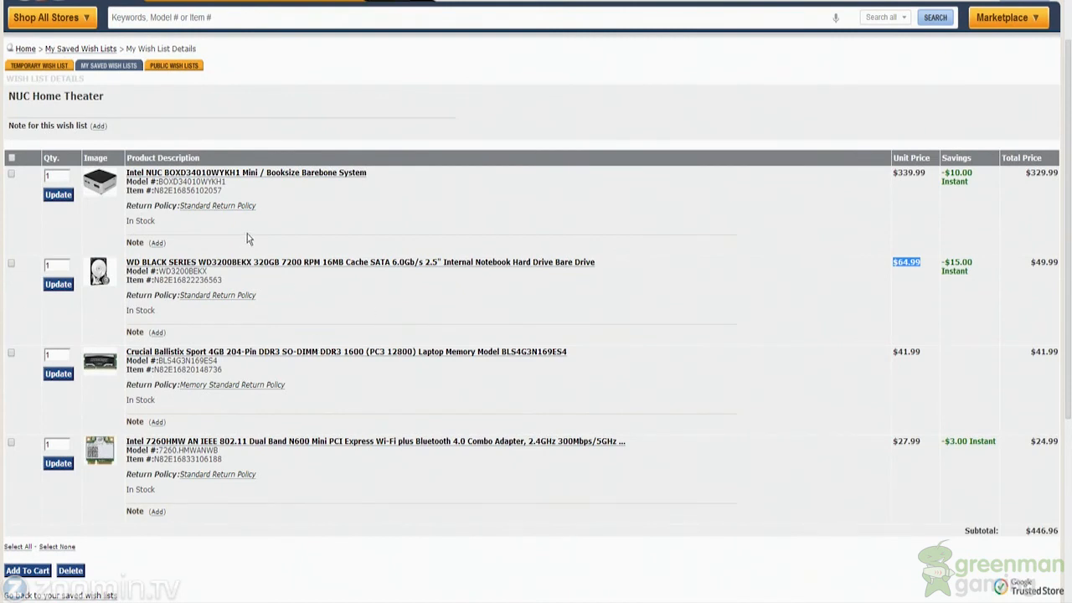
pyautogui.moveTo(293, 266)
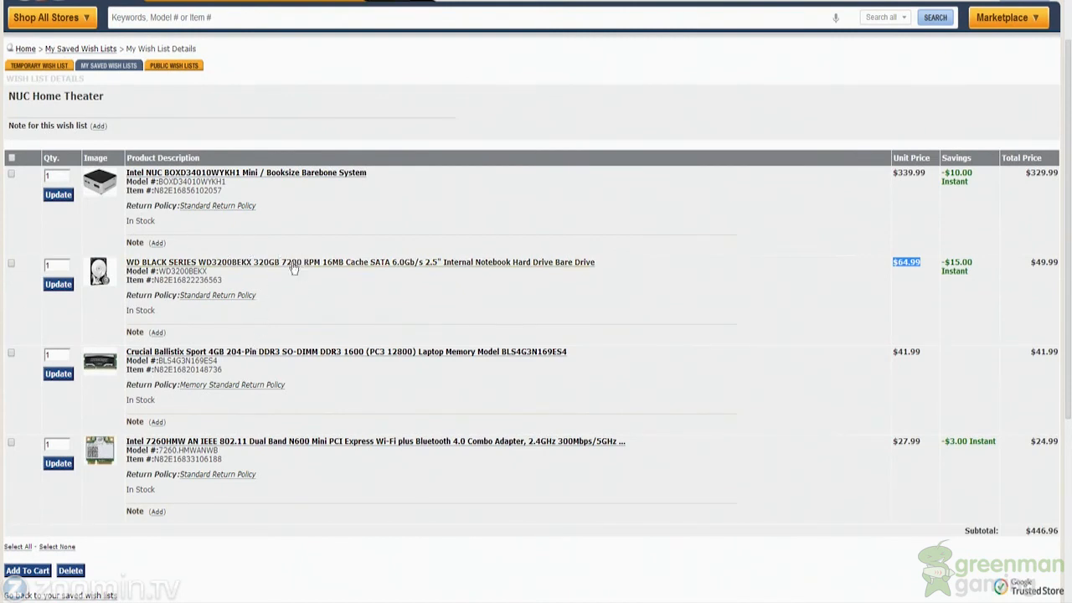
pyautogui.moveTo(670, 375)
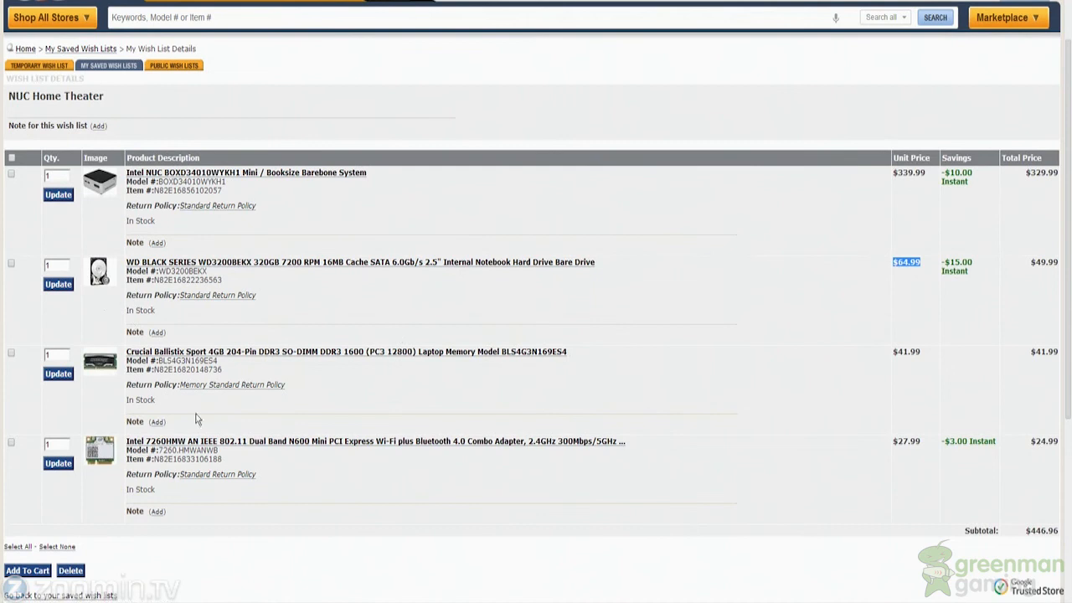
pyautogui.moveTo(233, 394)
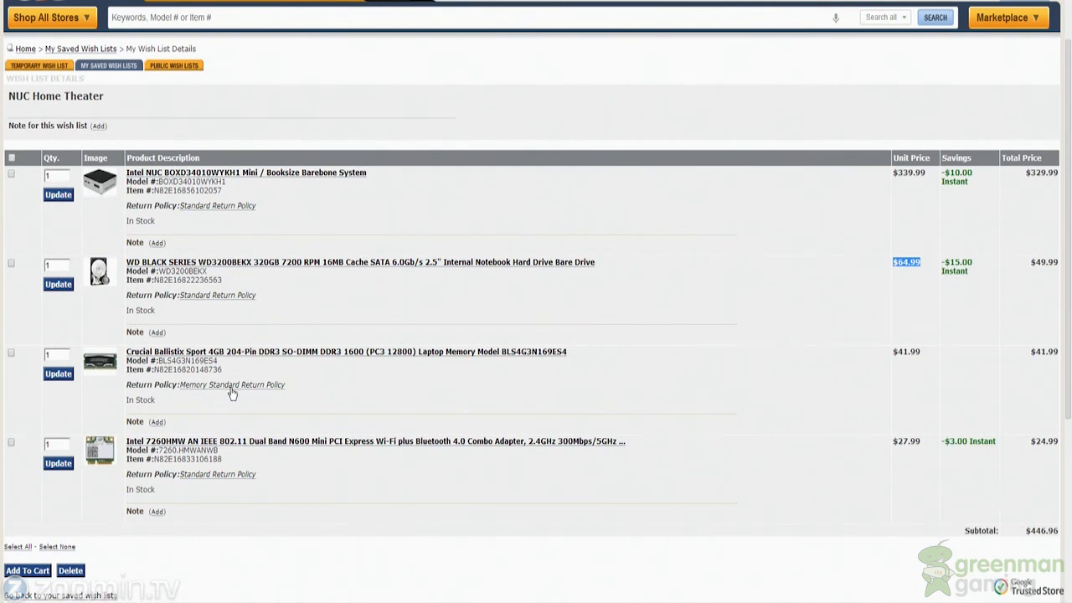
# Step: Check the Intel NUC kit's details, then view the Crucial Ballistix Sport 4GB DDR3 1600 memory page
pyautogui.click(245, 173)
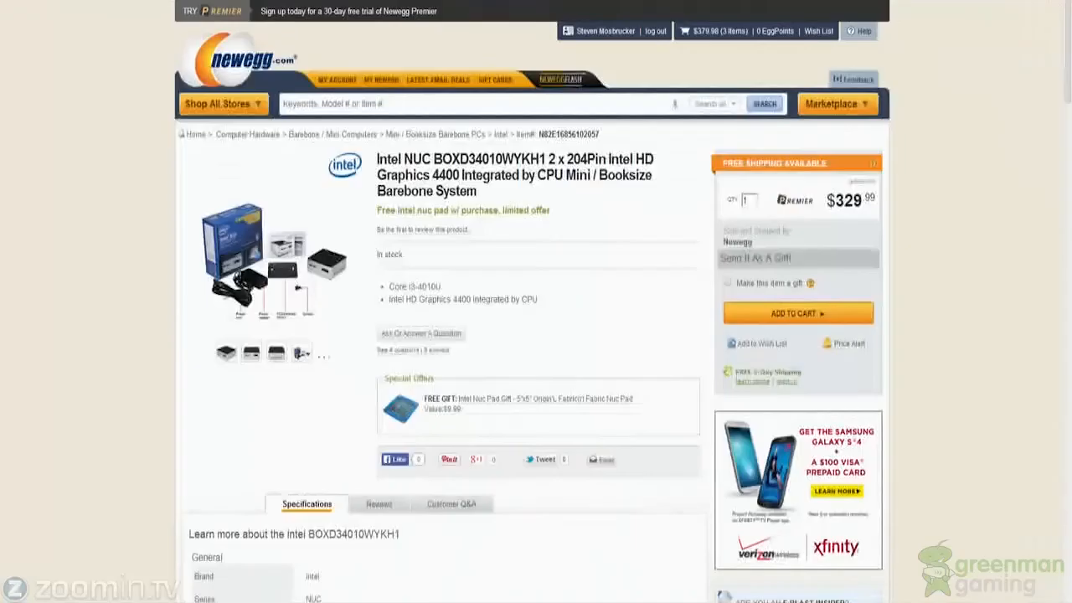
pyautogui.scroll(-3)
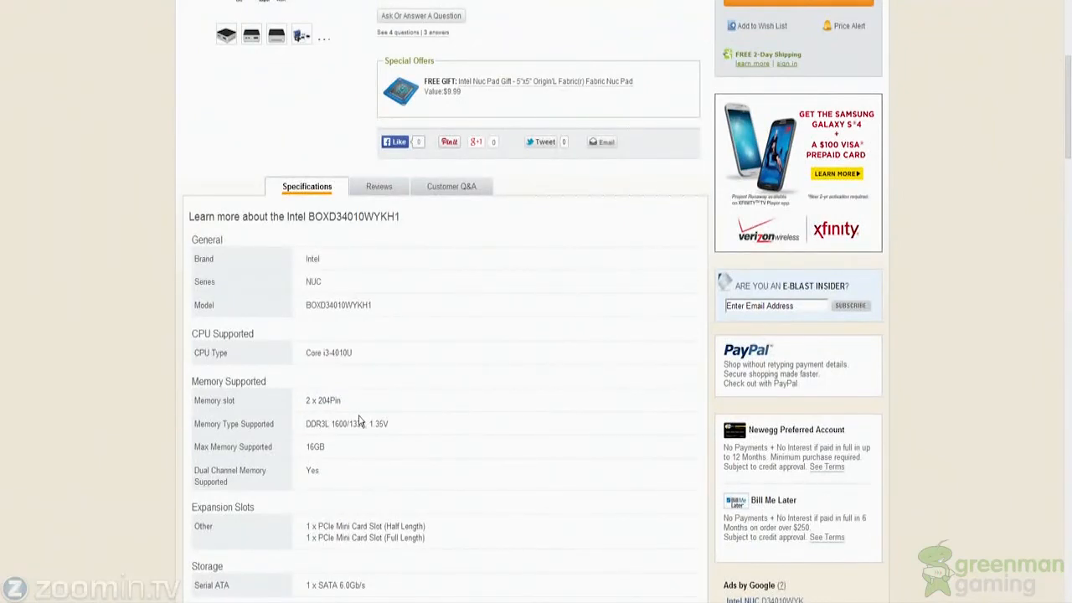
pyautogui.doubleClick(379, 422)
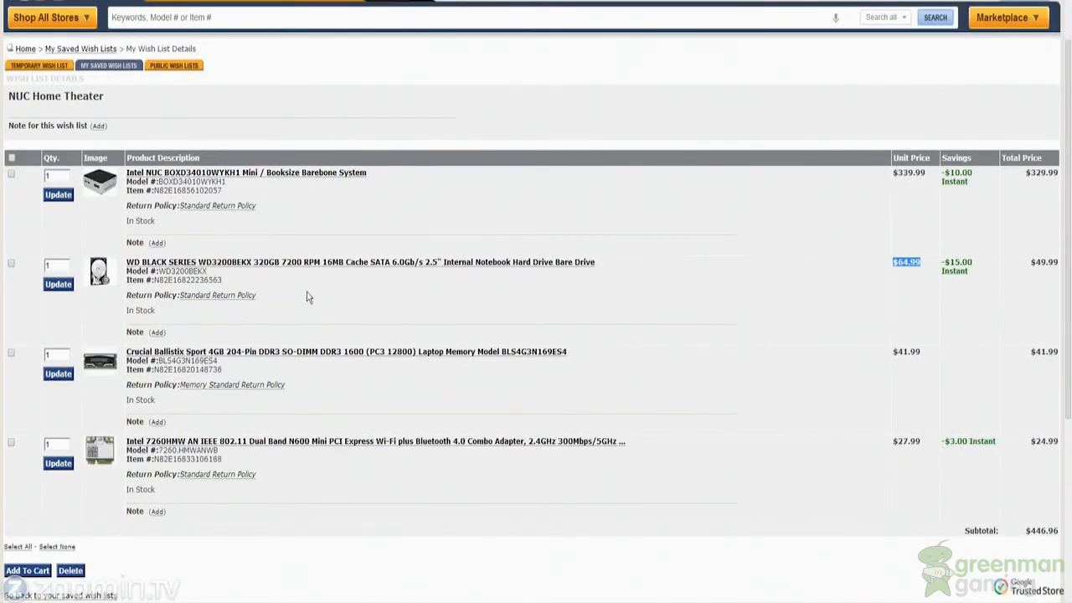
pyautogui.moveTo(293, 353)
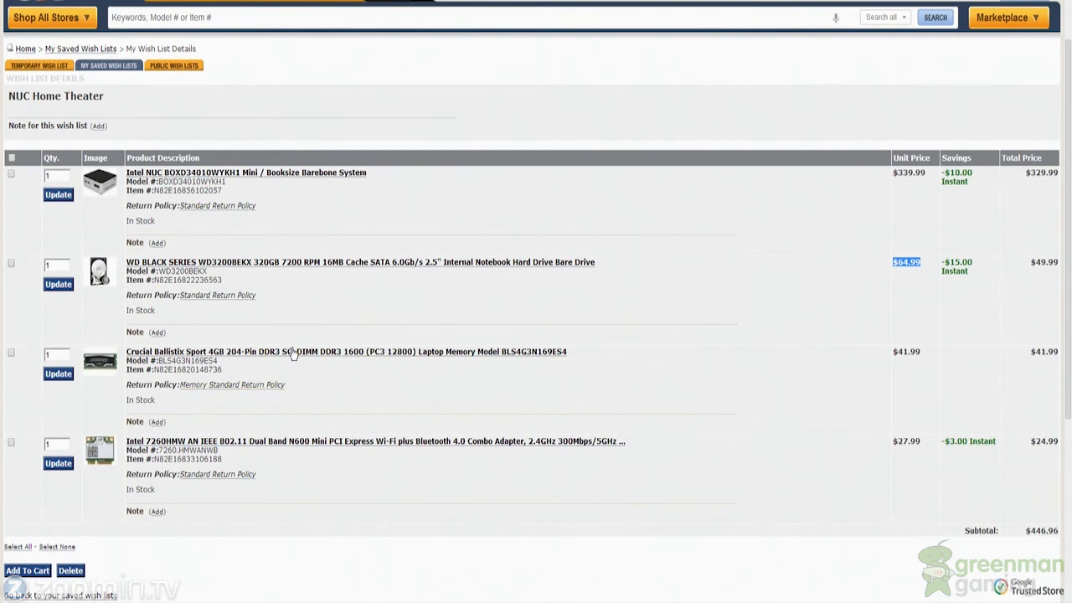
pyautogui.moveTo(358, 359)
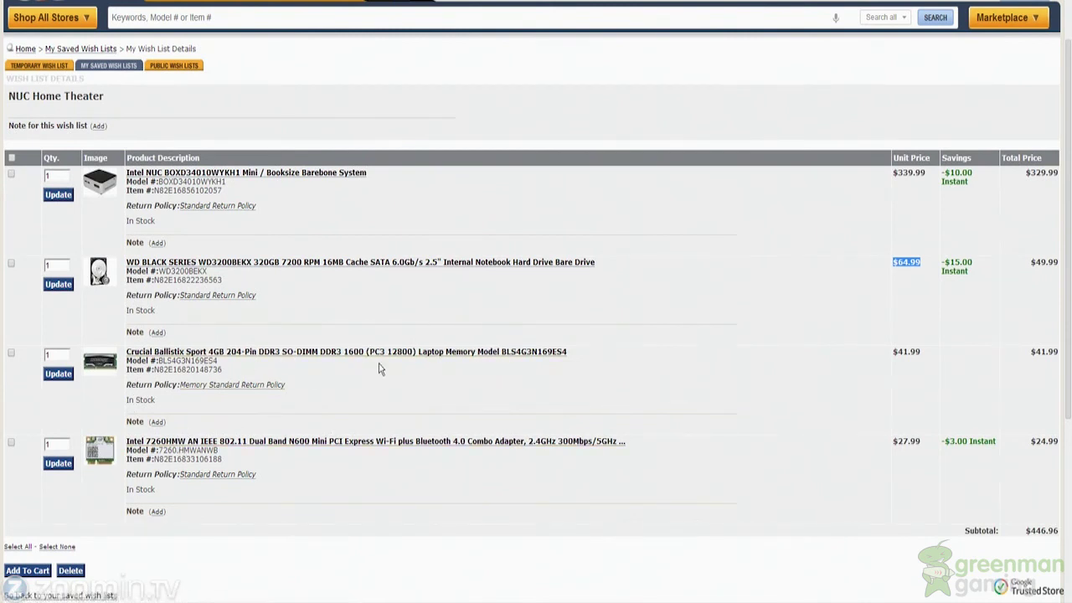
pyautogui.click(347, 351)
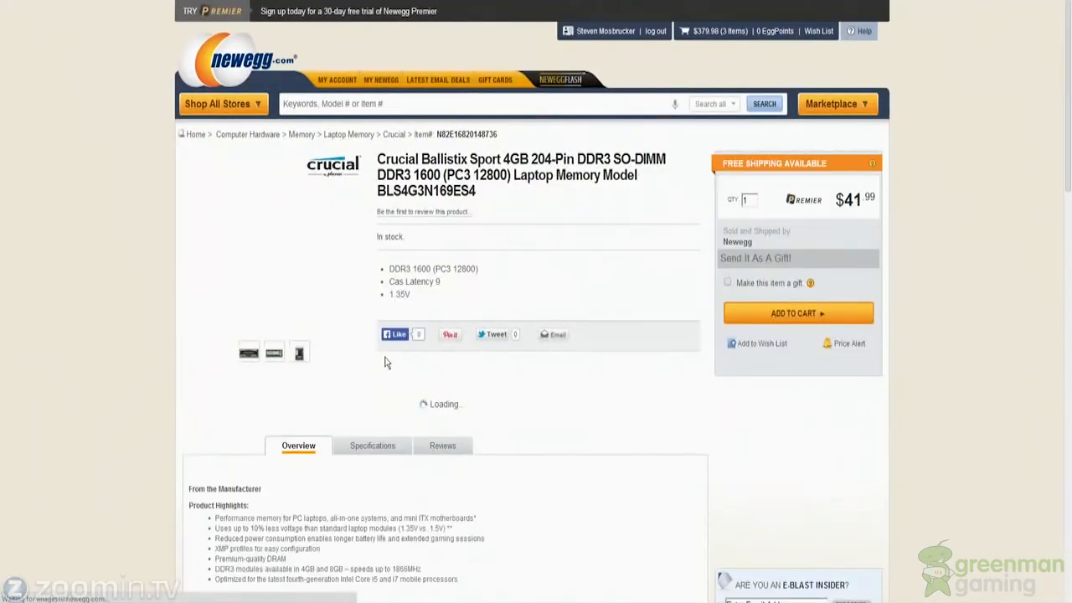
# Step: Leave the Crucial memory page and return to the NUC Home Theater wish list ($446.96 subtotal)
pyautogui.scroll(-3)
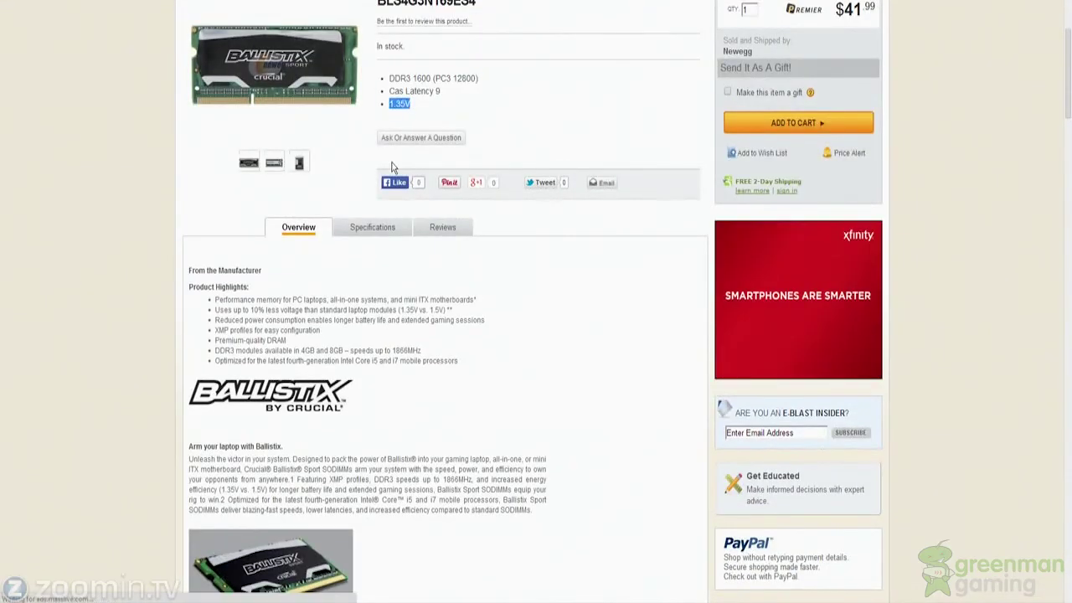
pyautogui.click(369, 228)
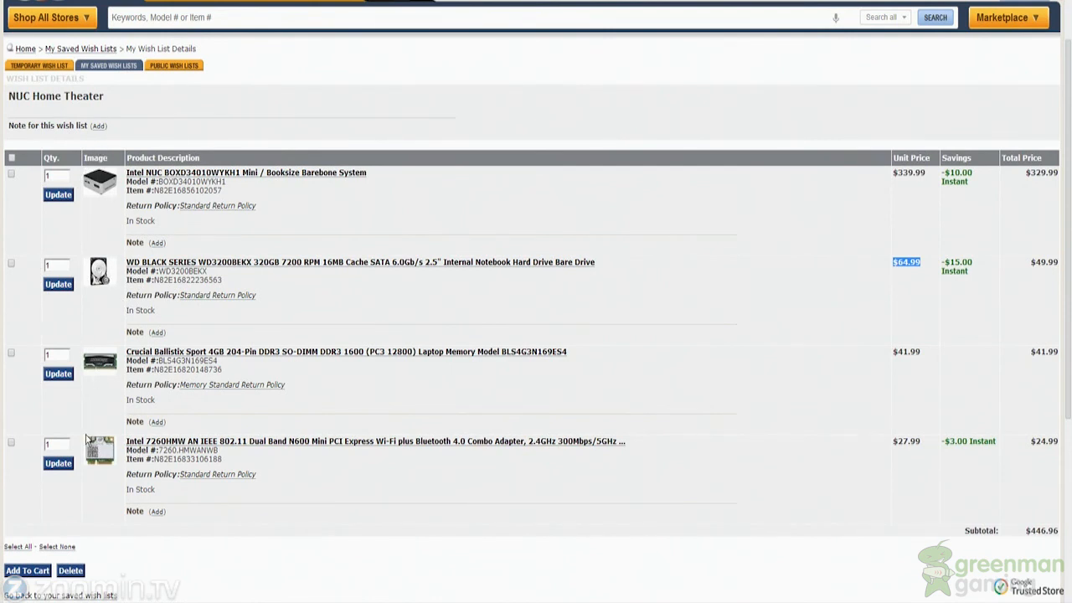
pyautogui.moveTo(80, 447)
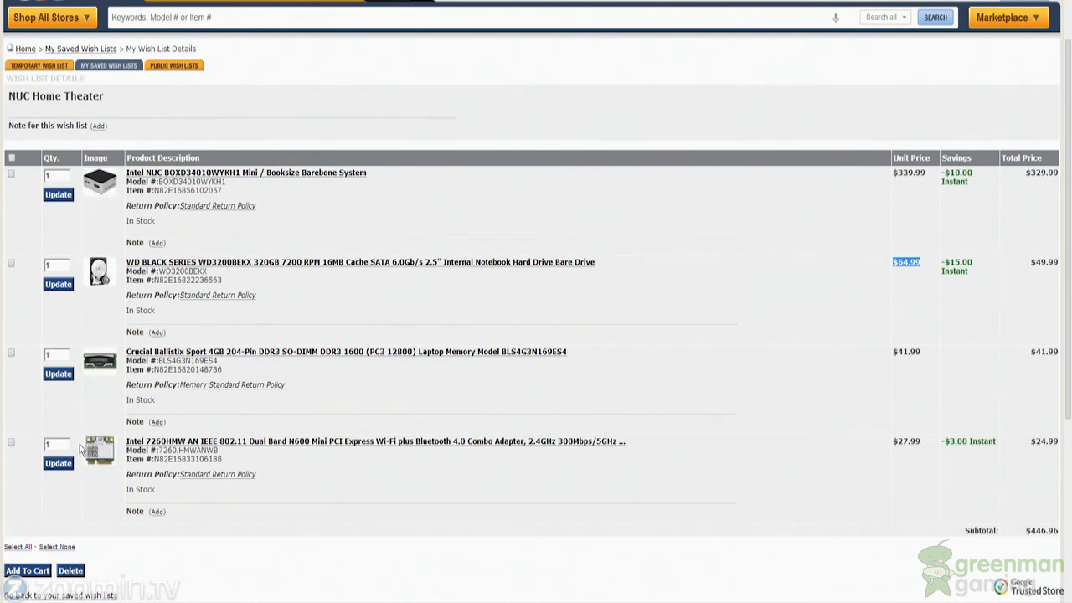
pyautogui.moveTo(66, 429)
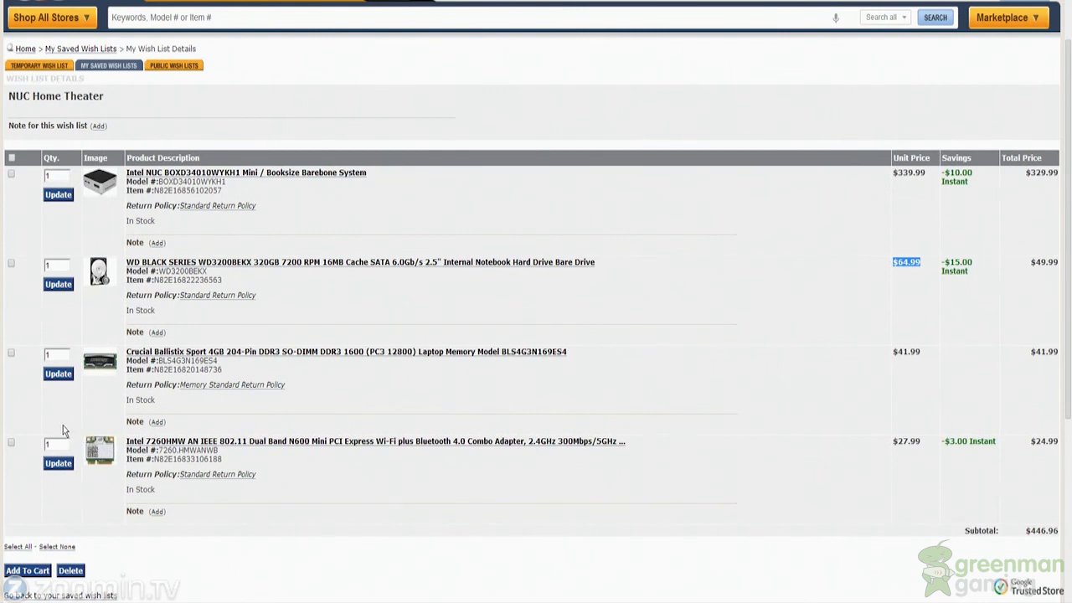
pyautogui.moveTo(432, 457)
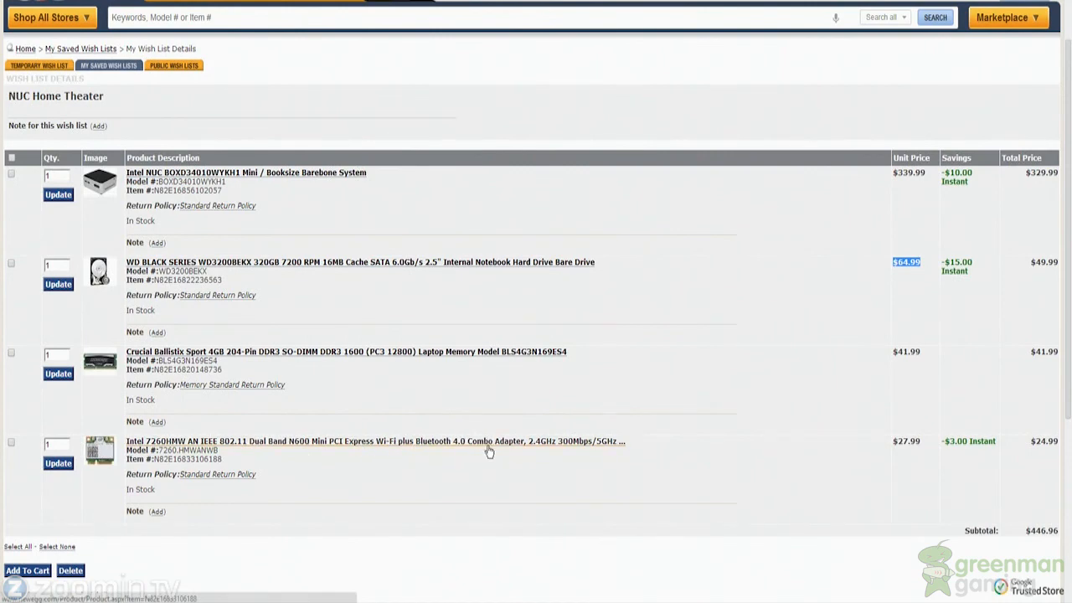
pyautogui.moveTo(489, 442)
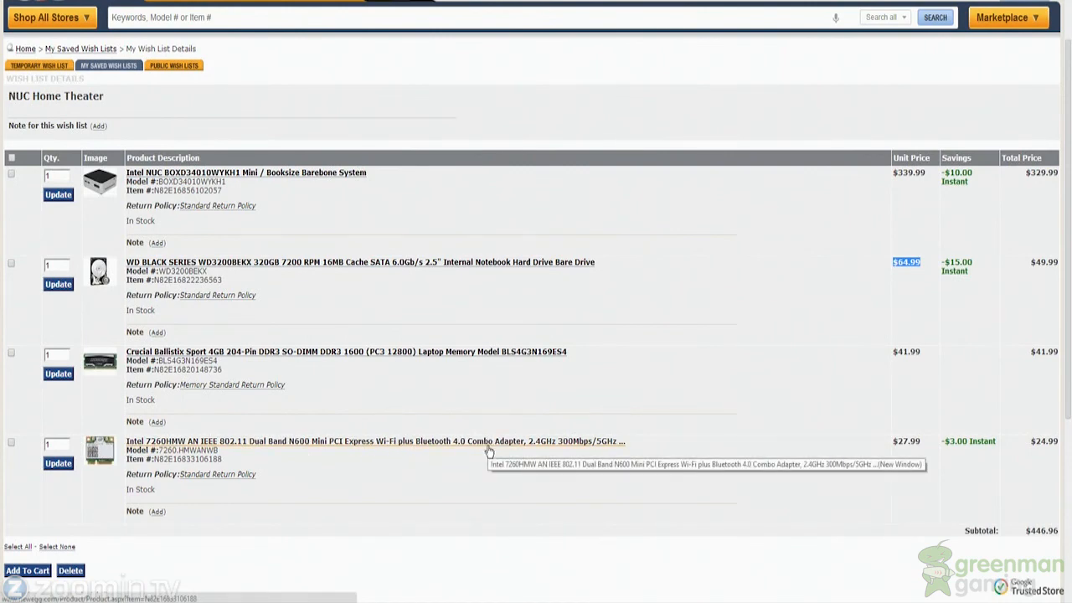